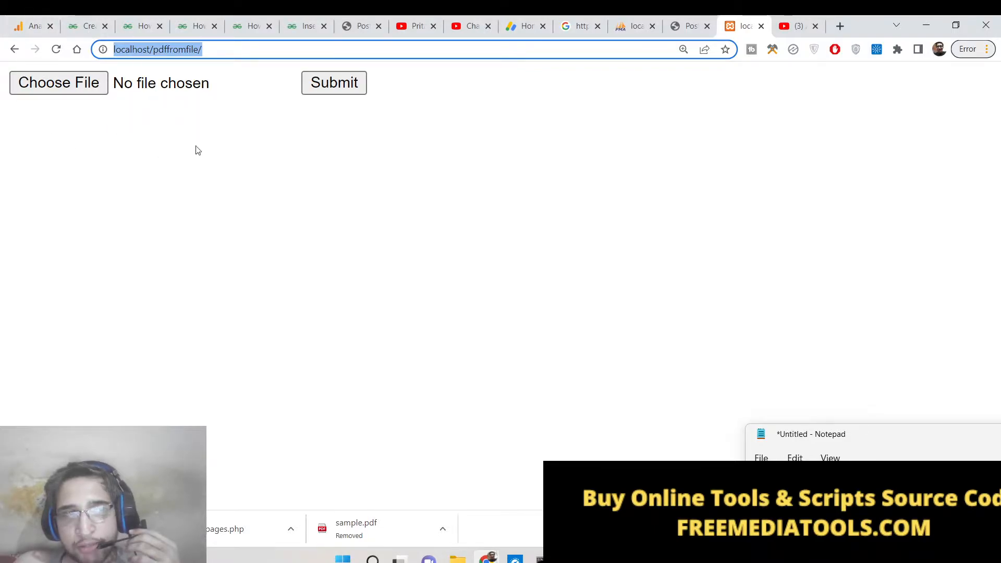
Upload the-book-collector-example-2018-04.pdf and highlight the result heading reporting 260 pages.
left_click(58, 82)
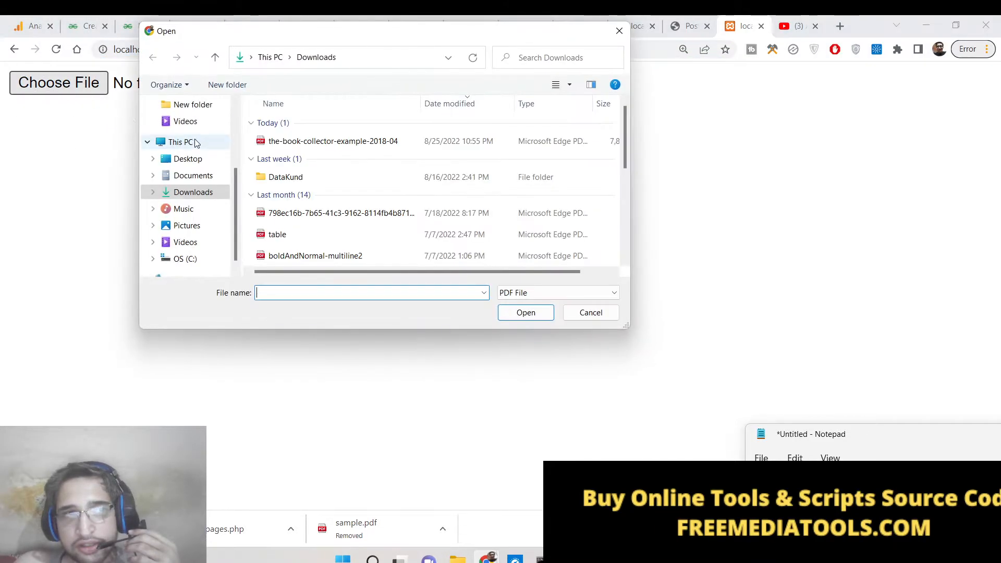
mouse_move(333, 141)
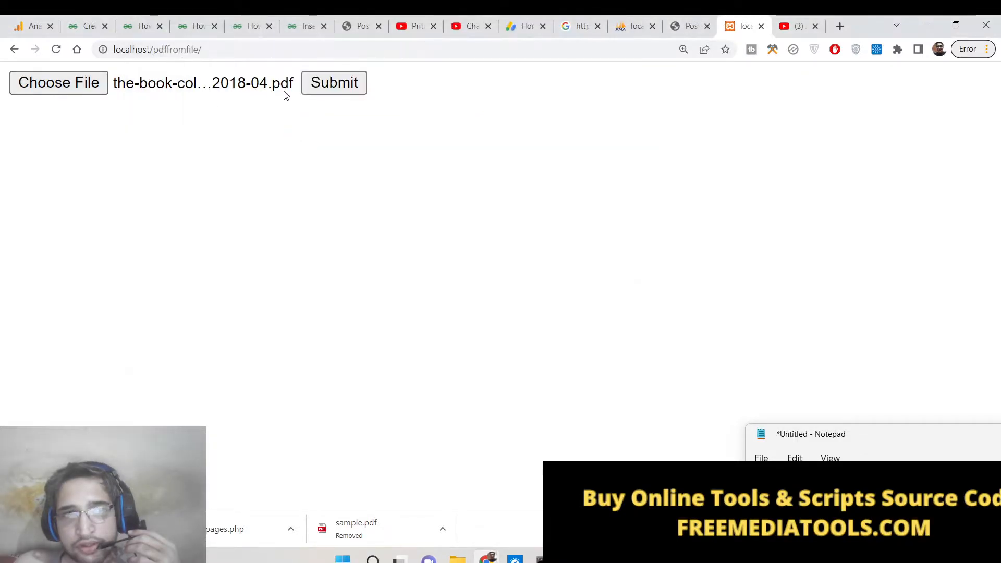
left_click(334, 82)
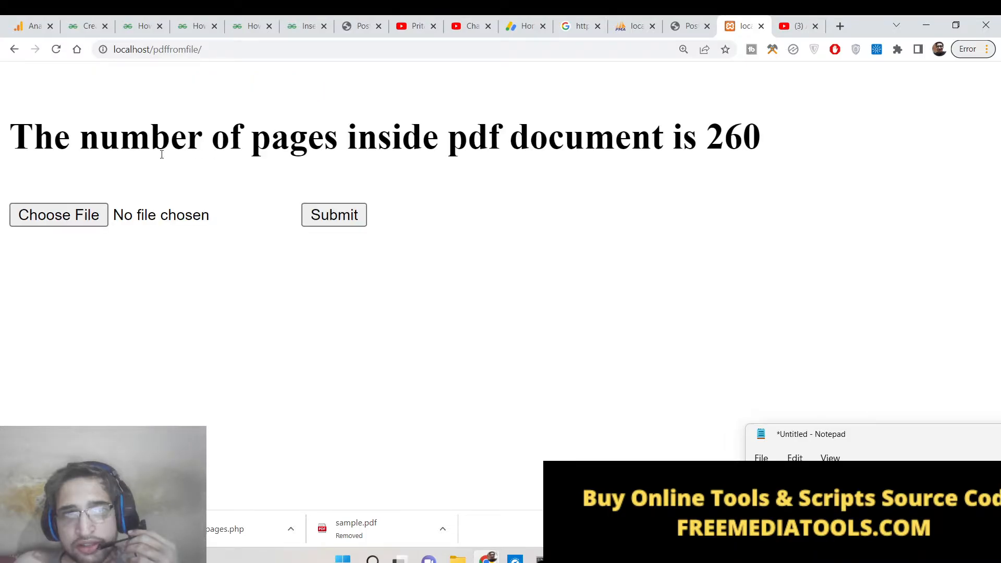
left_click_drag(11, 137, 469, 137)
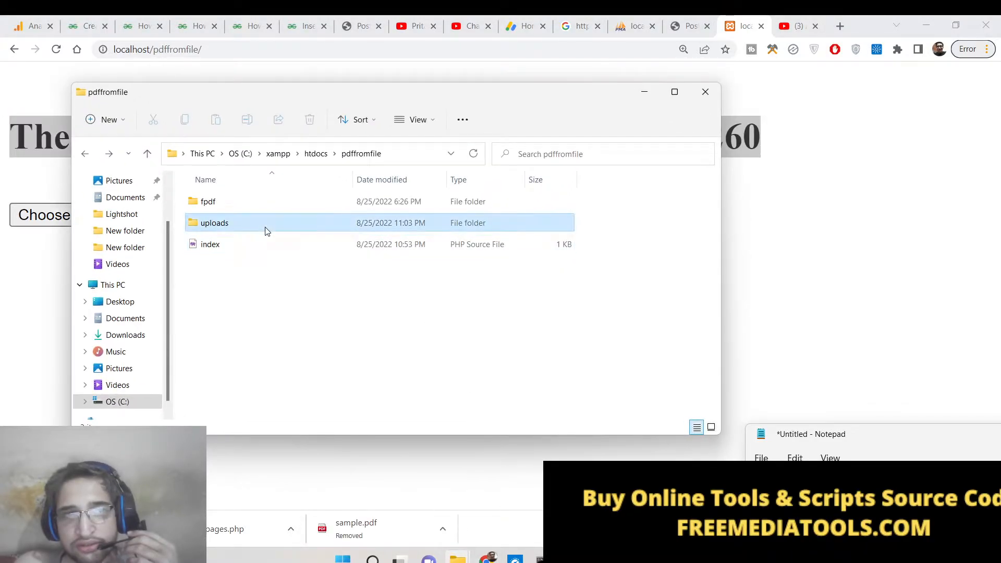
Open the stored PDF from the uploads folder in Chrome to confirm 260 pages, then return to the result page.
double_click(214, 223)
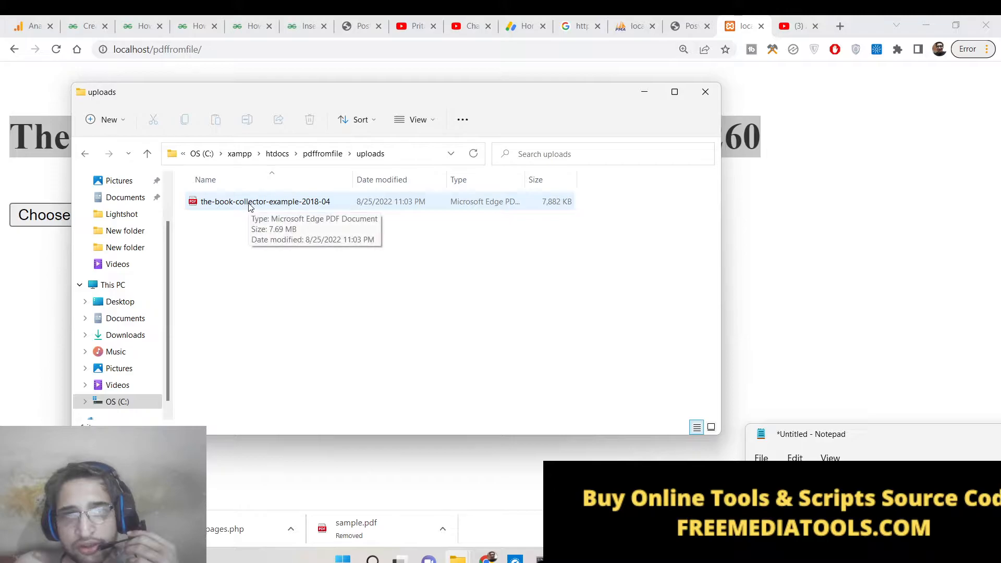
right_click(264, 202)
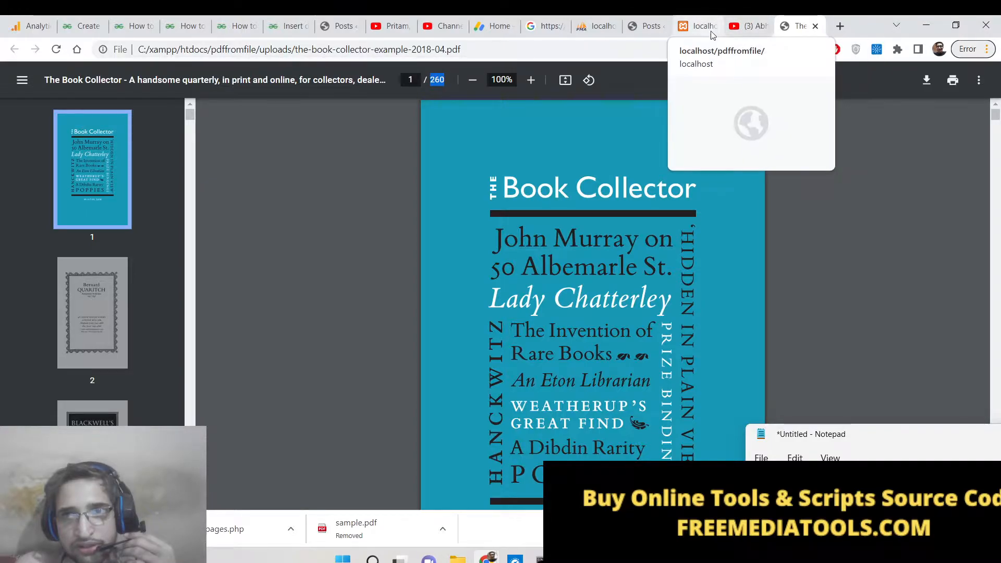
left_click(696, 26)
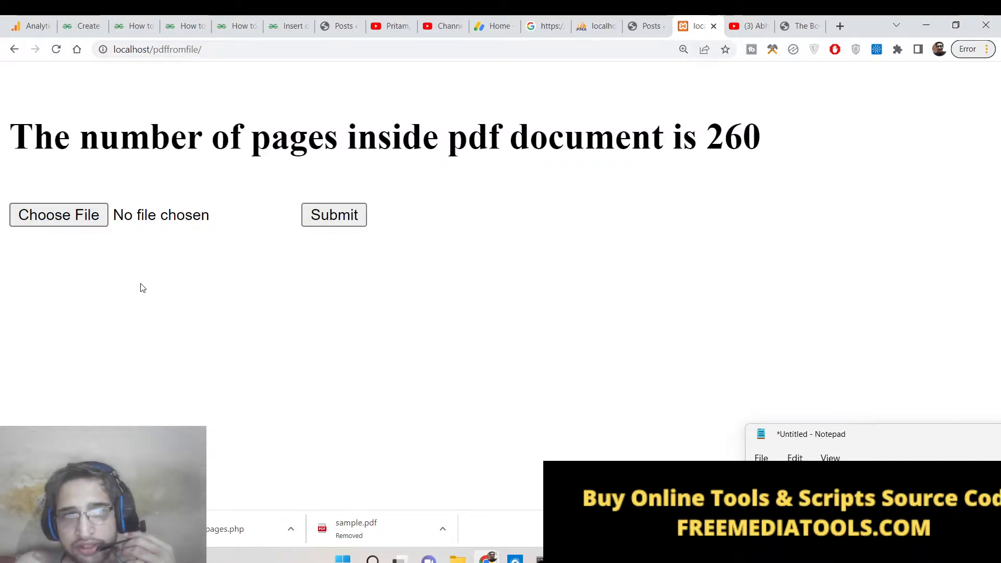
Upload another PDF so the page reports 1 page, then switch to the project code.
left_click(58, 215)
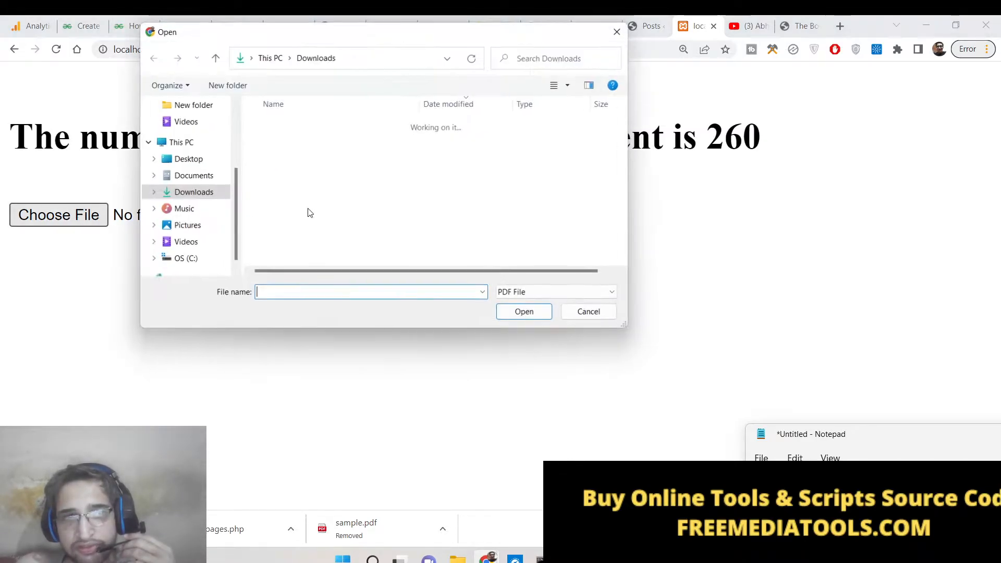
left_click(340, 213)
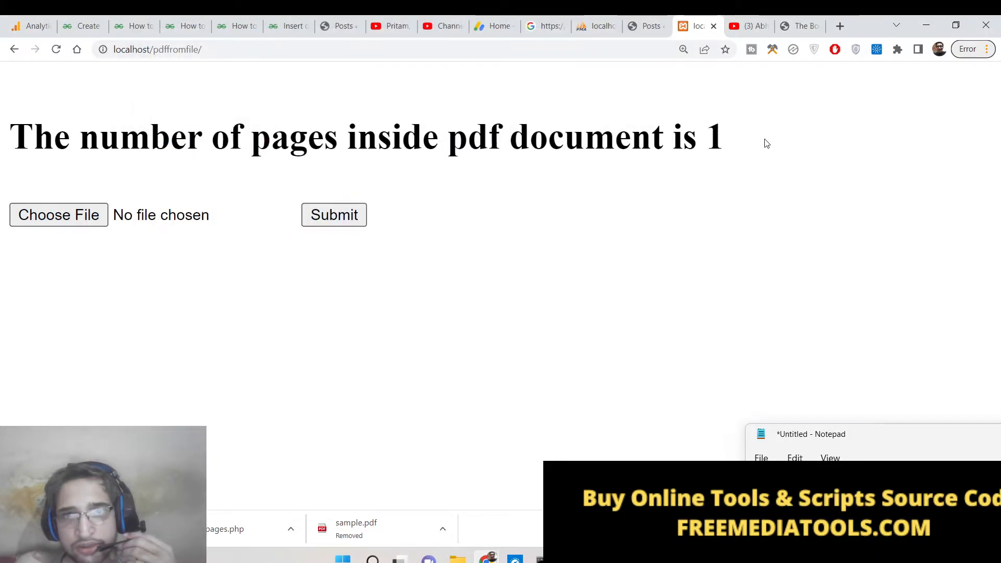
left_click(58, 214)
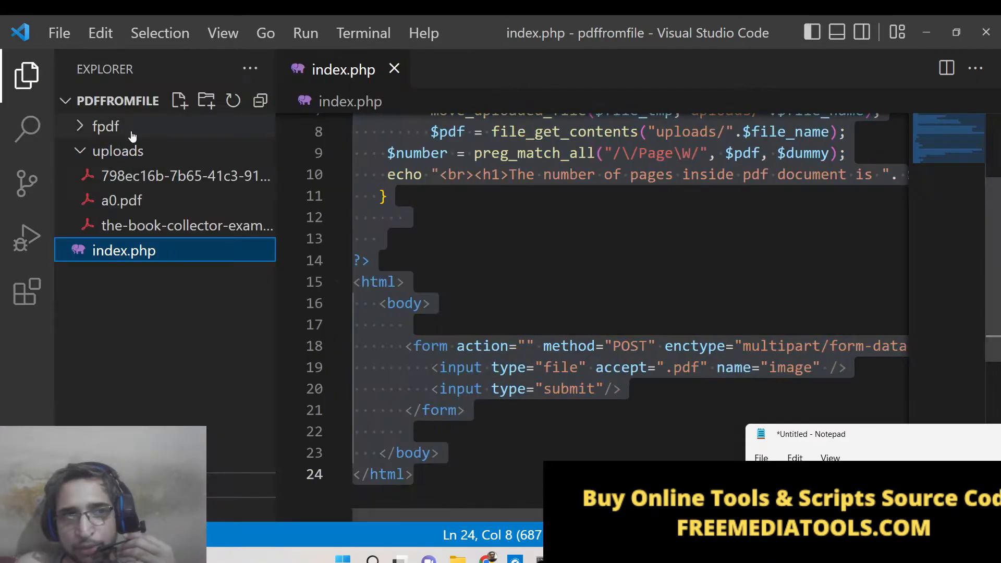
Select the three uploaded PDFs under uploads and move them to the Recycle Bin.
left_click(187, 224)
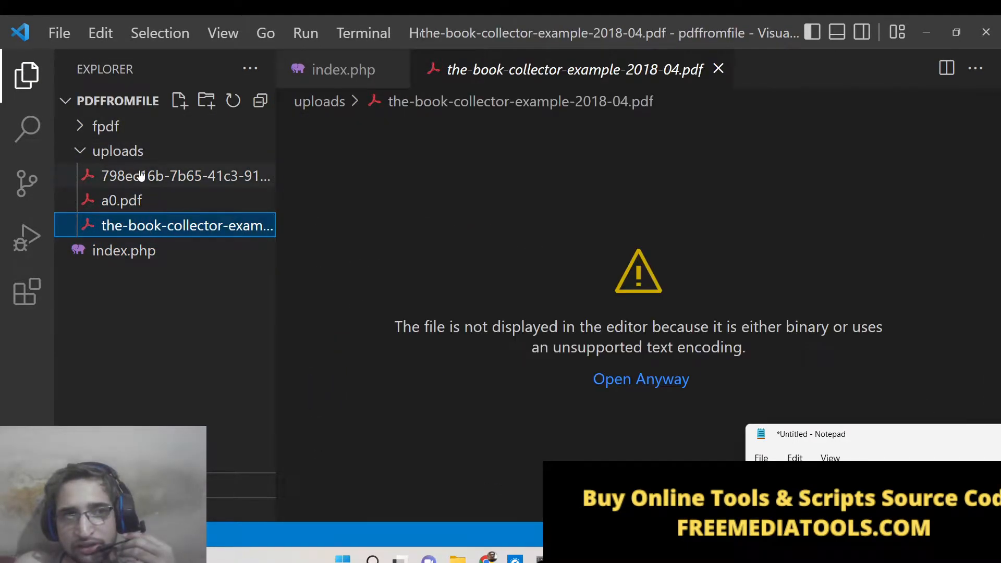
left_click(185, 176)
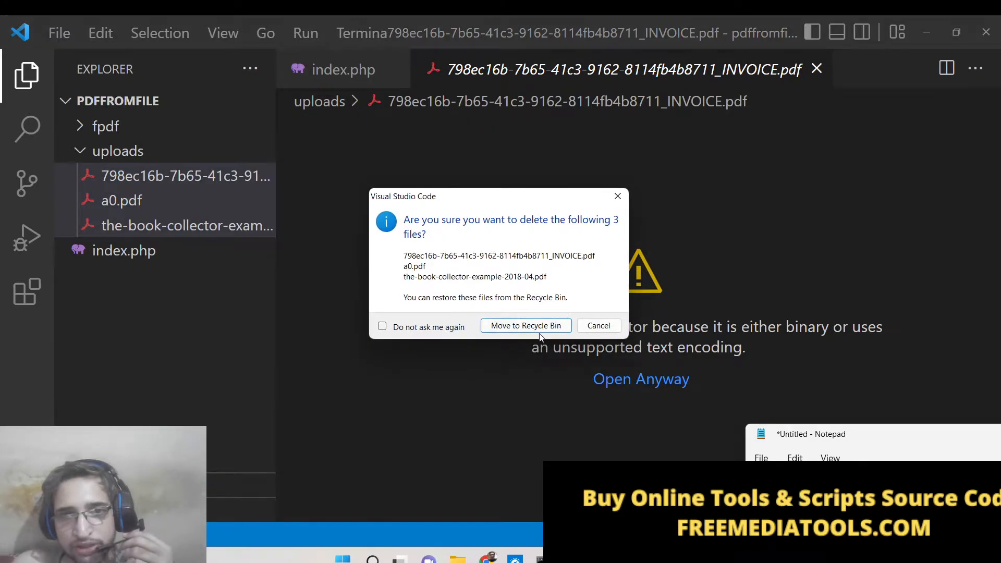
left_click(526, 325)
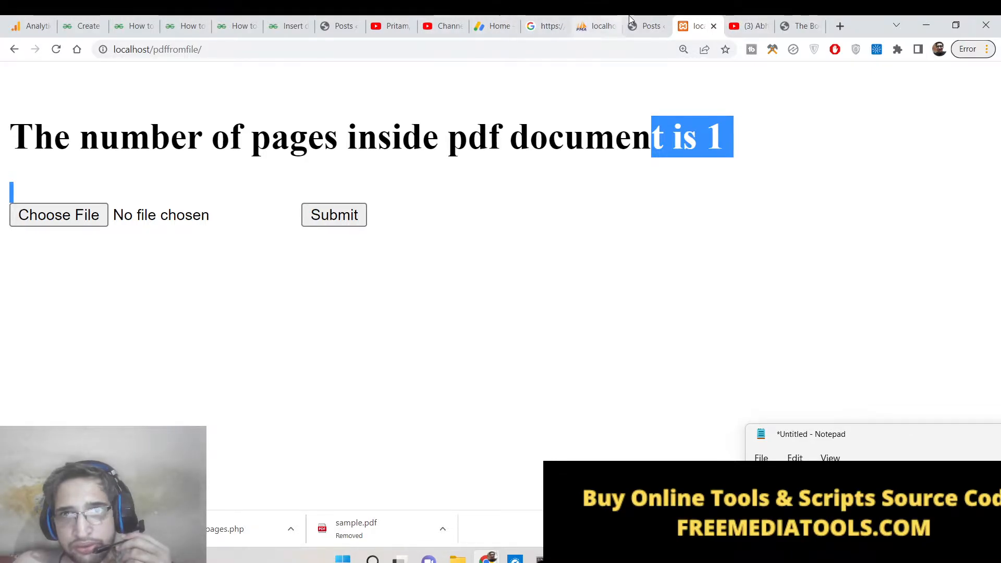
View the published PDF page-count post from the WordPress Posts list and scroll to its index.php code.
left_click(645, 25)
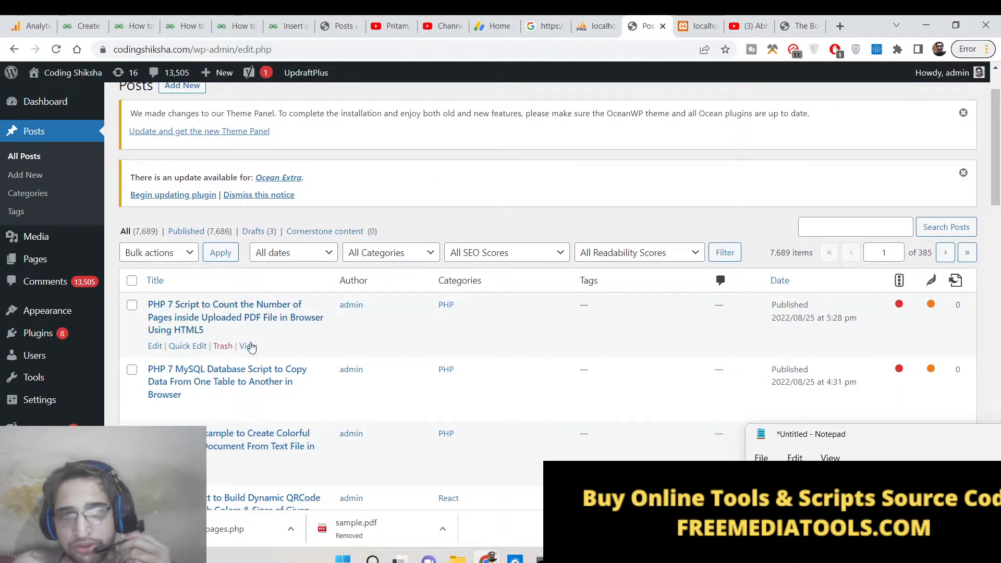
left_click(246, 345)
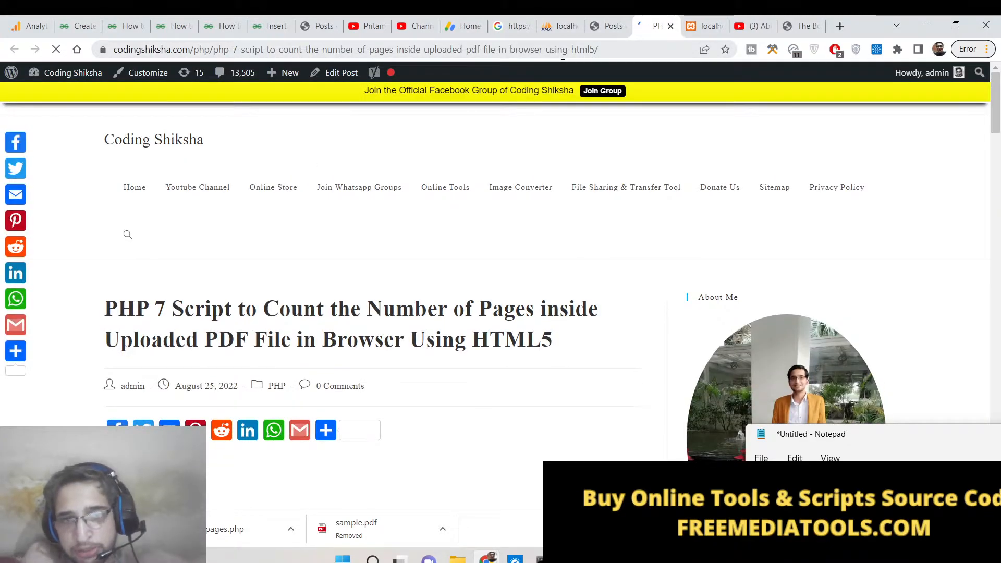
scroll("down", 3)
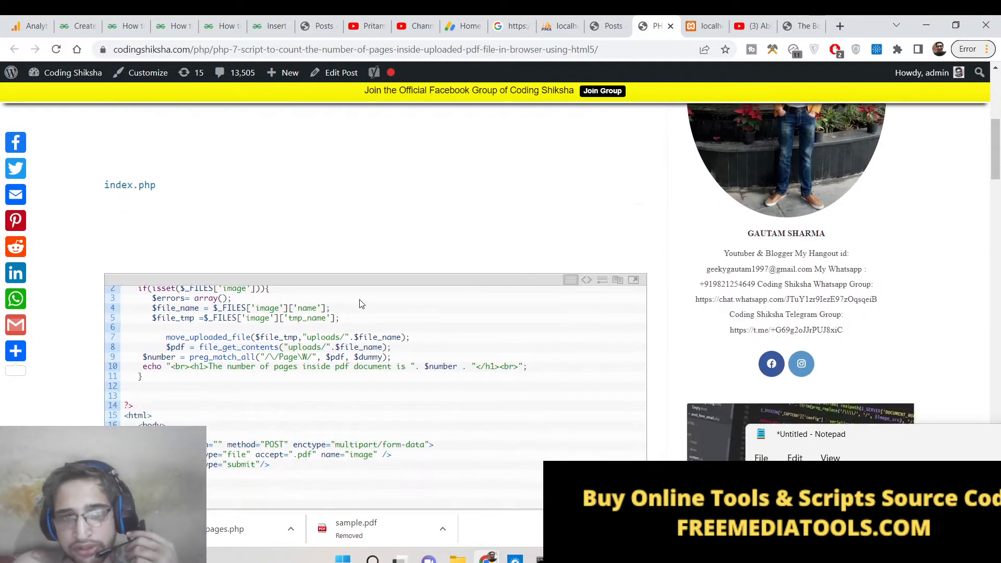
left_click(618, 279)
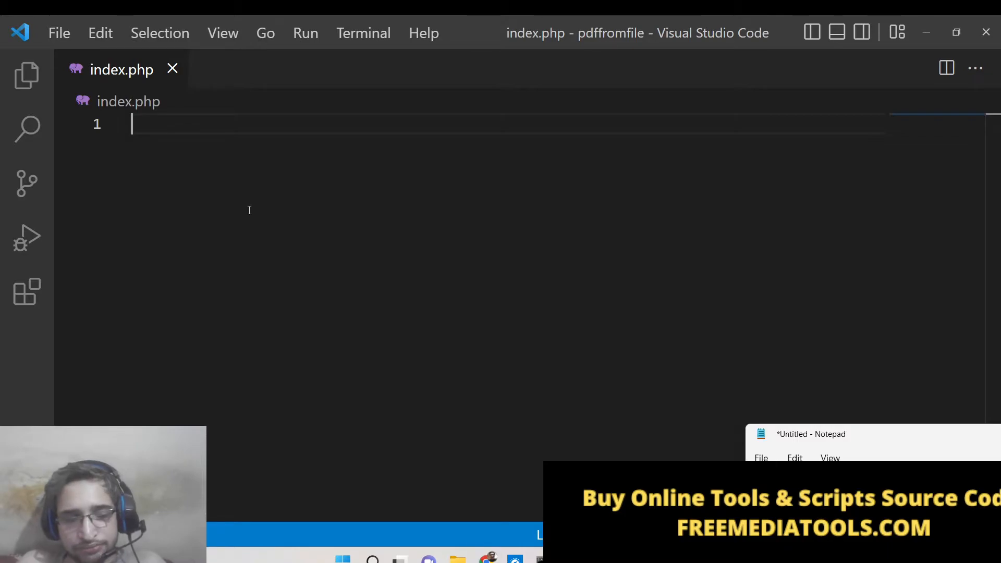
Write the html and body skeleton with a form using method post and enctype multipart/form-data.
type("<html>")
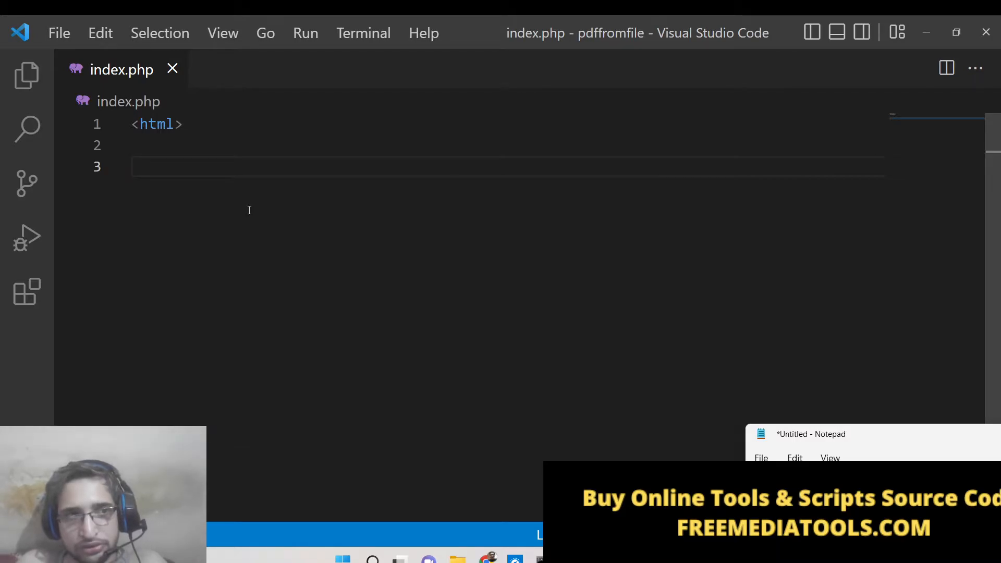
type("<body>")
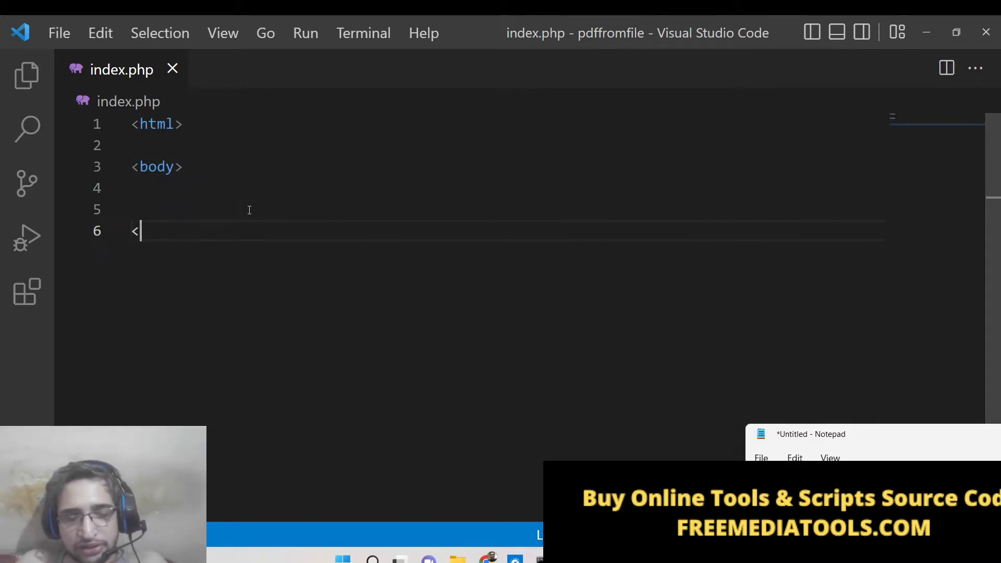
type("/body>")
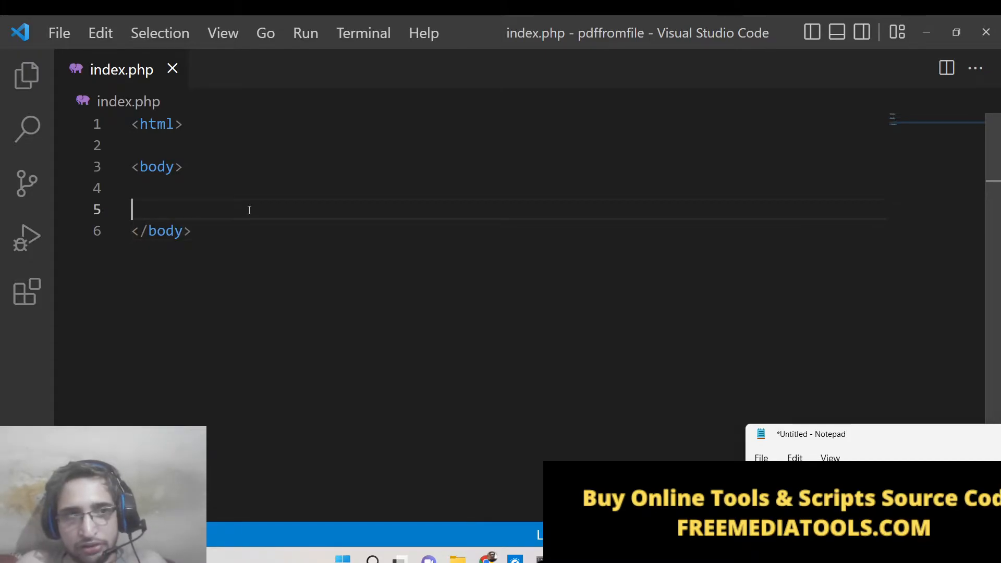
type("<")
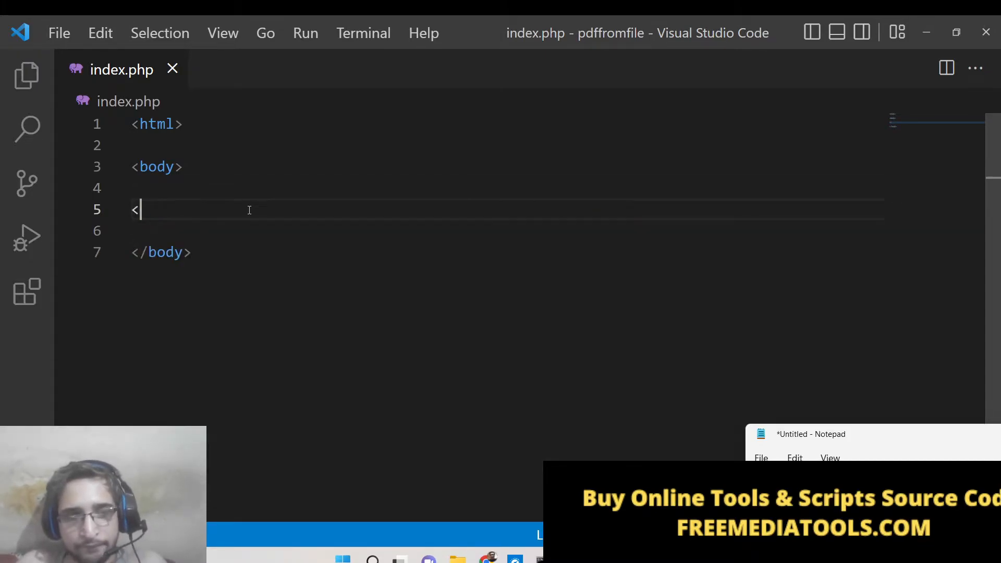
type("form meth")
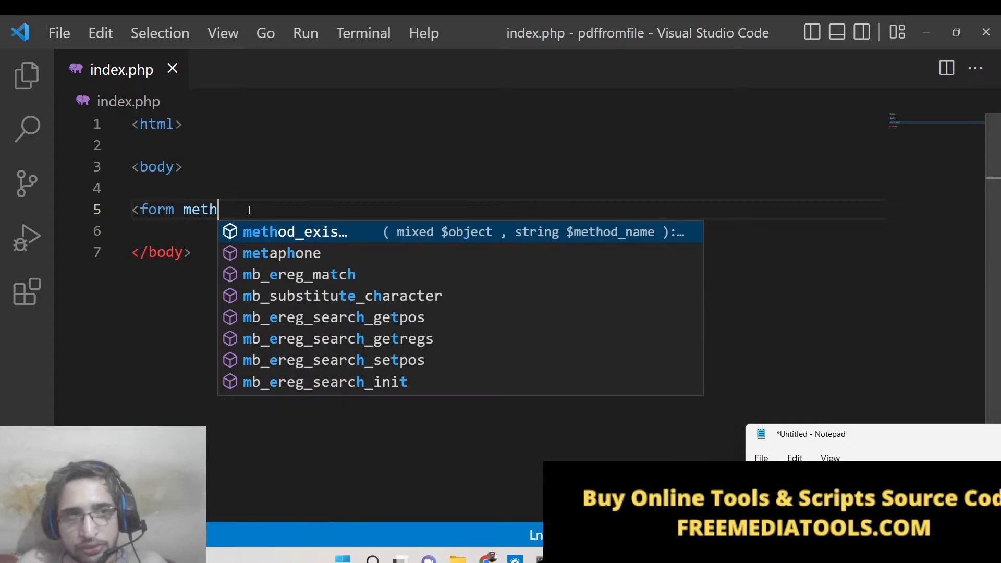
type("od=")
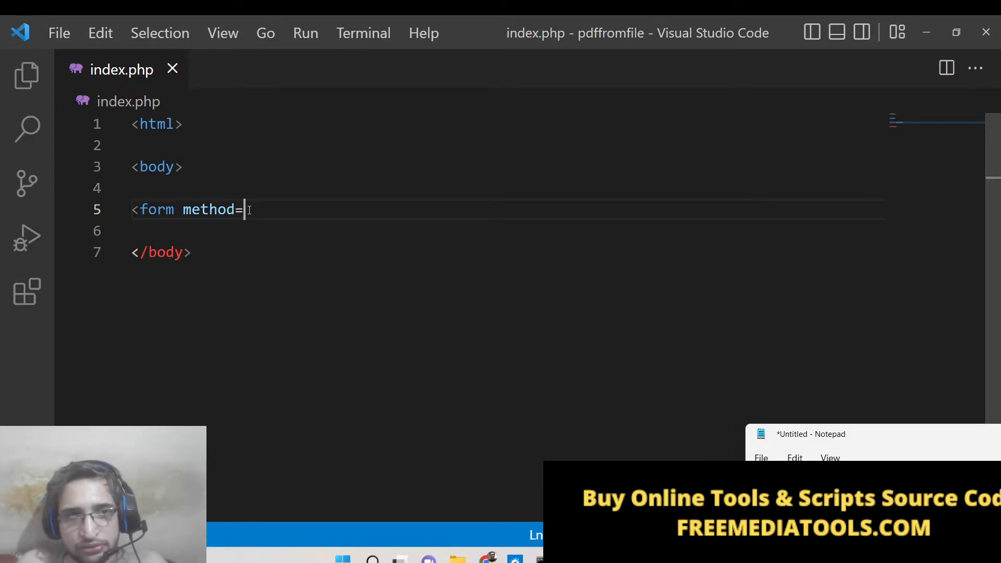
type("\"post\" enc")
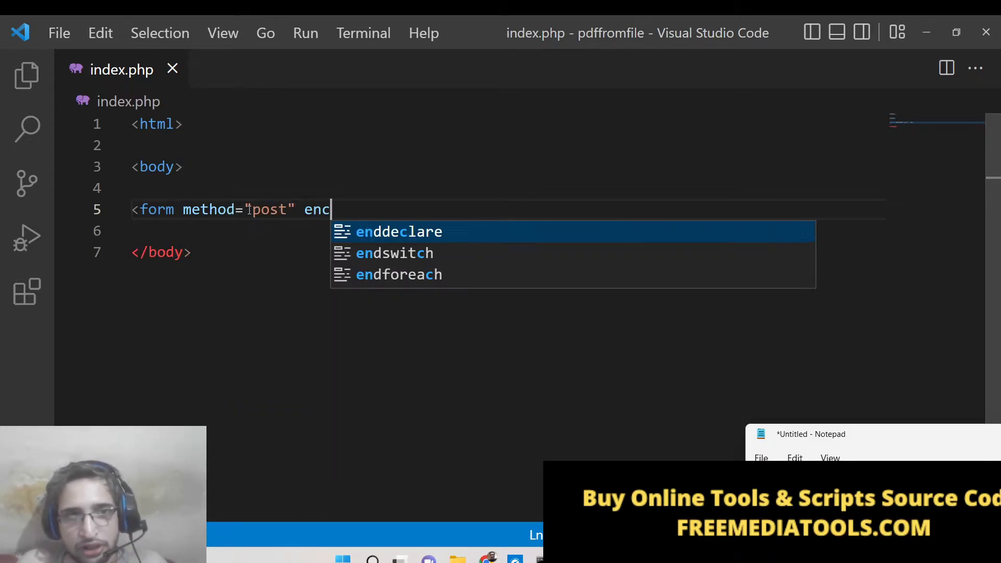
type("type=\"m")
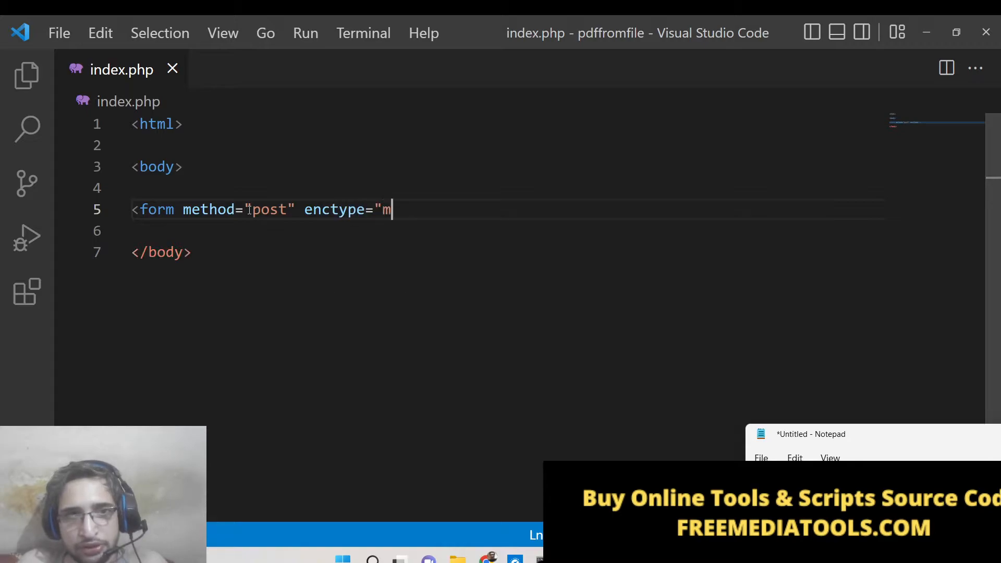
type("ultipar")
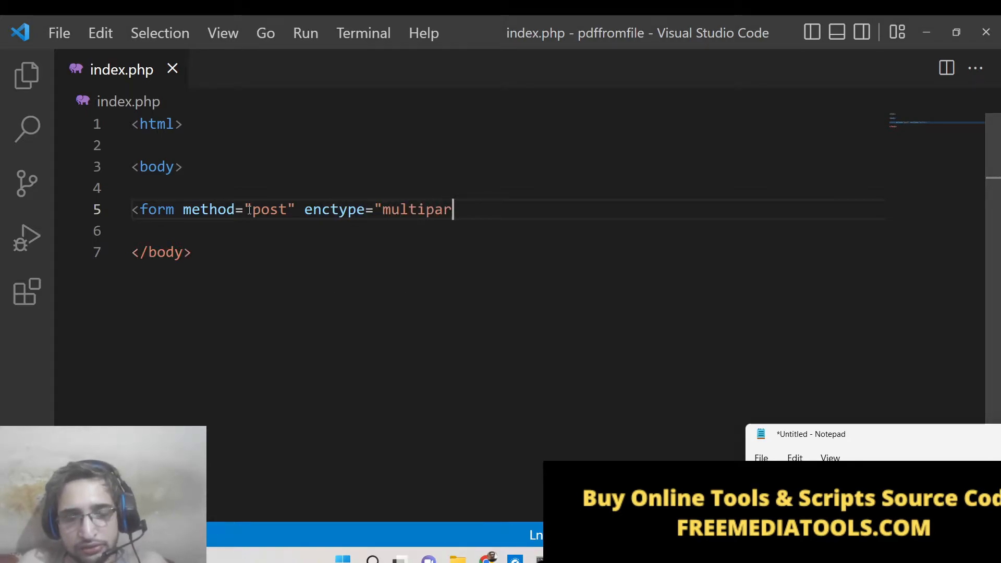
type("t/form-d")
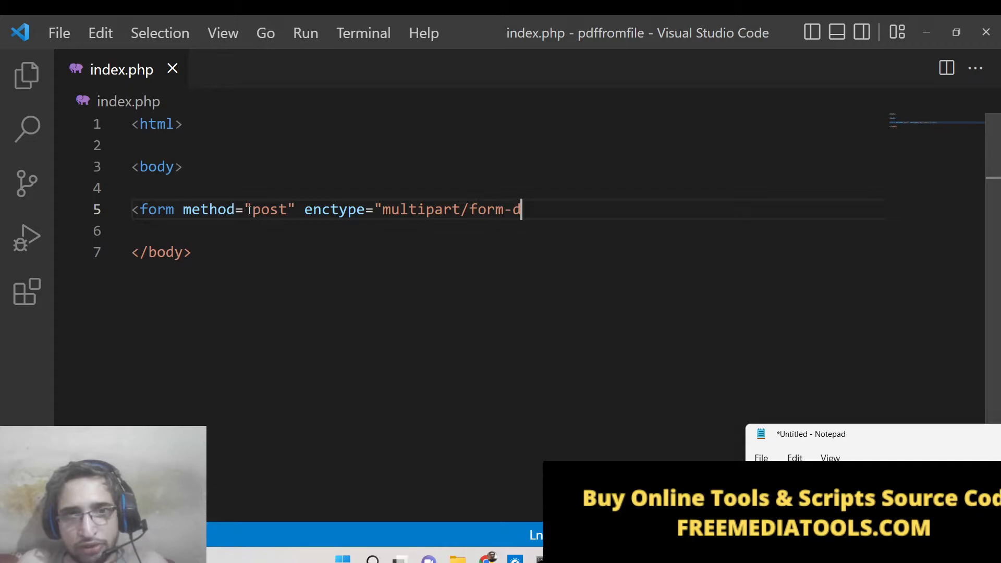
type("ata\">")
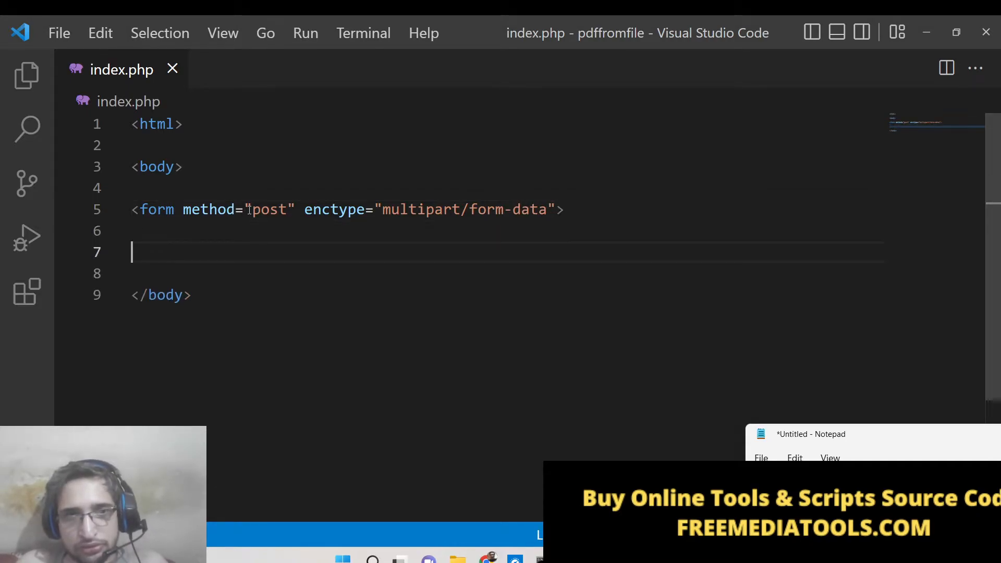
type("</form>")
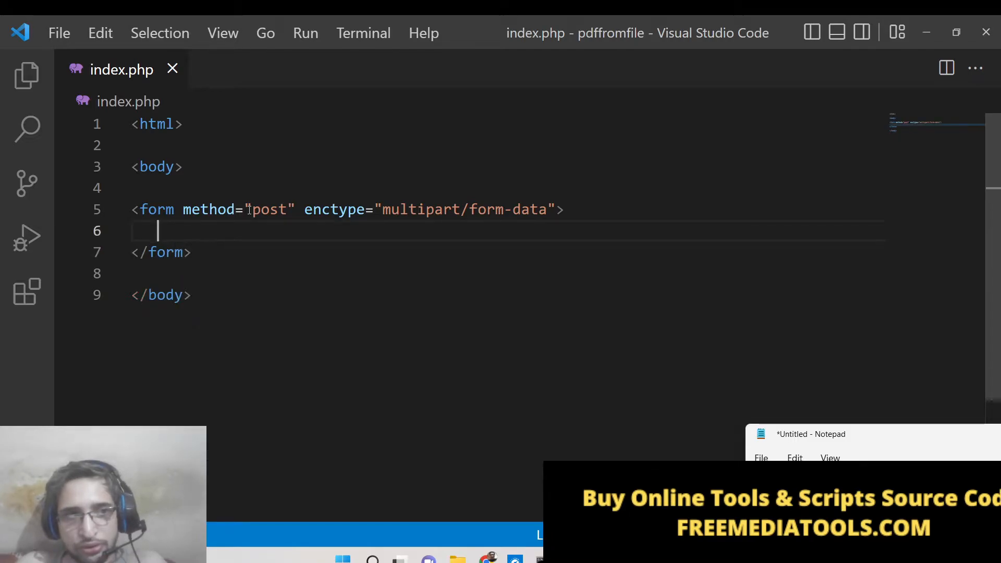
Add <input type="file" name="file"/> inside the form.
type("<input type=")
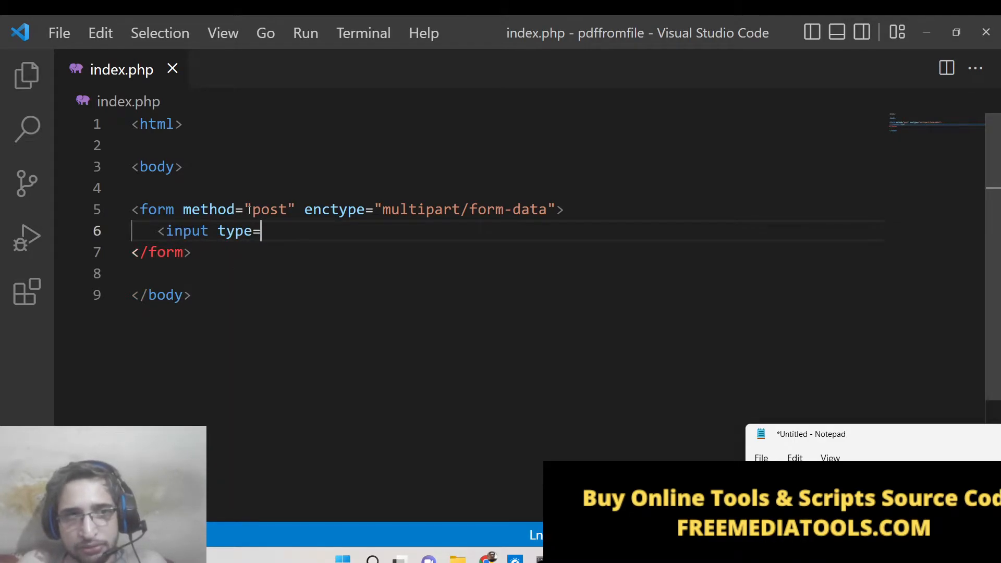
type("\"file\" n")
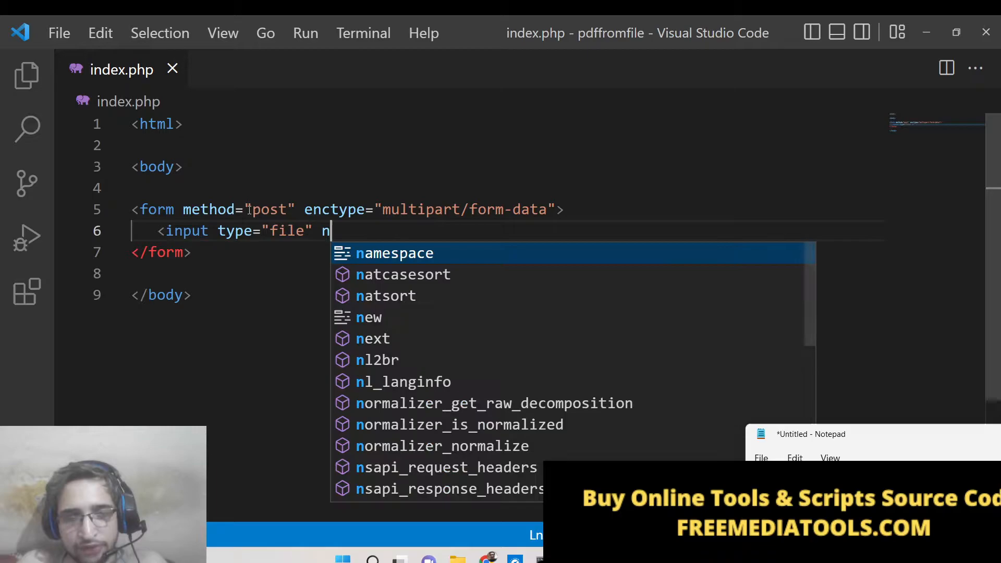
type("ame=\"file\"")
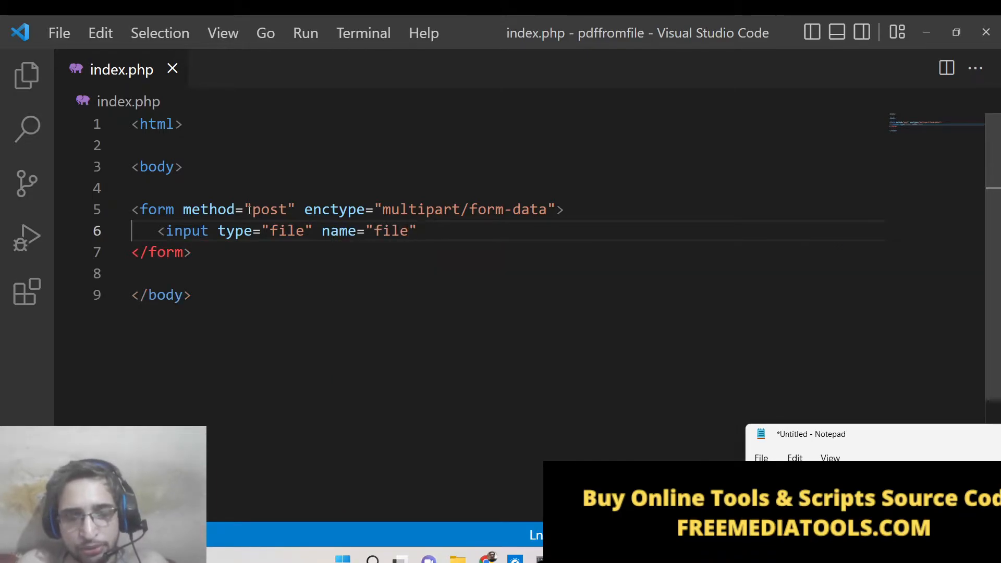
type("/>")
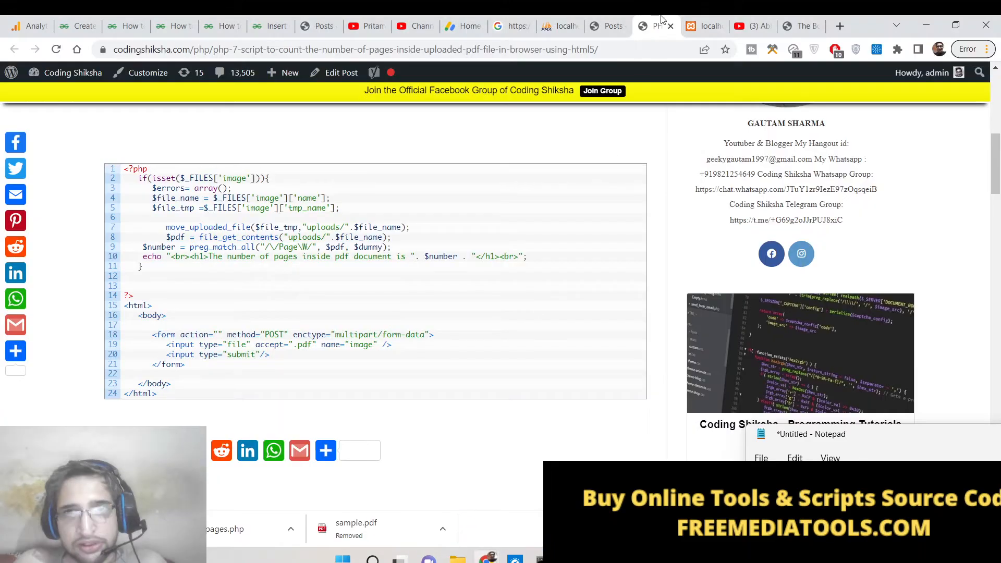
Load localhost/pdffromfile, try the form's file chooser over Downloads and close it without choosing.
left_click(704, 26)
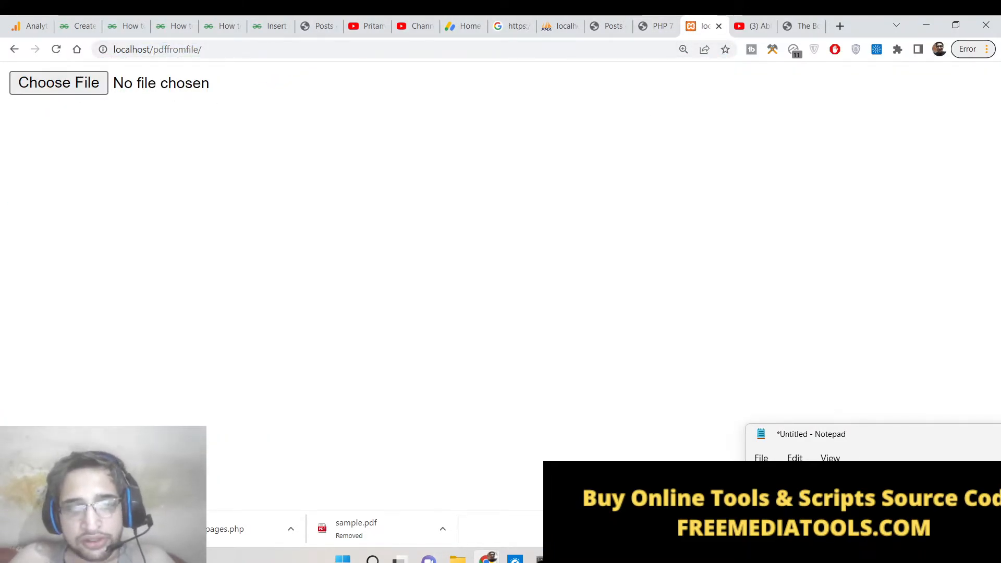
left_click(58, 83)
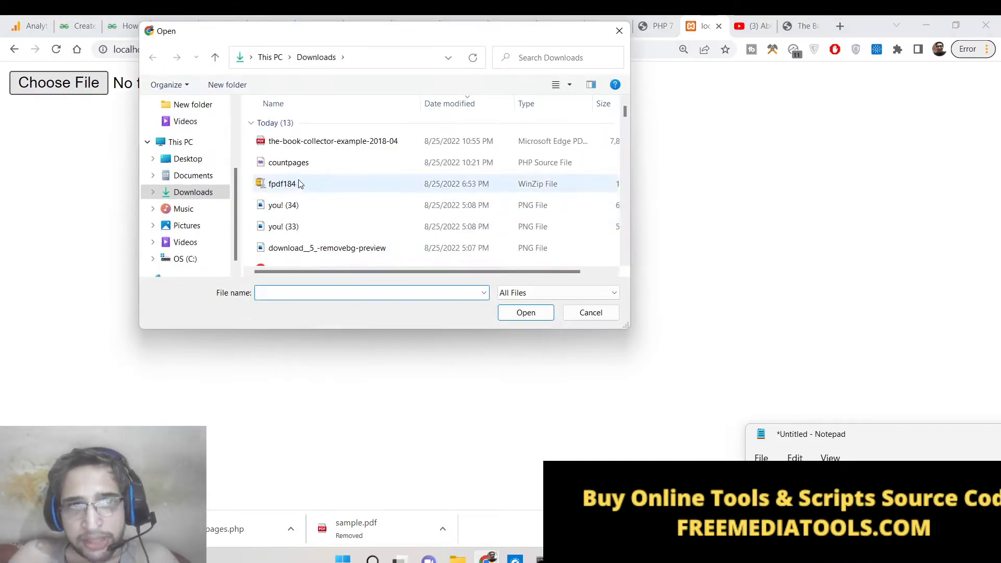
scroll("down", 3)
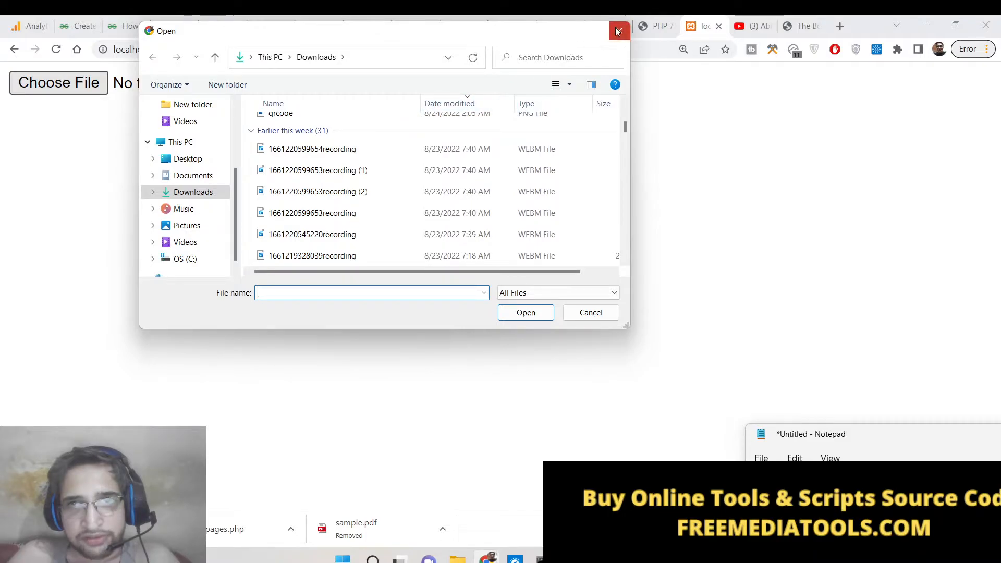
left_click(617, 31)
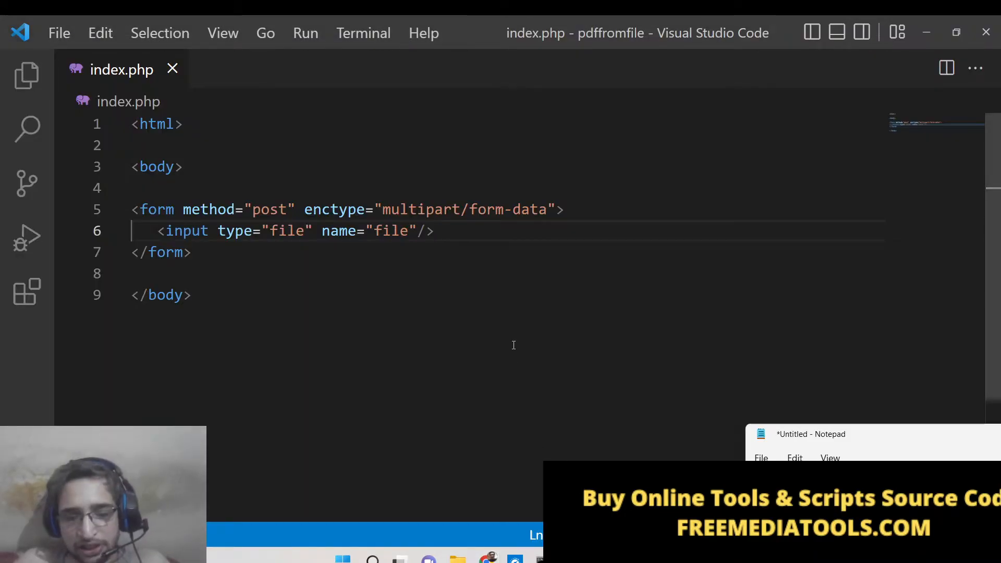
Add accept=".pdf" and required to the file input, checking the chooser's filter in the browser.
type("apache_child_terminat")
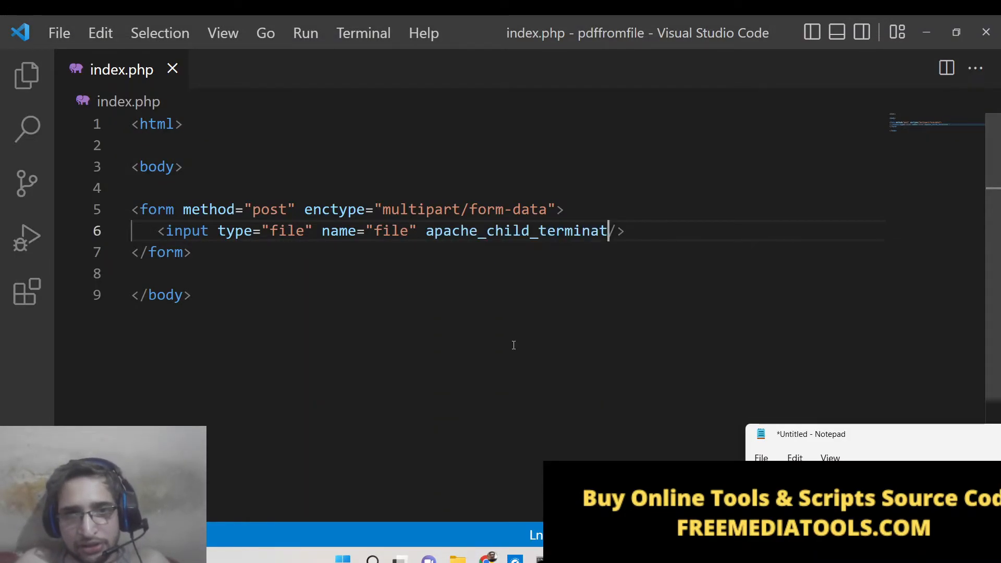
key("Backspace")
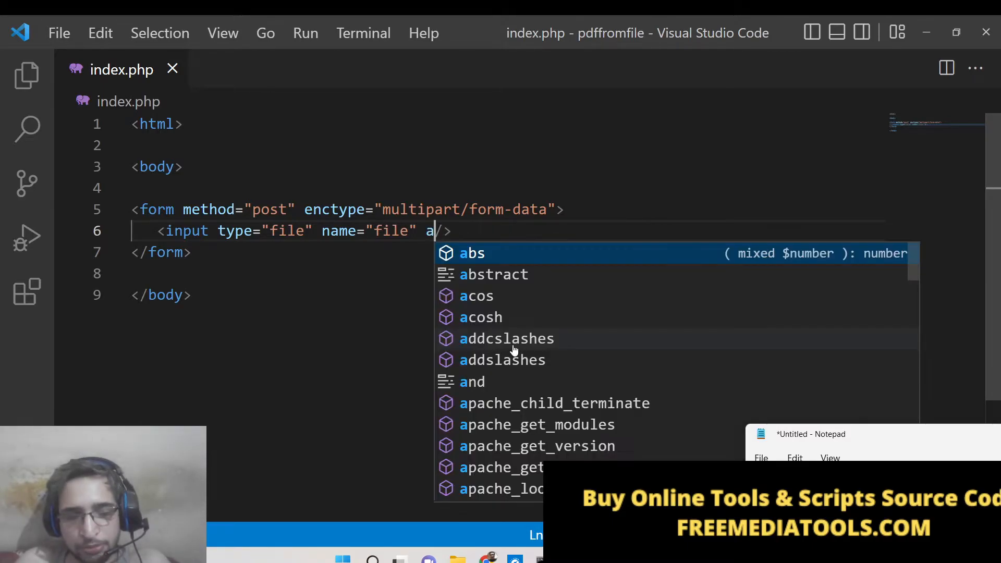
type("ccept=\".\"")
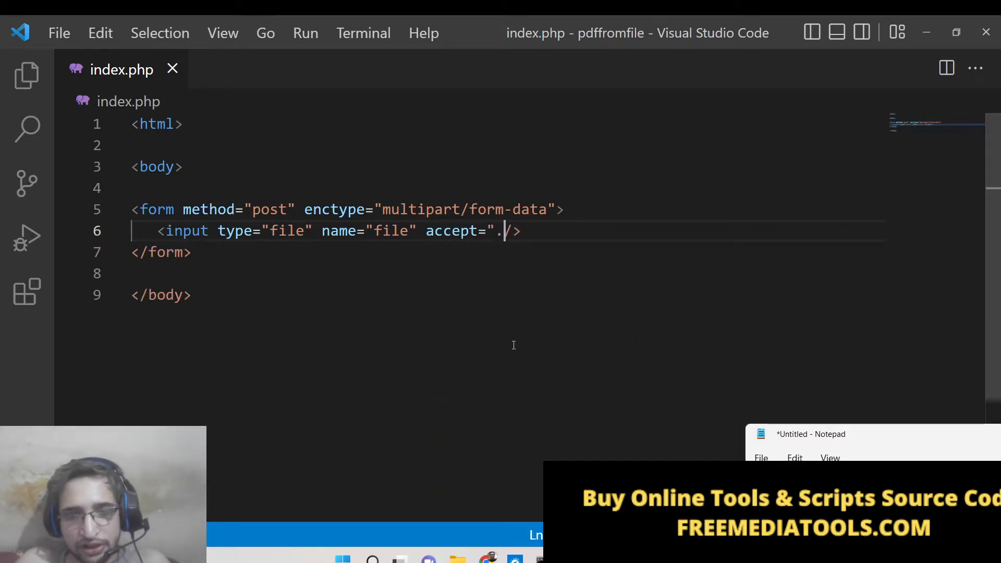
type("pdf\"")
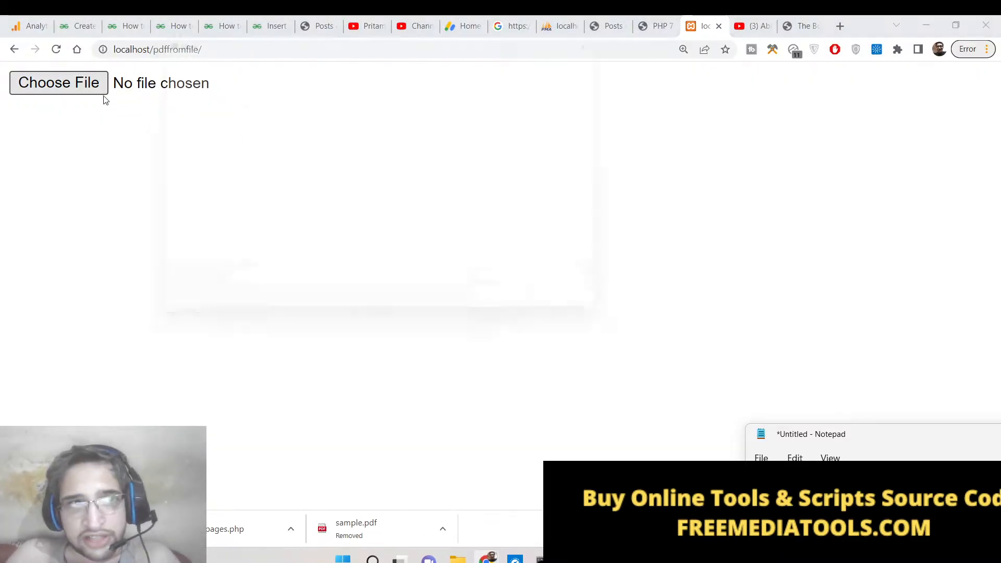
left_click(58, 82)
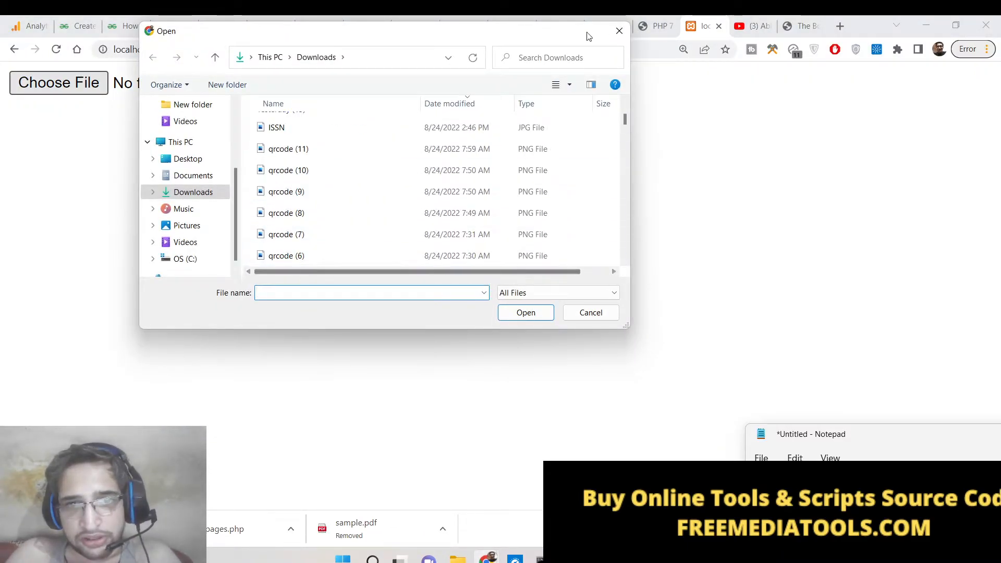
left_click(590, 312)
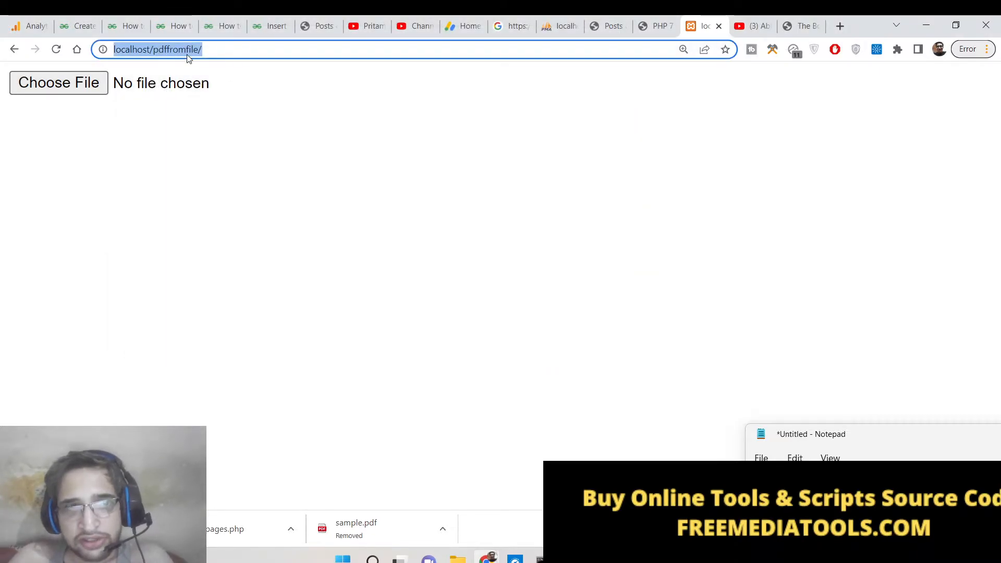
left_click(58, 82)
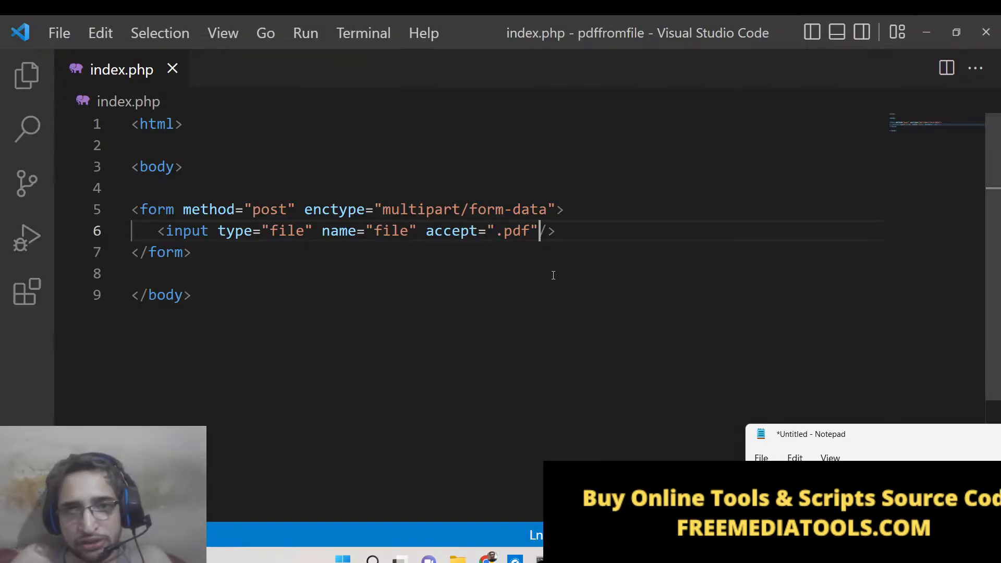
type("required")
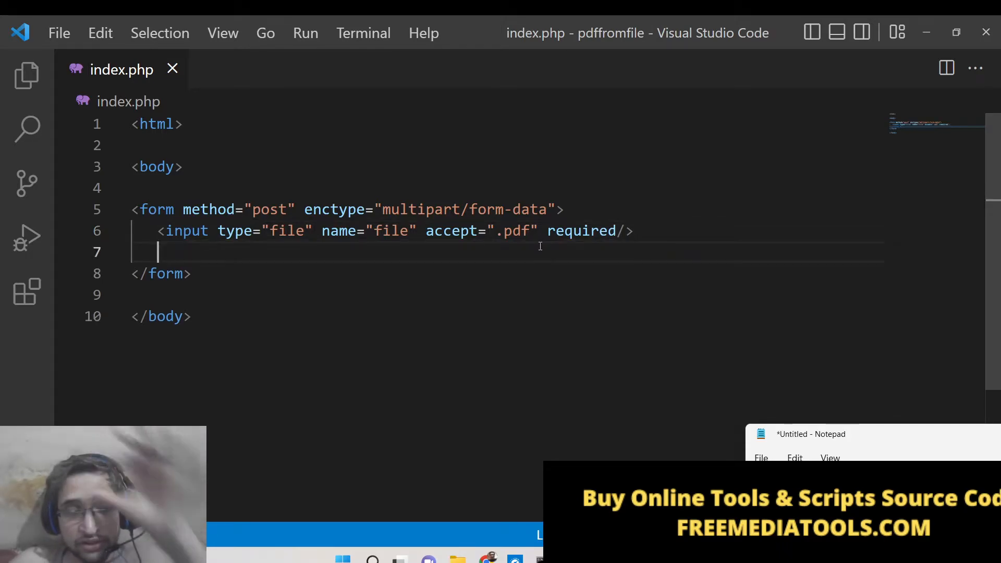
Add a submit input with value "count pages" after the file input.
type("<input type")
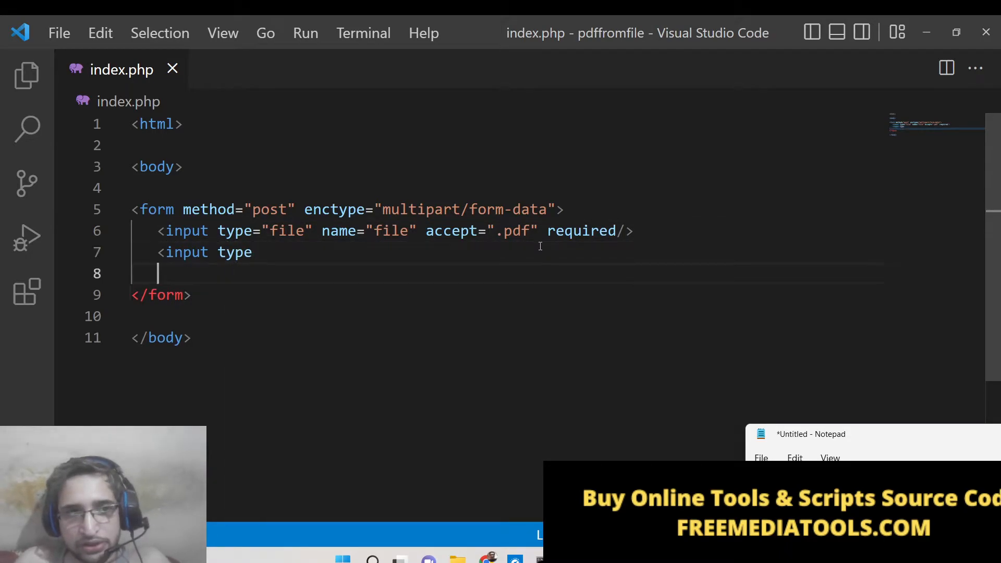
type("=\"sub")
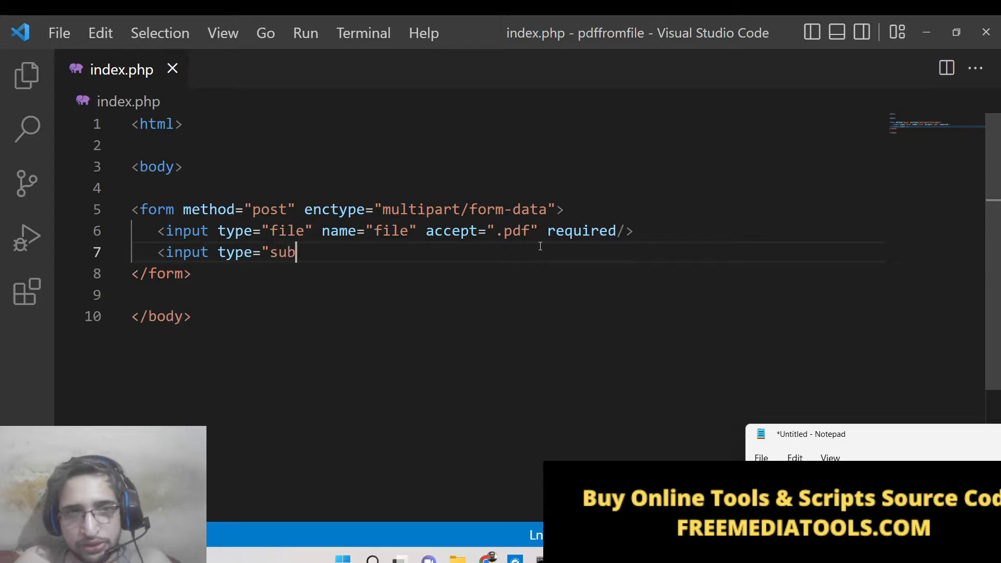
type("mit\"")
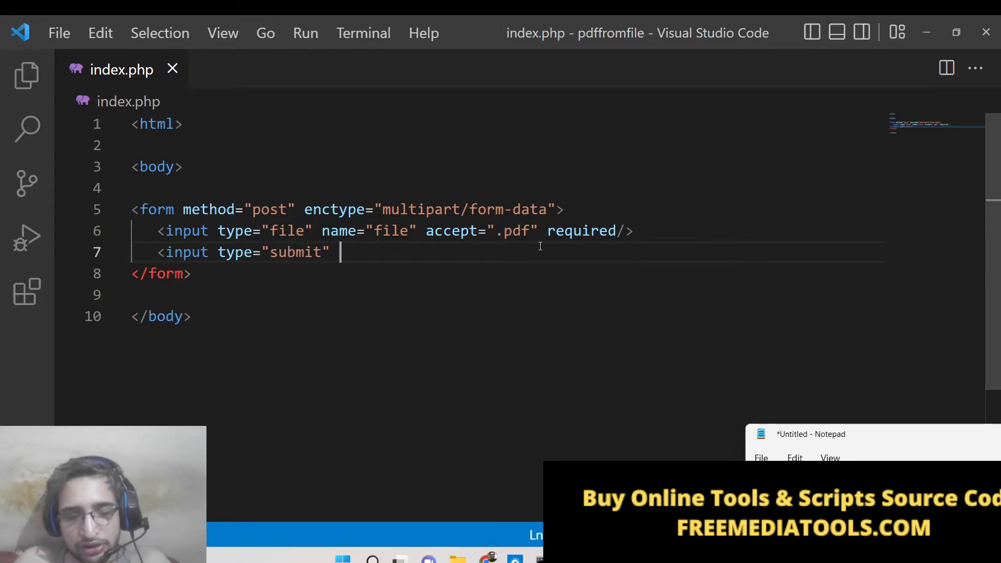
type("val")
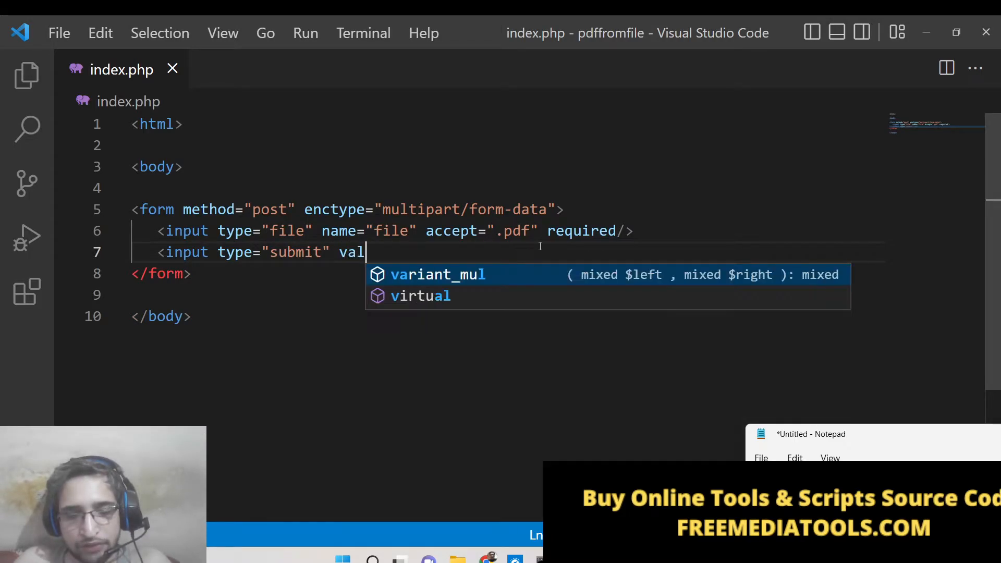
type("ue=\"count p")
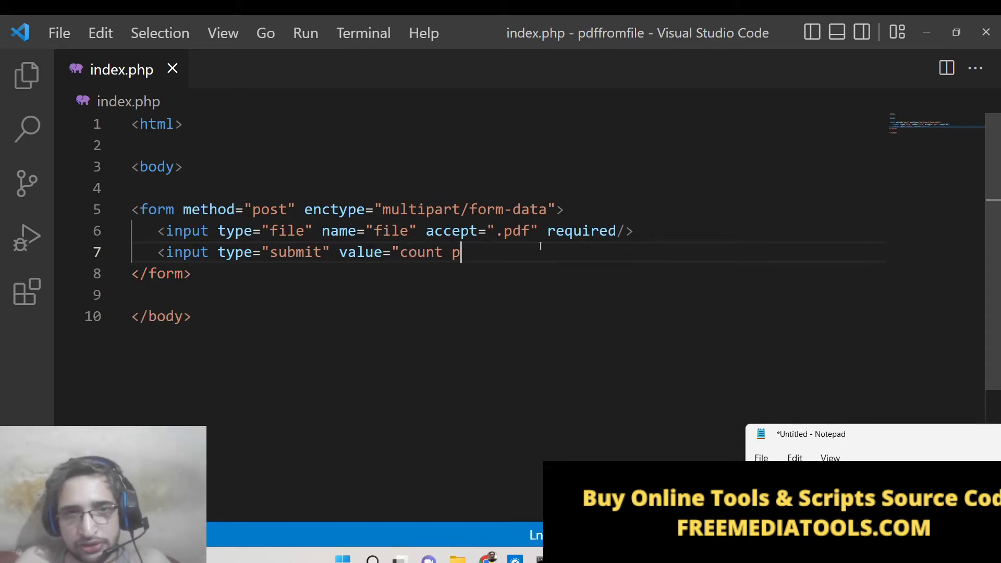
type("ages/>")
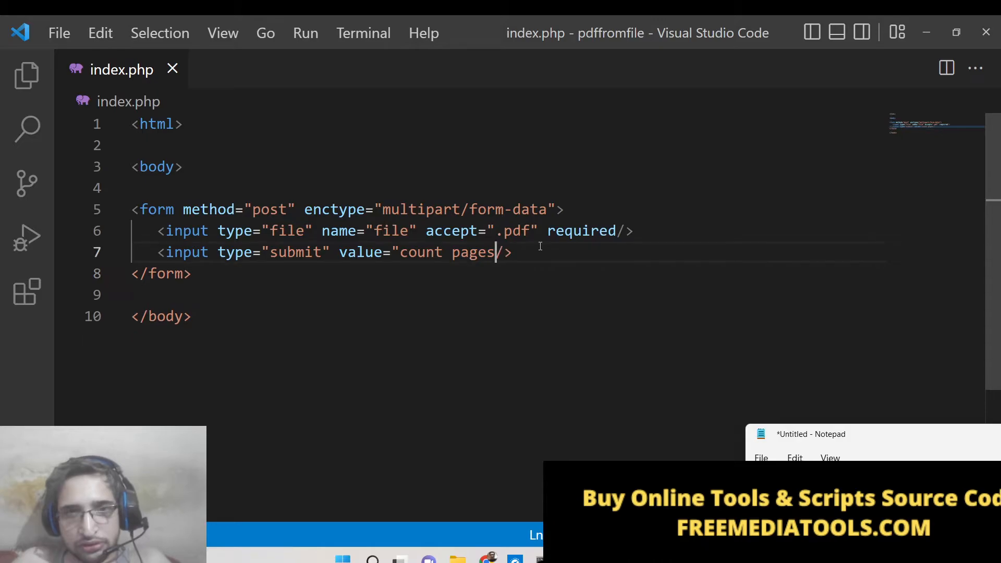
type("\"")
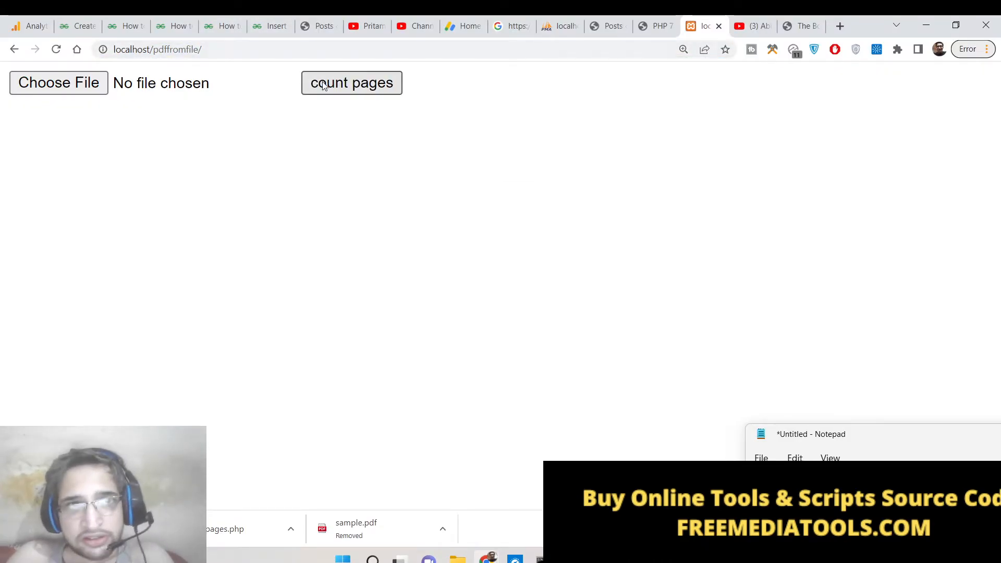
Submit the form with no file chosen to get the 'Please select a file.' warning.
left_click(351, 82)
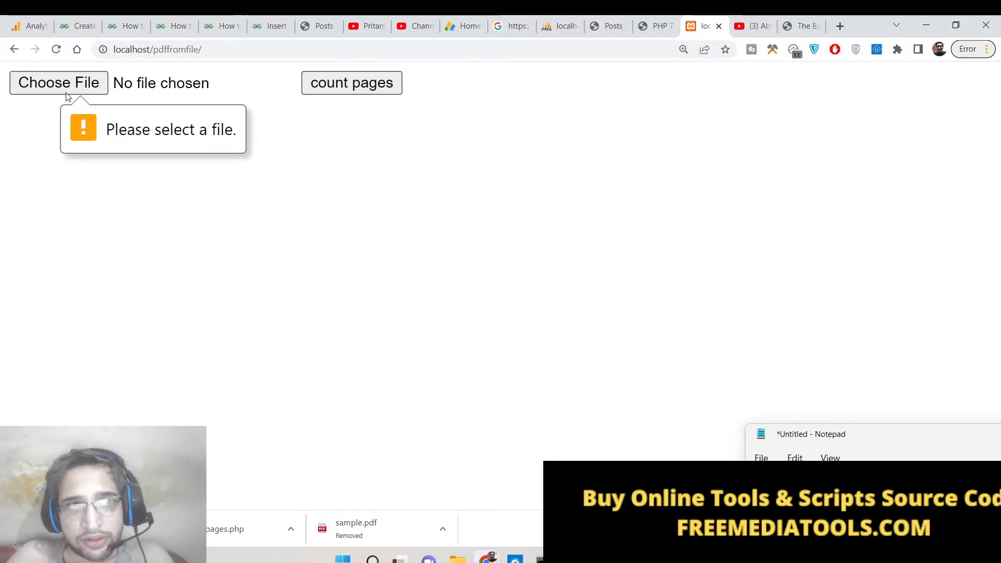
mouse_move(313, 138)
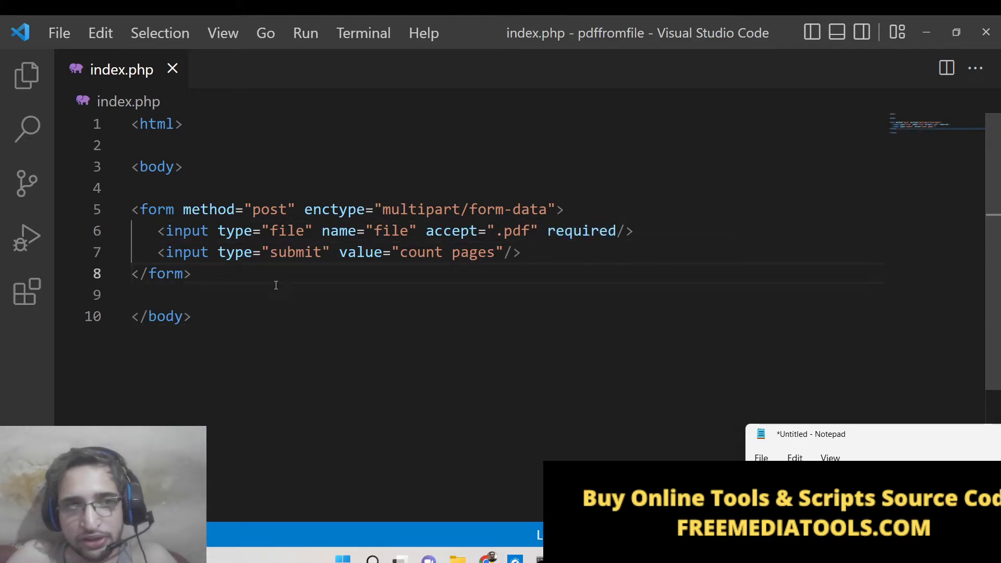
mouse_move(215, 160)
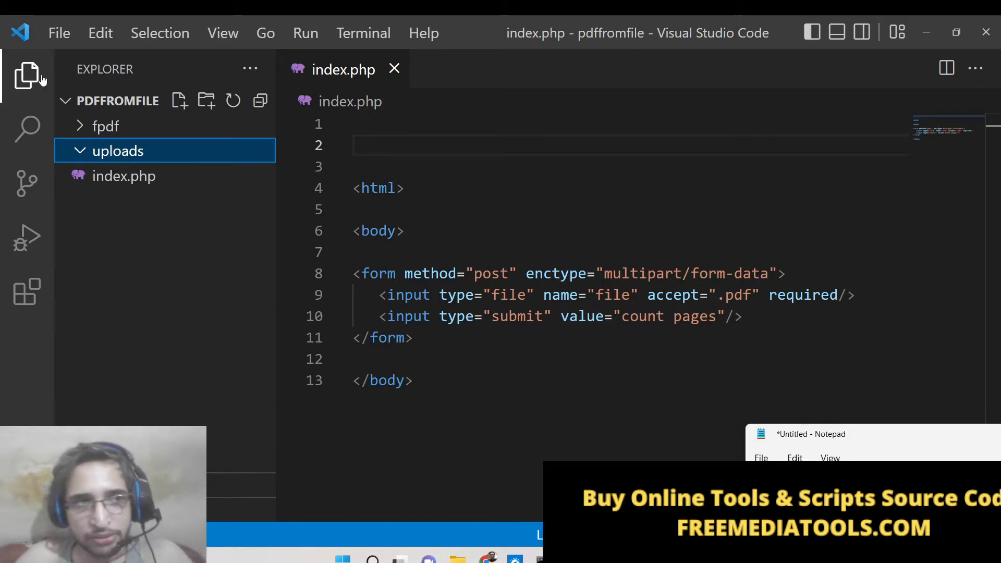
Hide the Explorer sidebar and start a <?php block at the top of index.php.
left_click(26, 75)
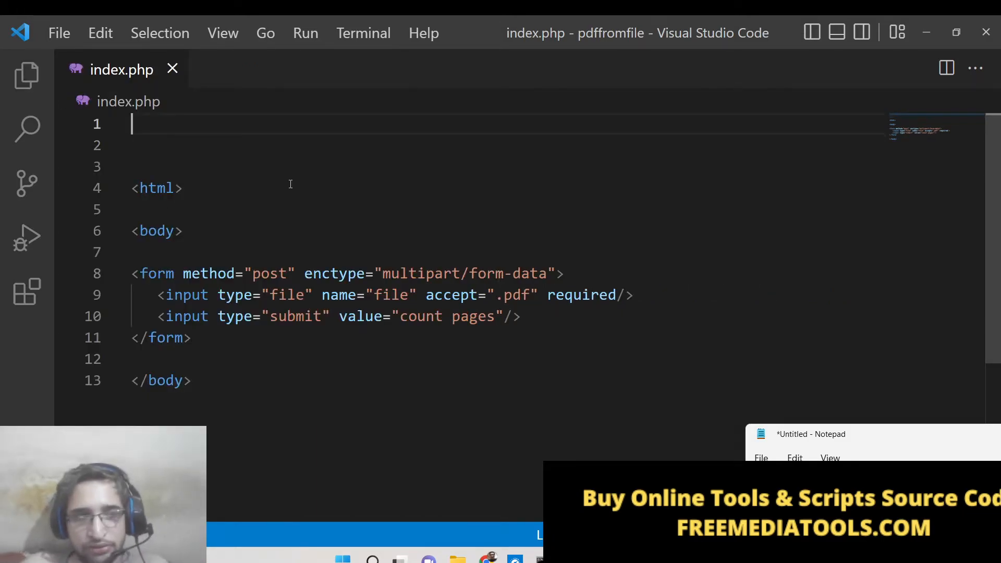
type("<?php")
type("?>")
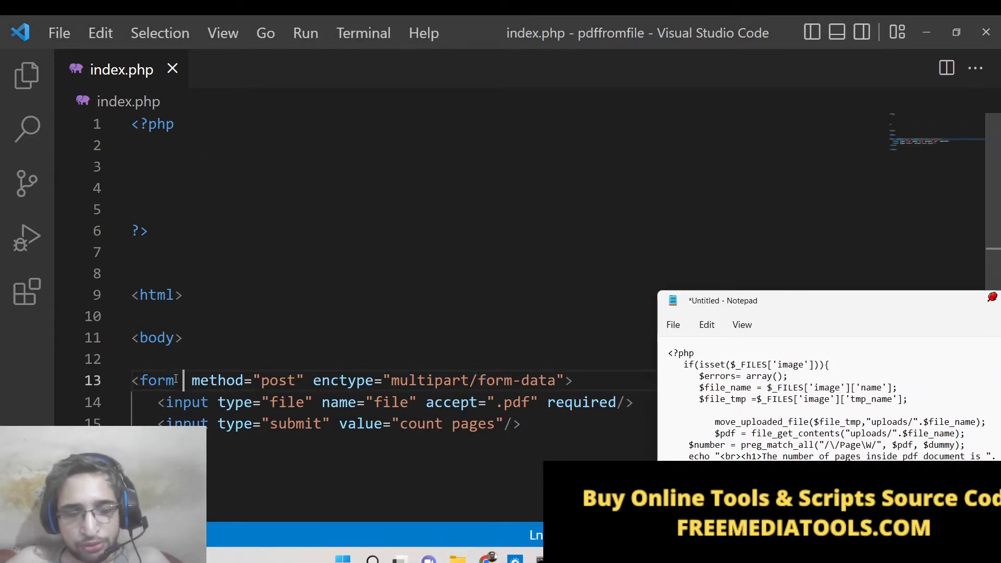
Add an empty action="" attribute to the upload form so it posts to the same page.
type("apache_reset_tim")
type("action=")
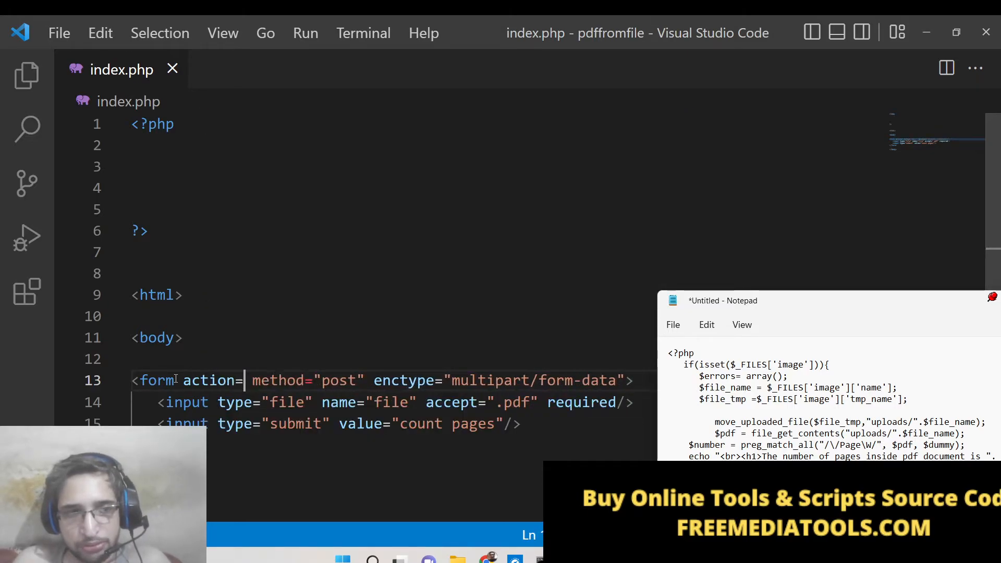
type("\"\"")
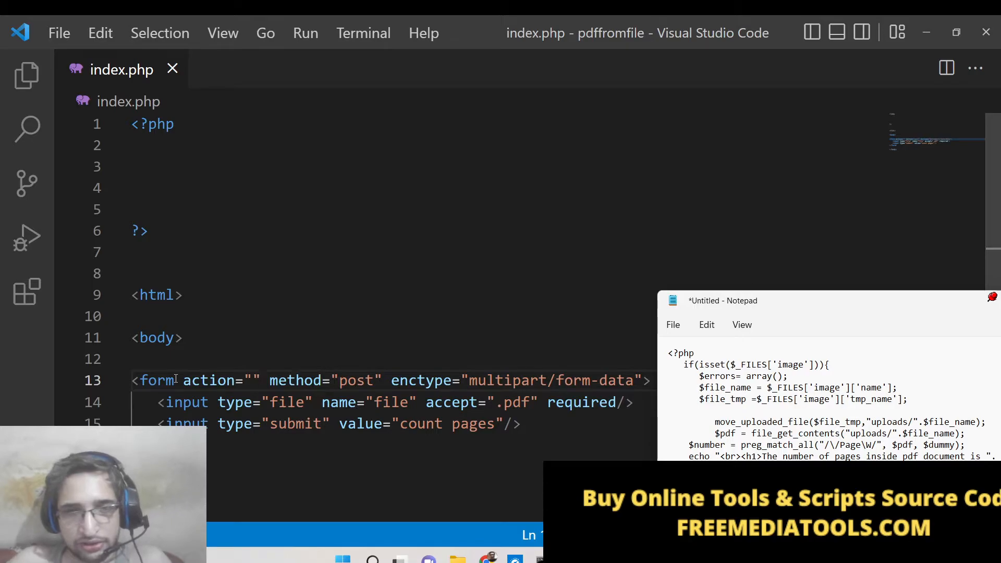
scroll("down", 3)
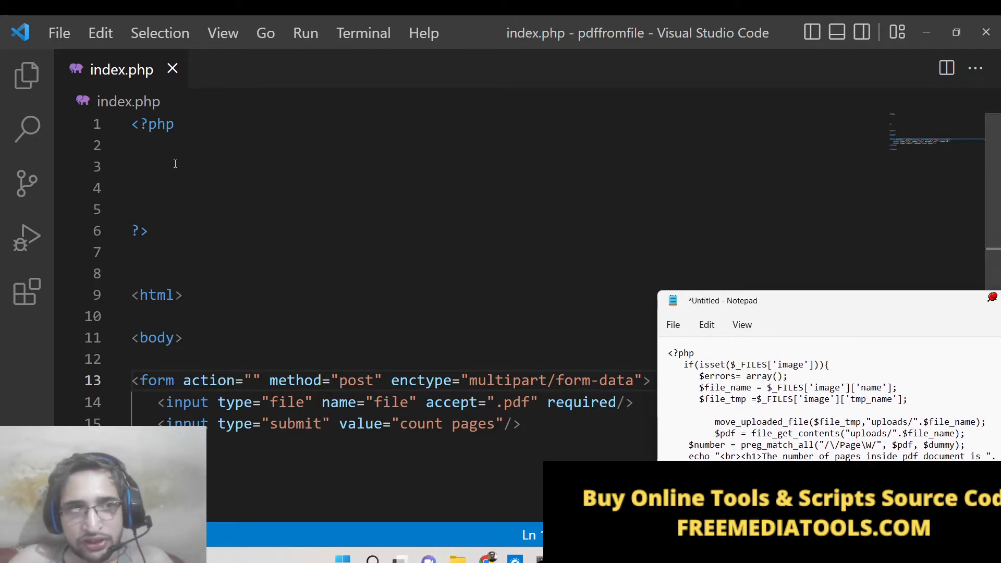
Start an if(isset($_FILES['file'])) block and begin assigning $filename from the upload.
type("if(isset(")
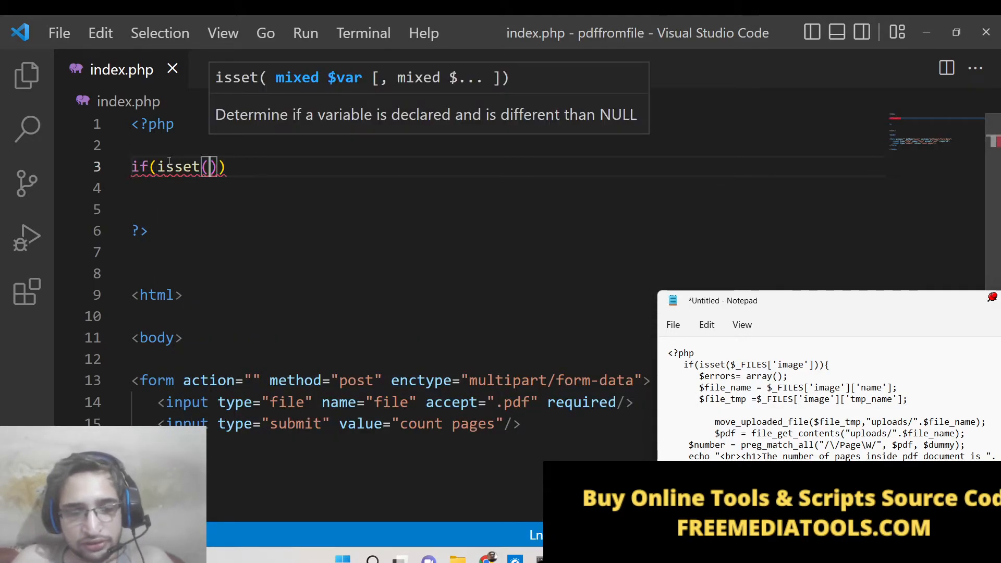
type("$_FILES[")
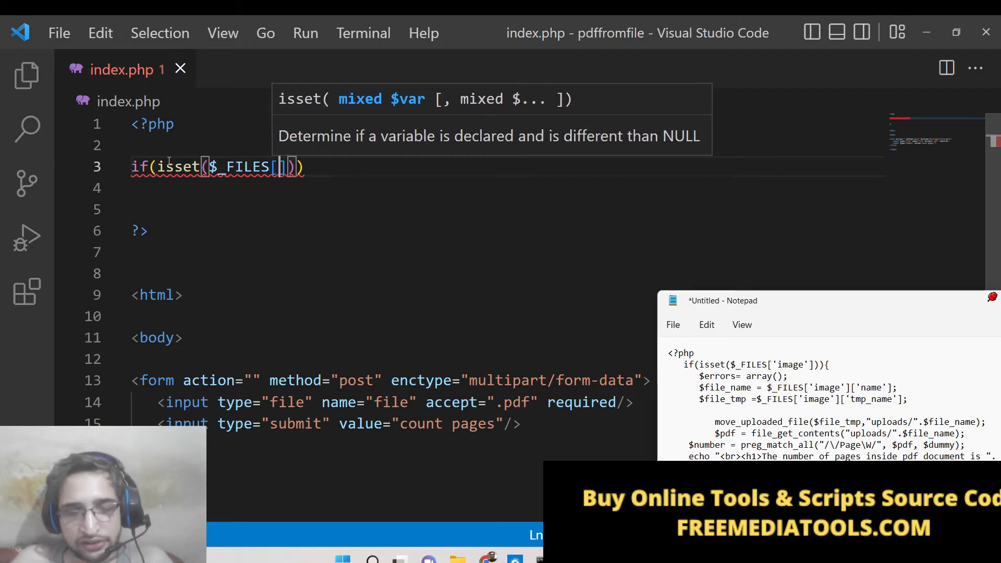
type("'image'")
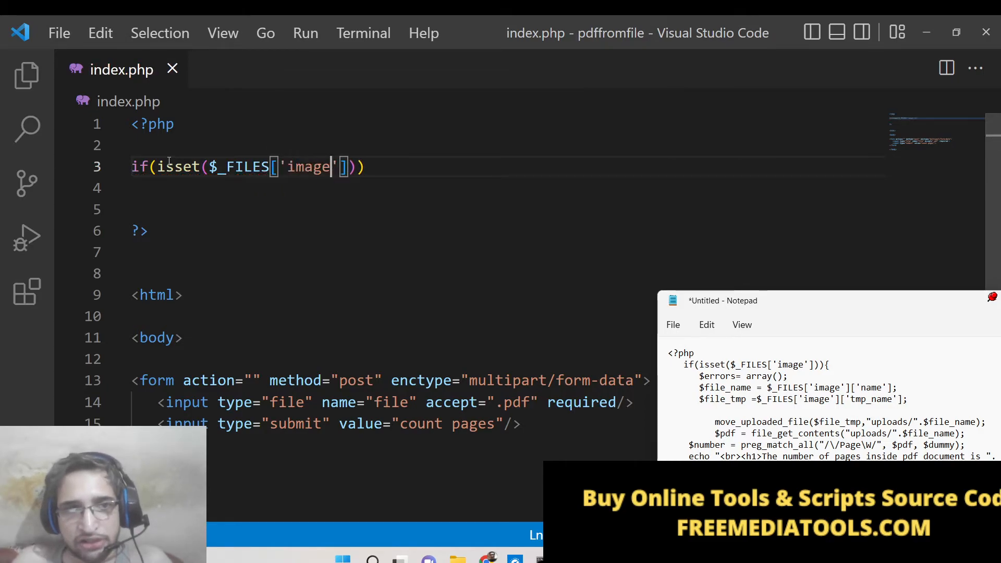
type("file")
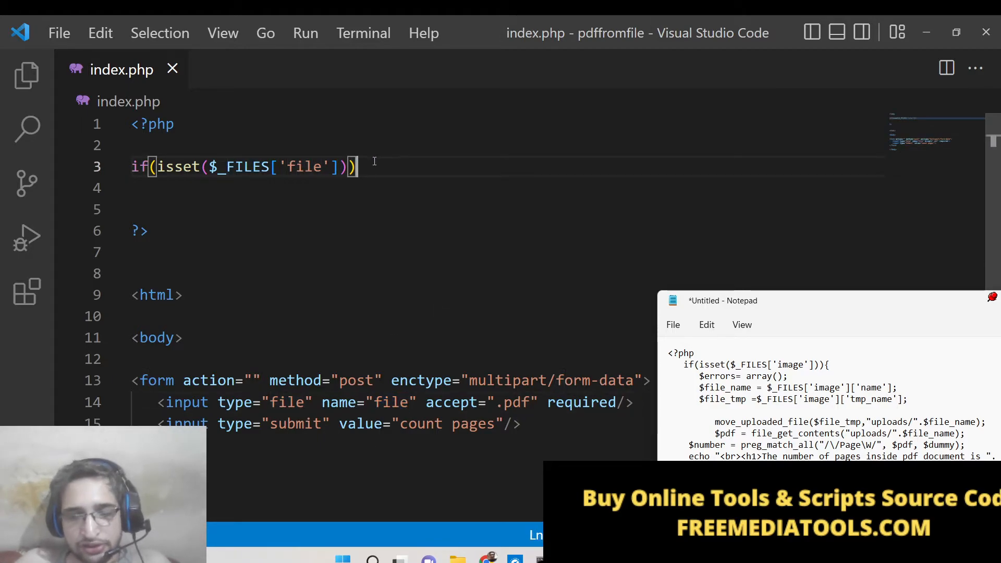
type("{")
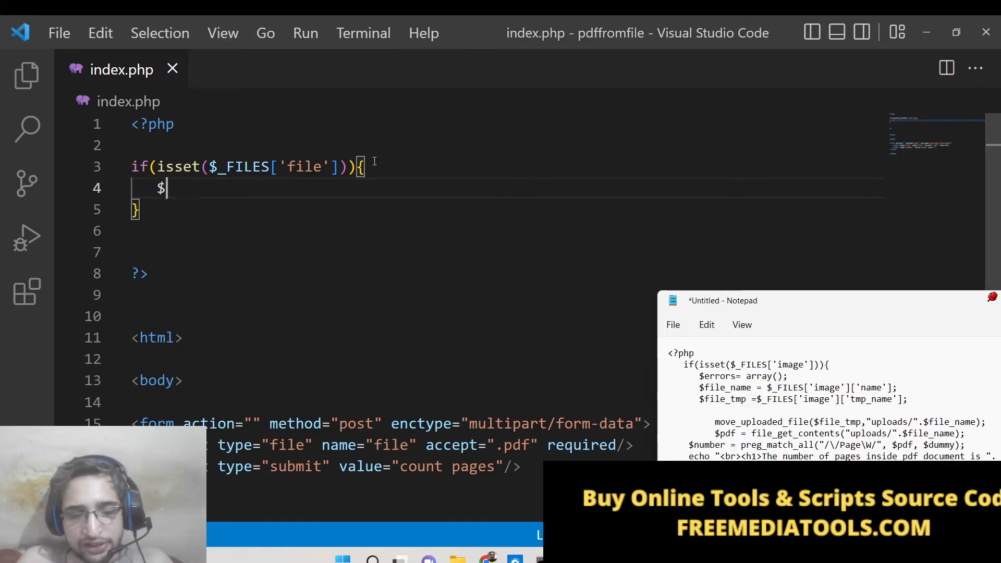
type("filename =")
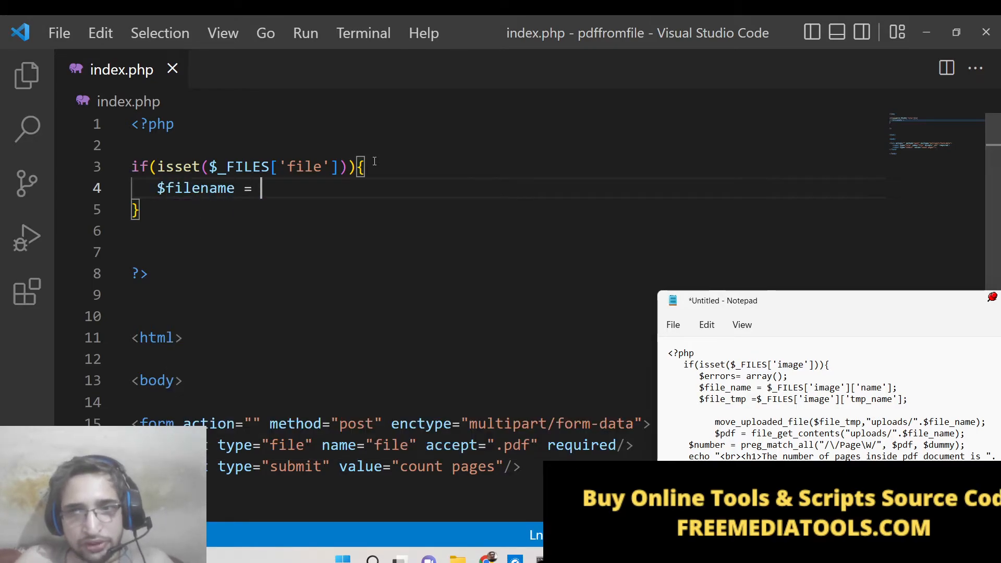
type("$_FILES['file']['name'];")
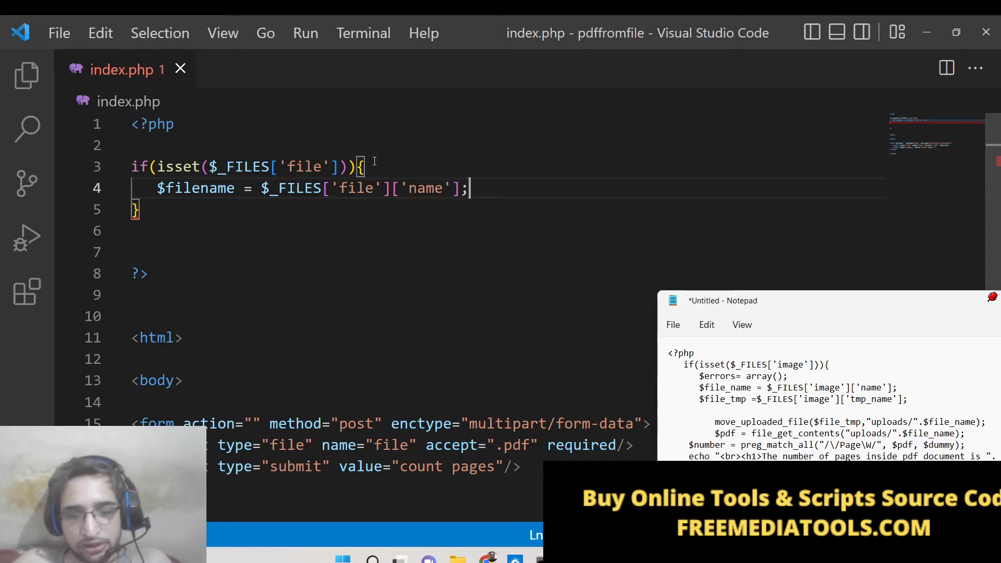
Assign $file_tmp = $_FILES['file']['tmp_name']; and start a move-to-uploads comment.
type("$")
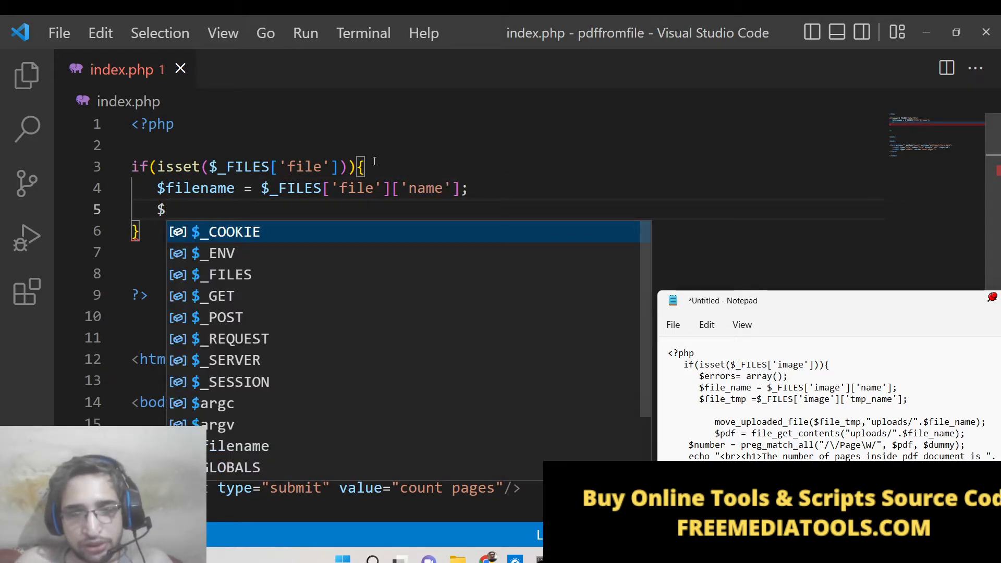
type("file_tmp =")
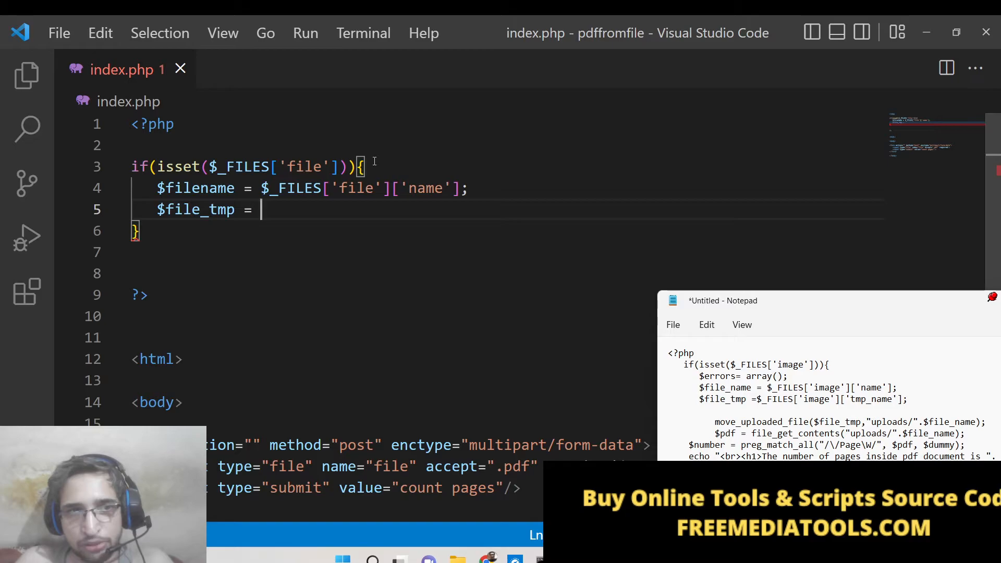
type("$_FILES")
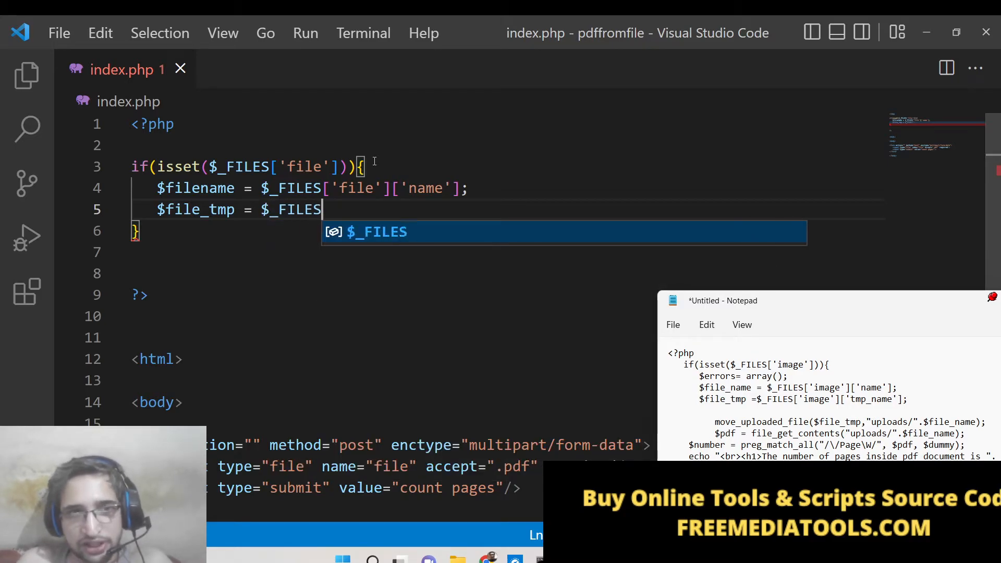
type("['file']")
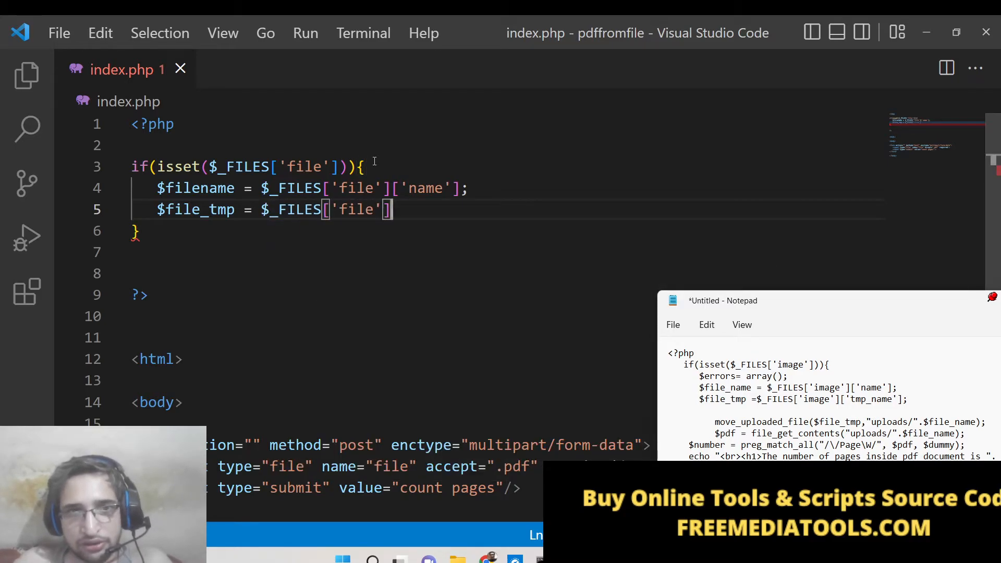
type("['tmp'")
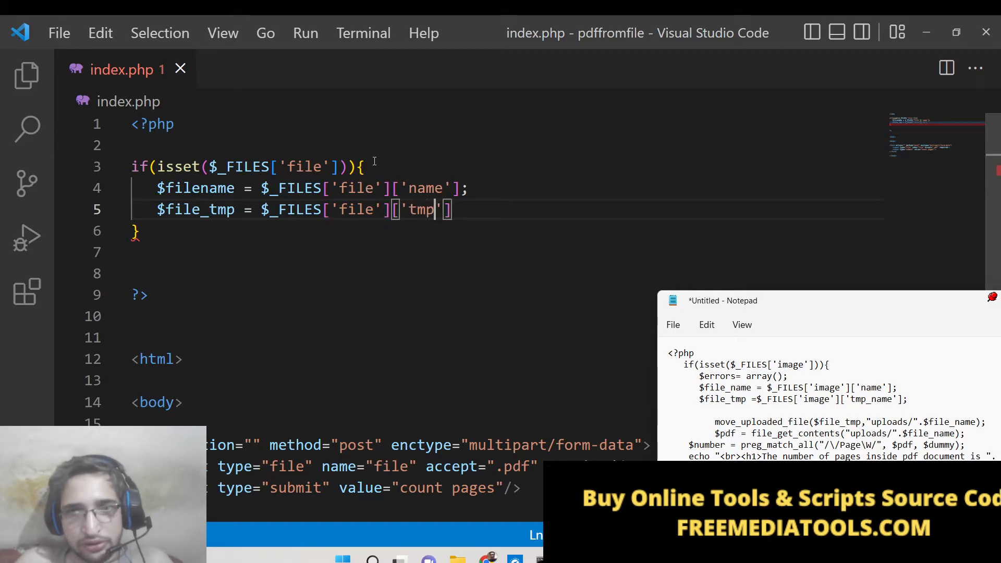
type("_name'];")
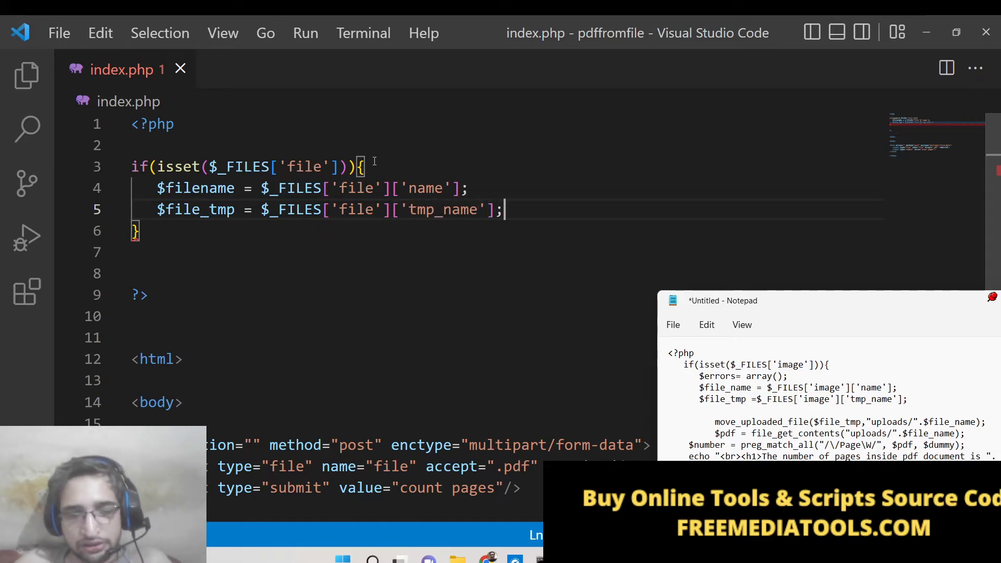
type("// move the file to uploads file")
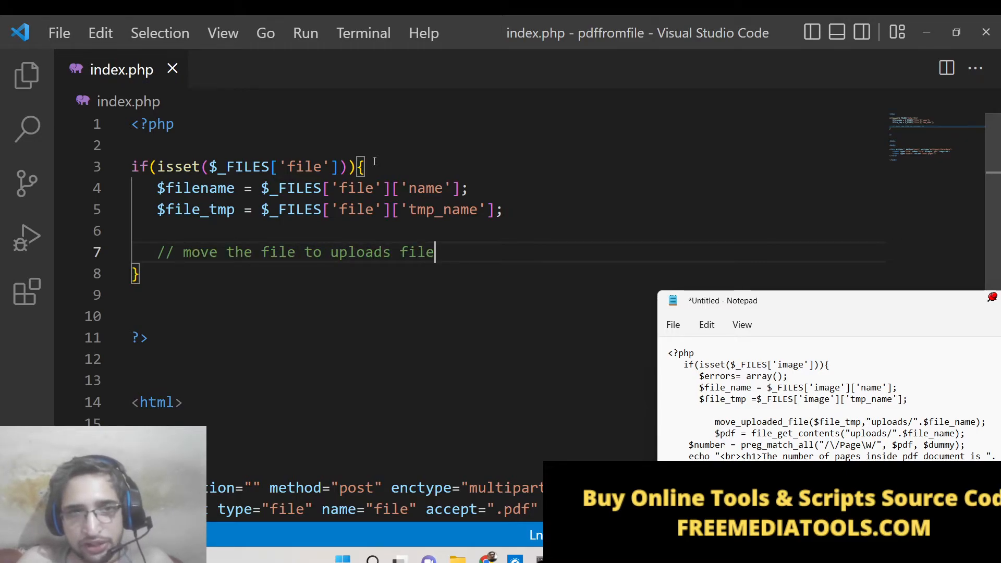
Move the temporary upload into the uploads/ folder with move_uploaded_file.
type("older")
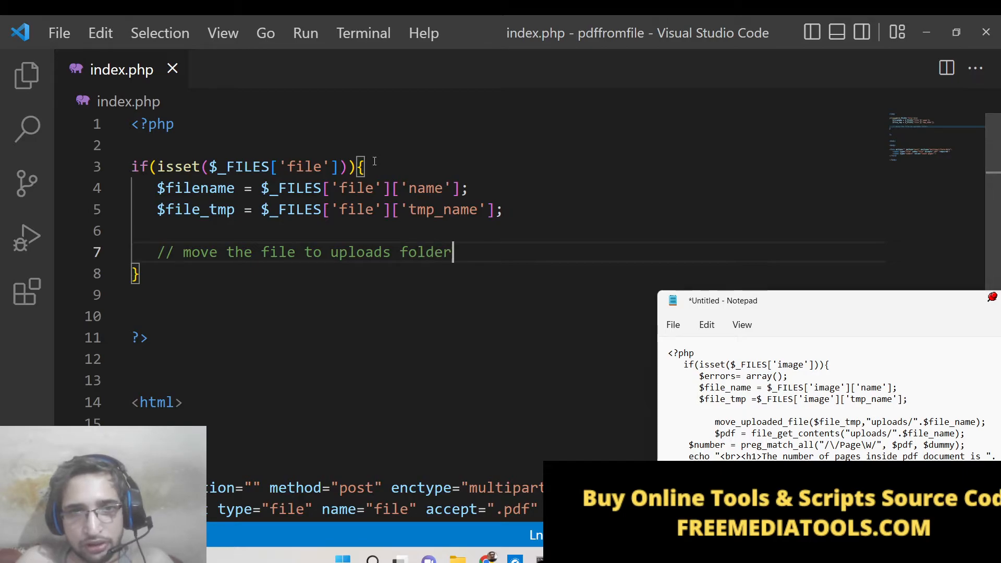
type("move_uploaded_file")
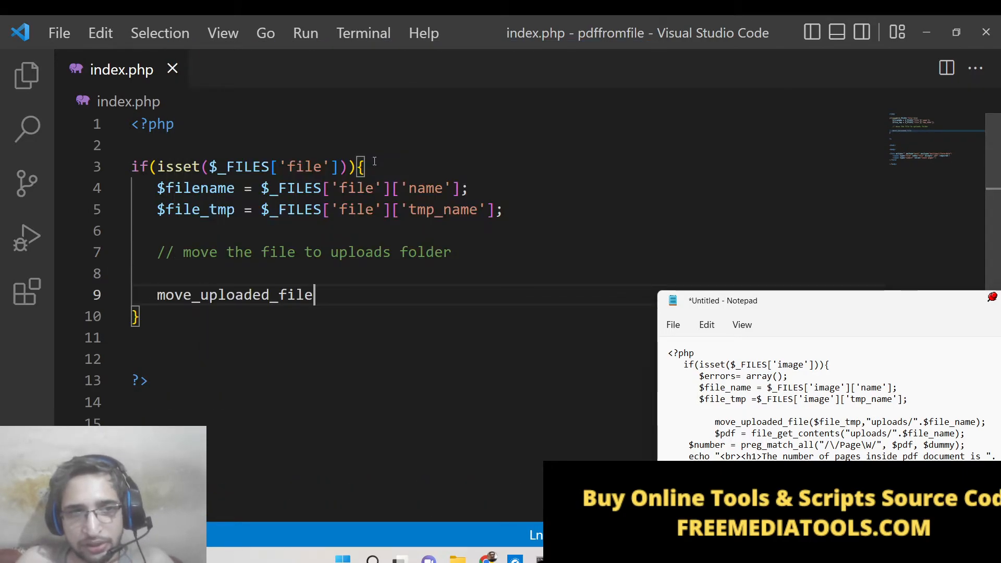
type("()")
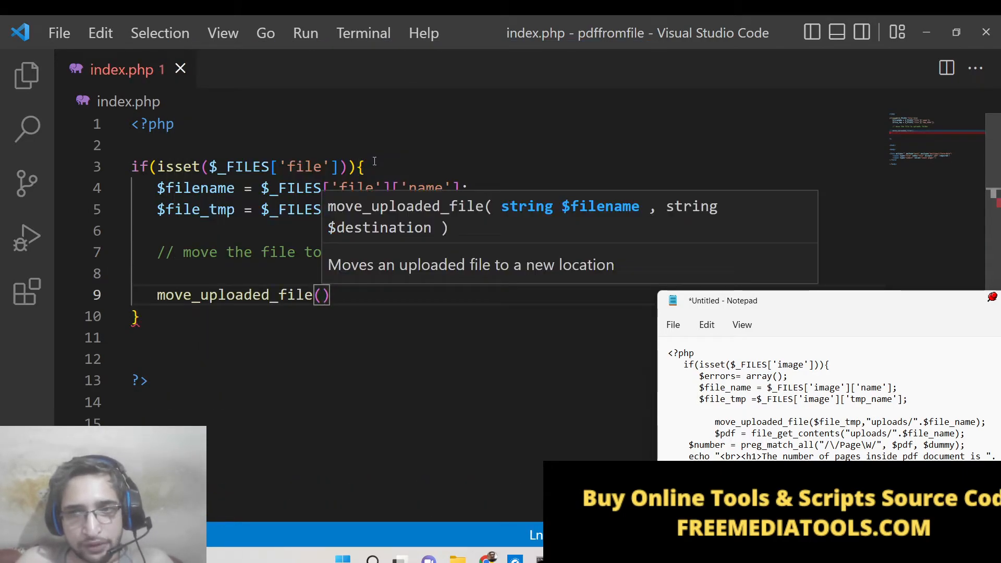
type("$file_")
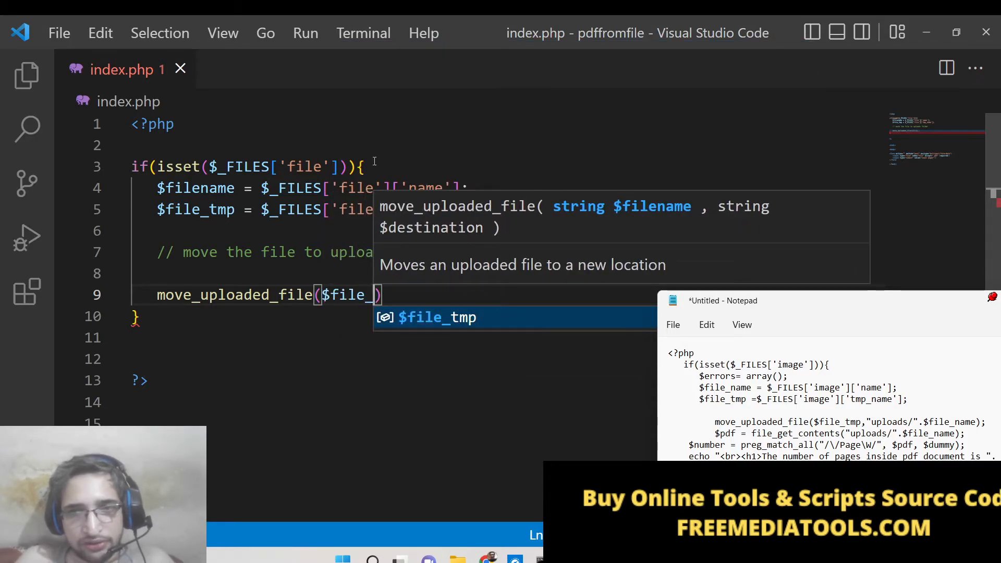
type(",\"")
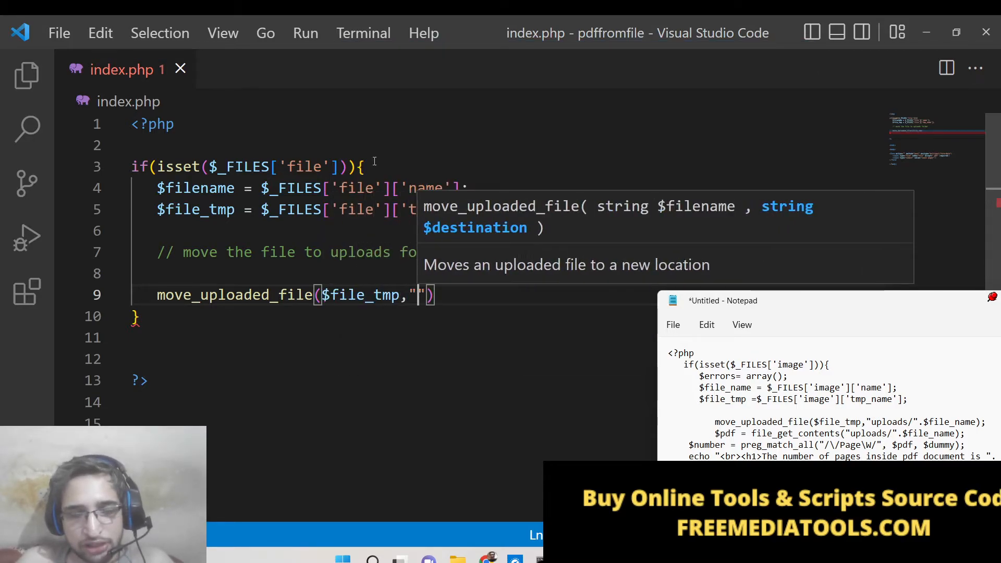
type("uploads/")
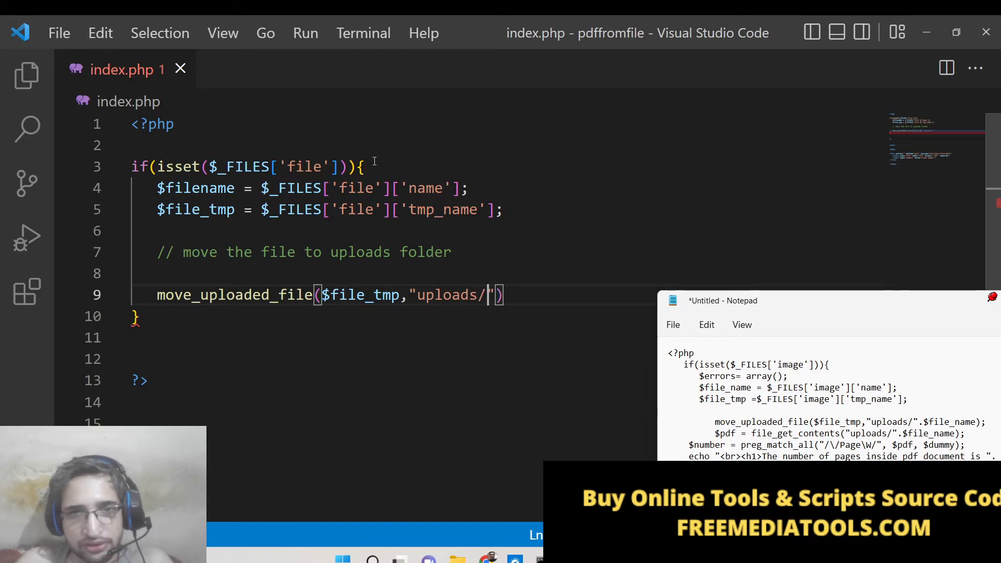
type(".$file_name")
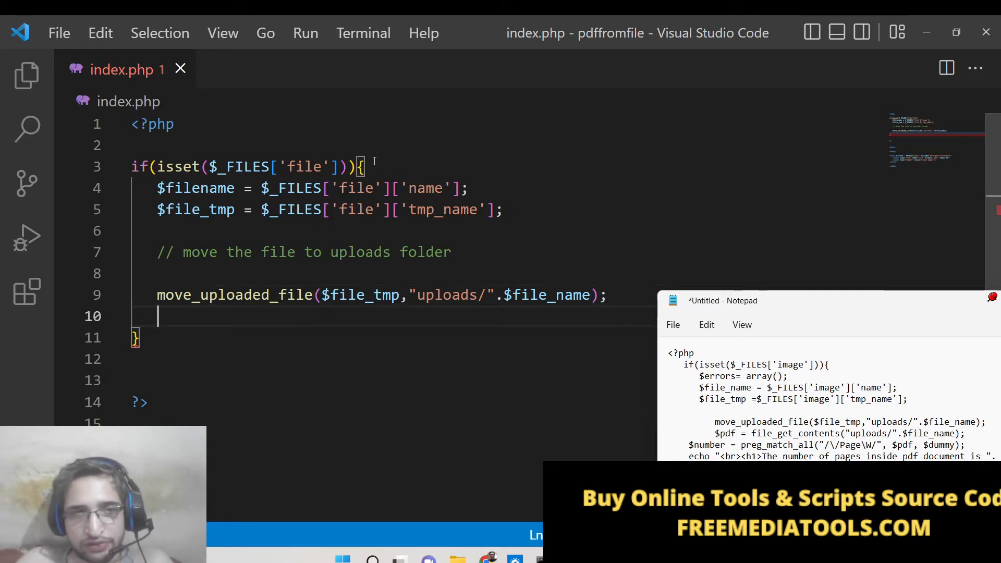
Read the saved PDF with $pdf = file_get_contents("uploads/".$file_name);.
type("$pdf")
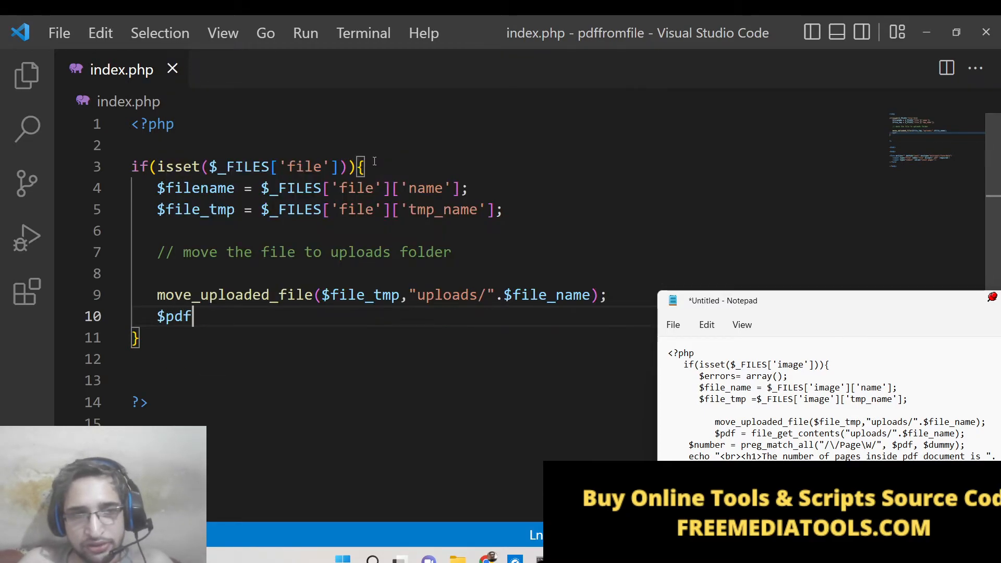
type("= f")
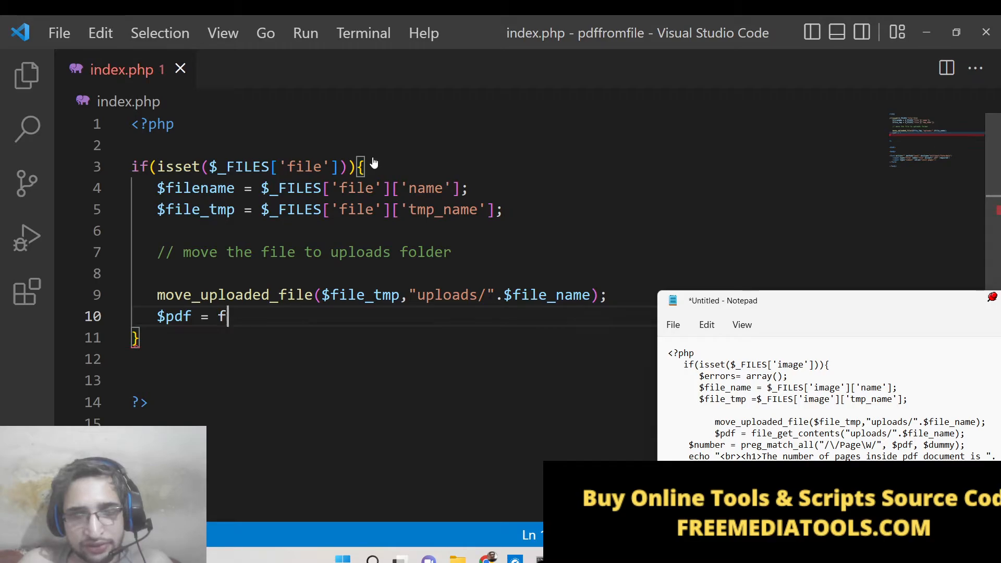
type("ile_get_contents")
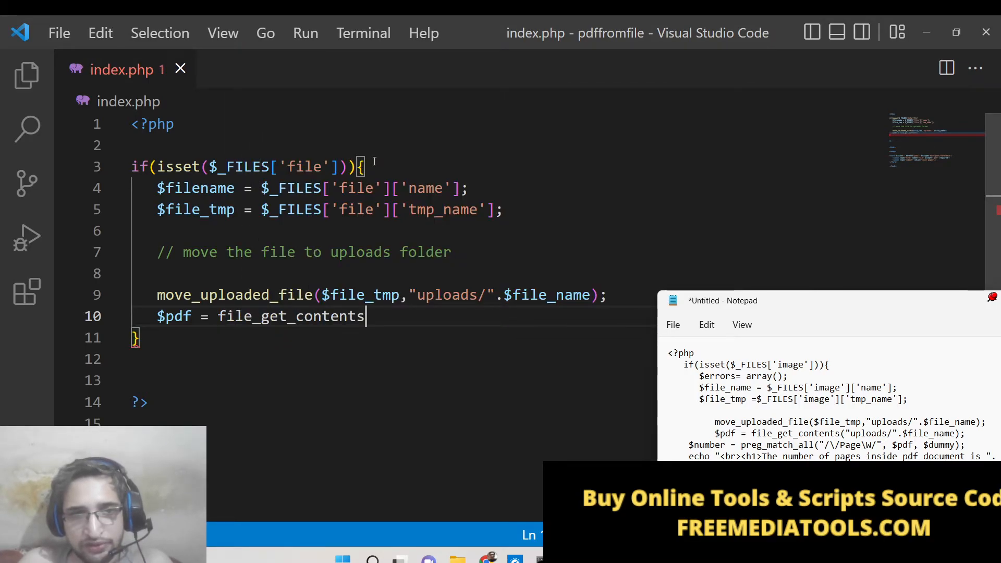
type("(\"\")")
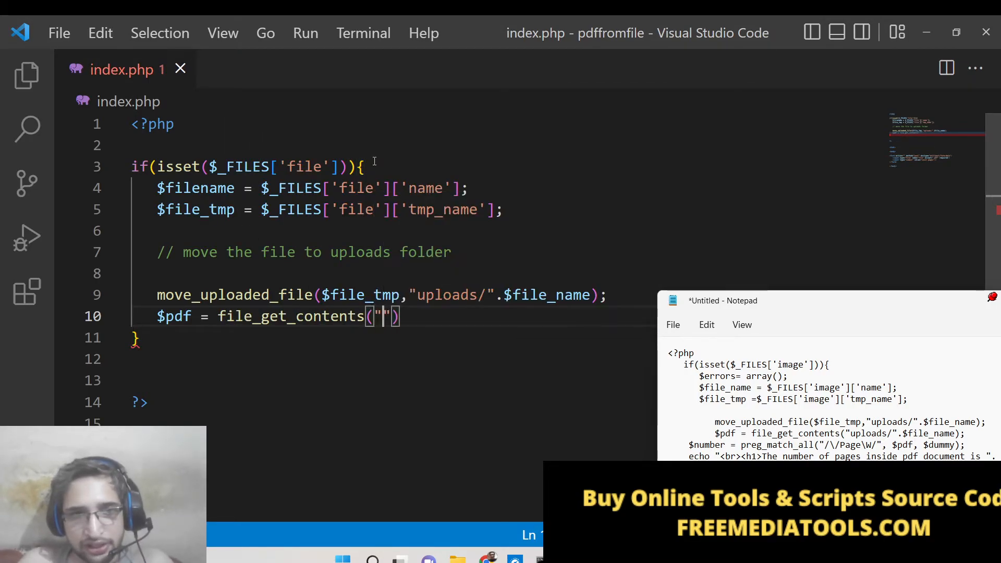
type("uploads/")
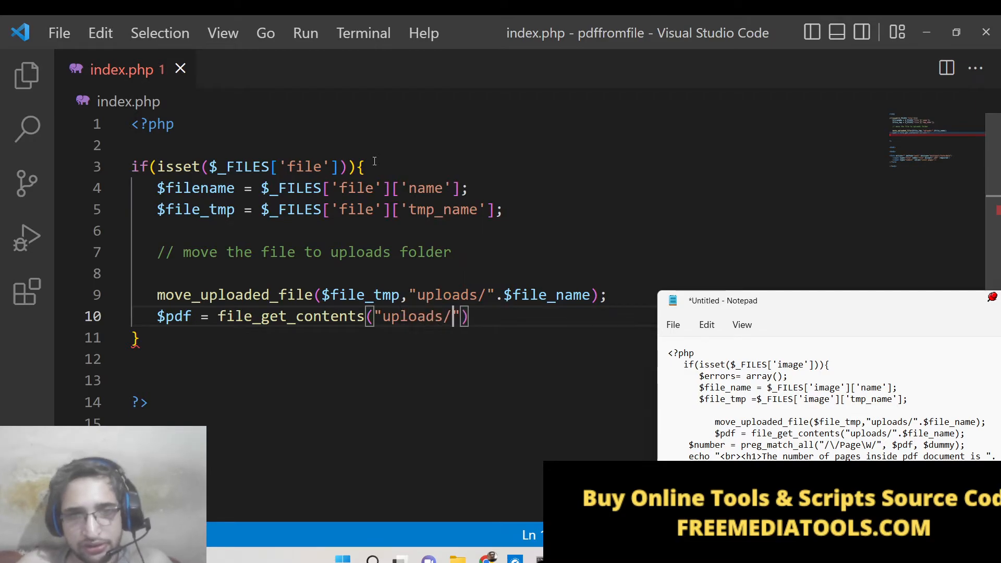
type(".$fi")
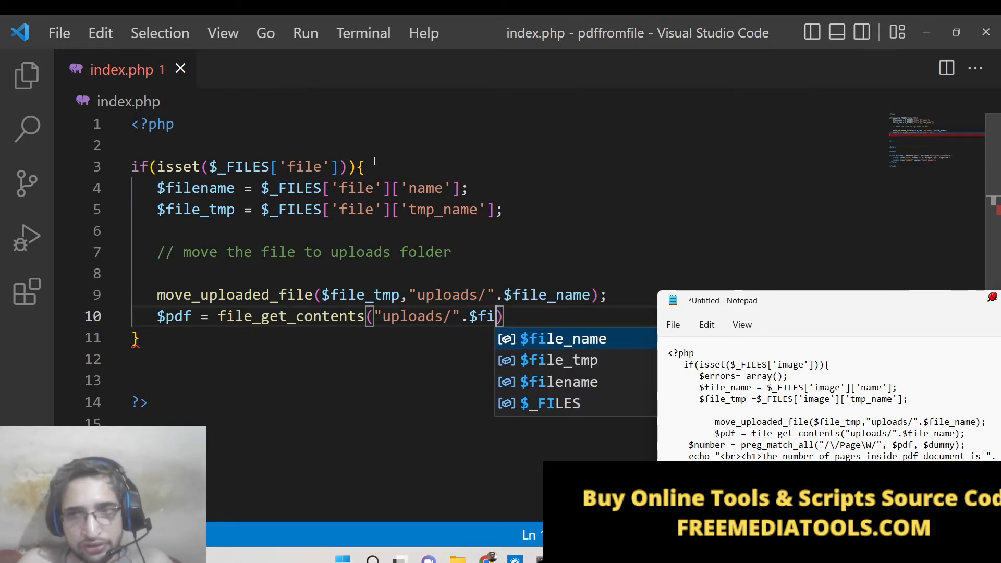
key("Tab")
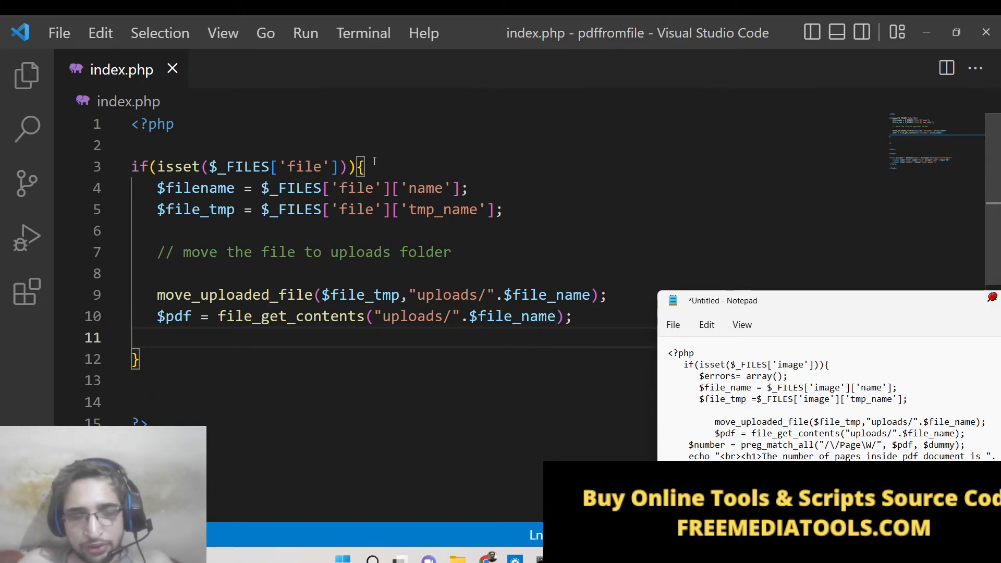
Count pages with $number = preg_match_all("/\/Page\W/",$pdf,$dummy);.
type("$n")
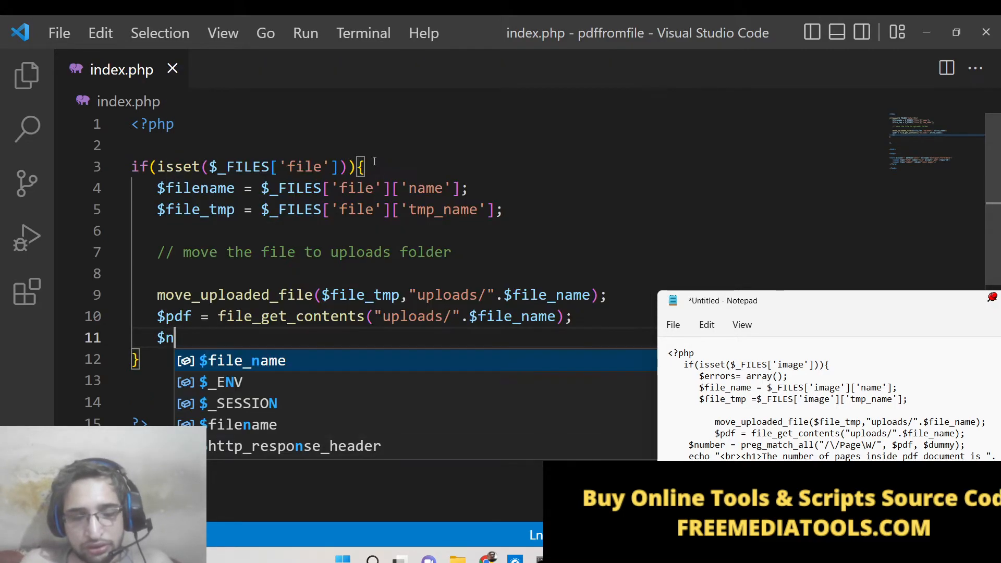
type("umber =")
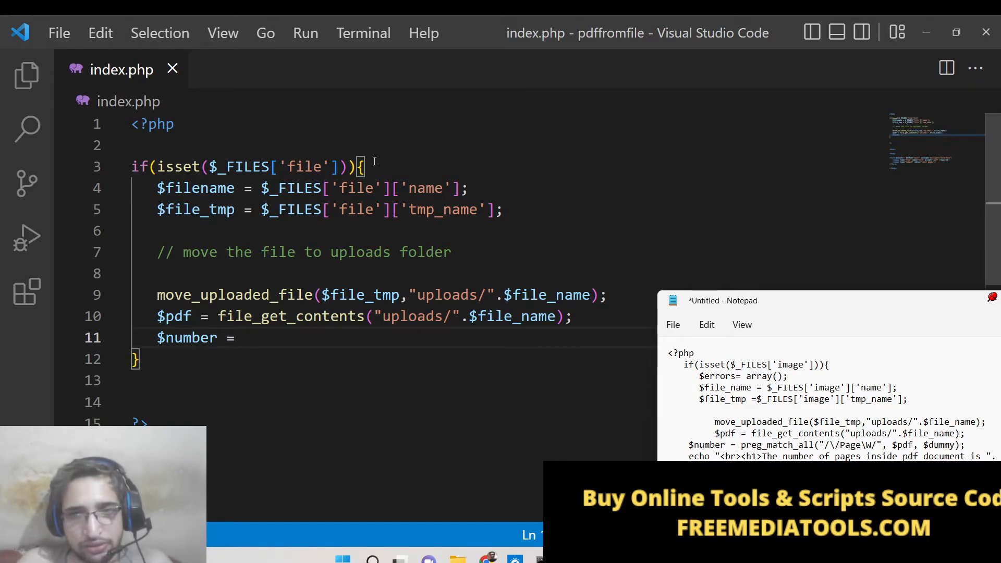
type("pre")
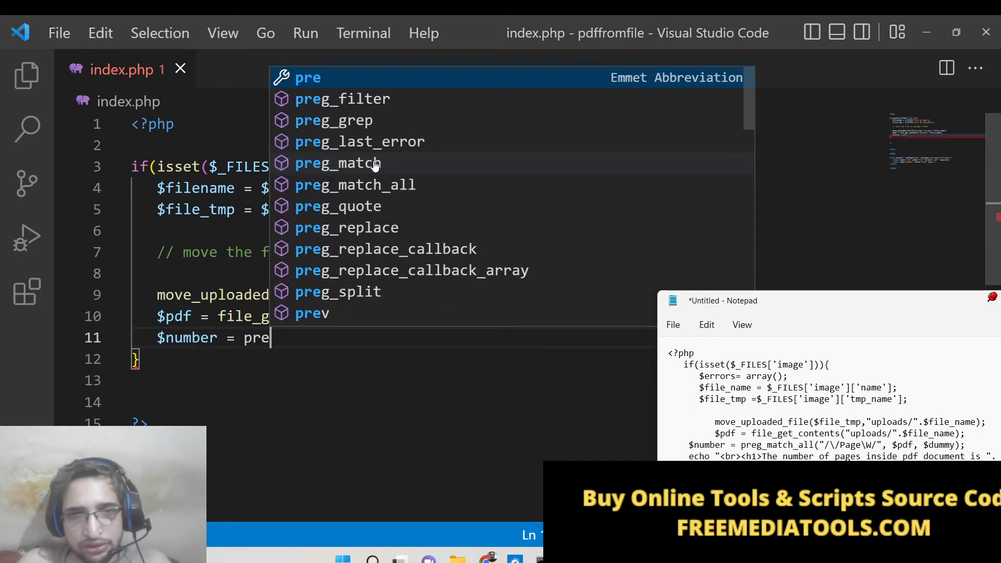
type("g_match_all(")
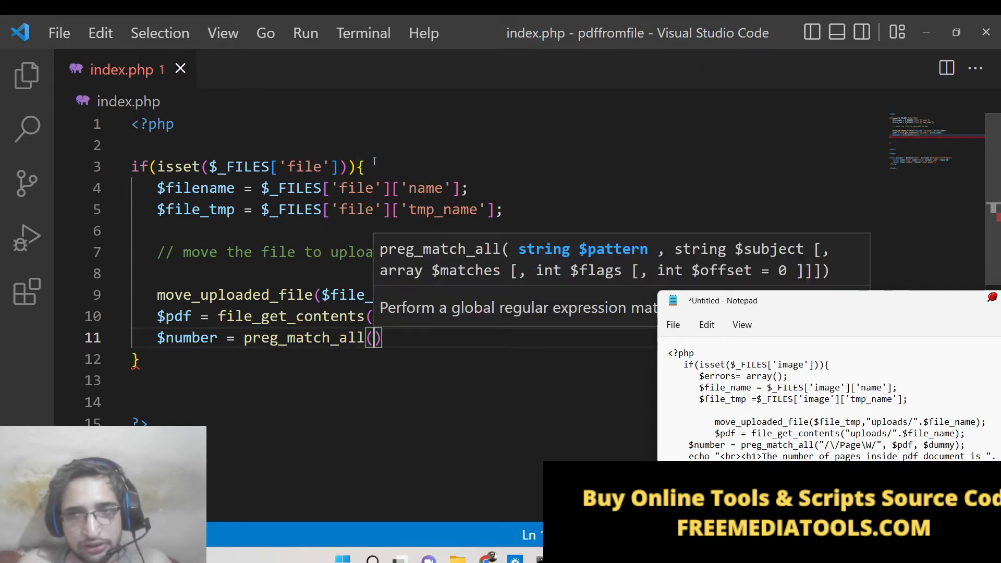
type("\"/\"")
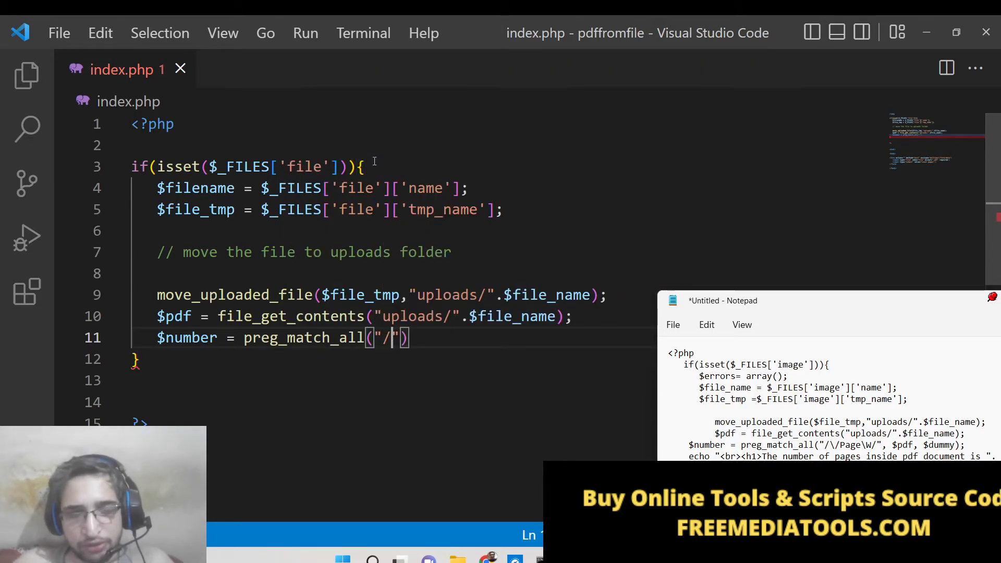
type("\\")
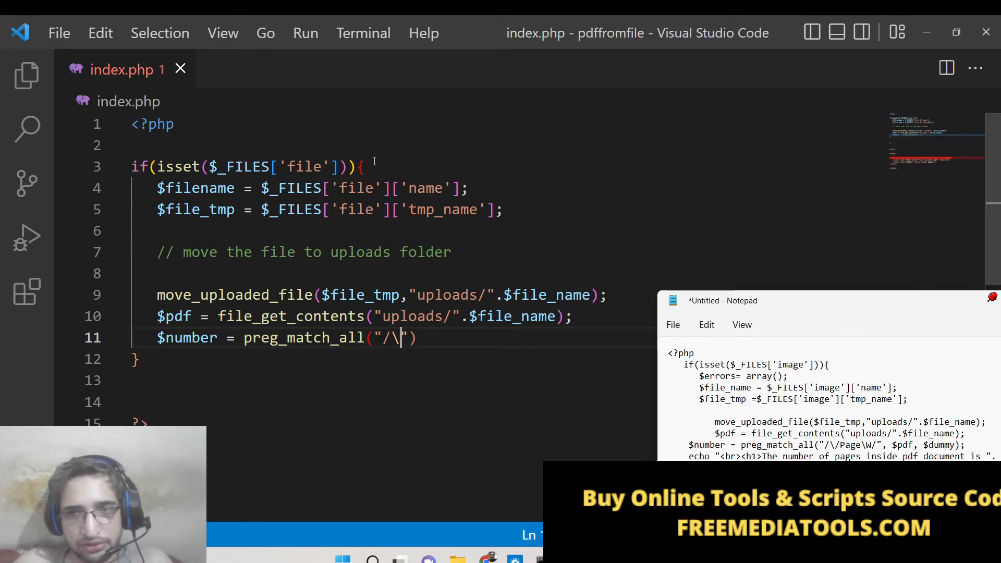
type("/")
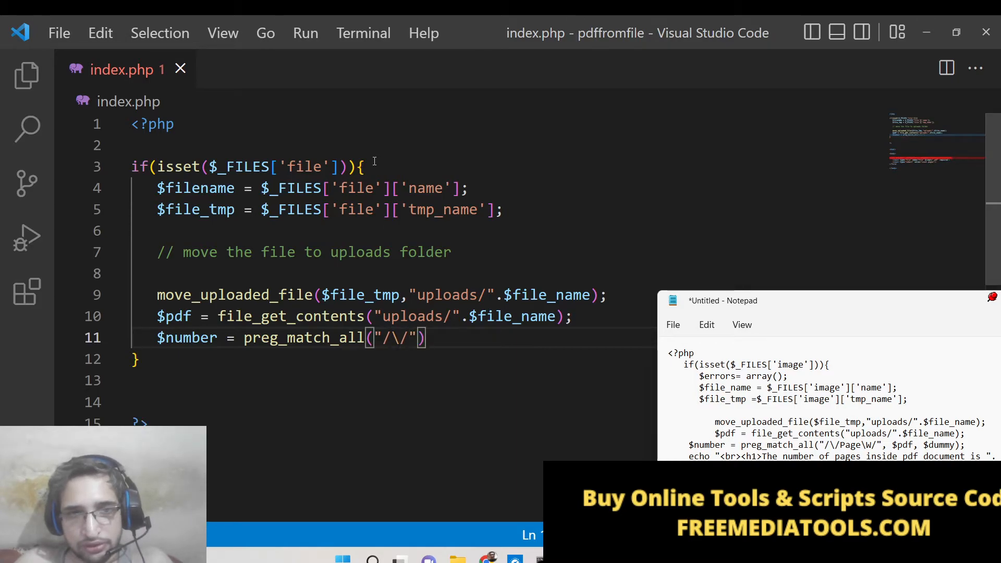
type("Page")
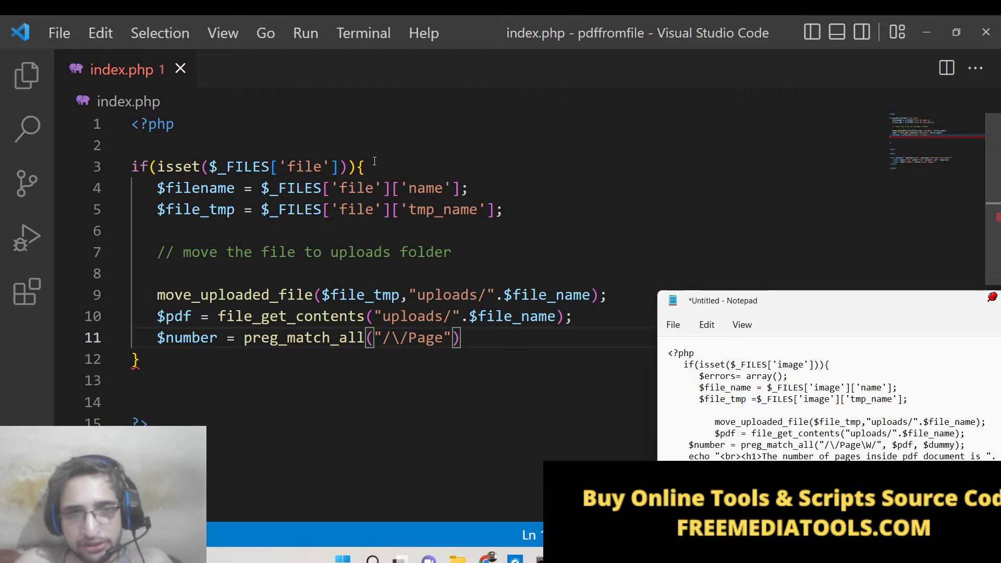
type("\\")
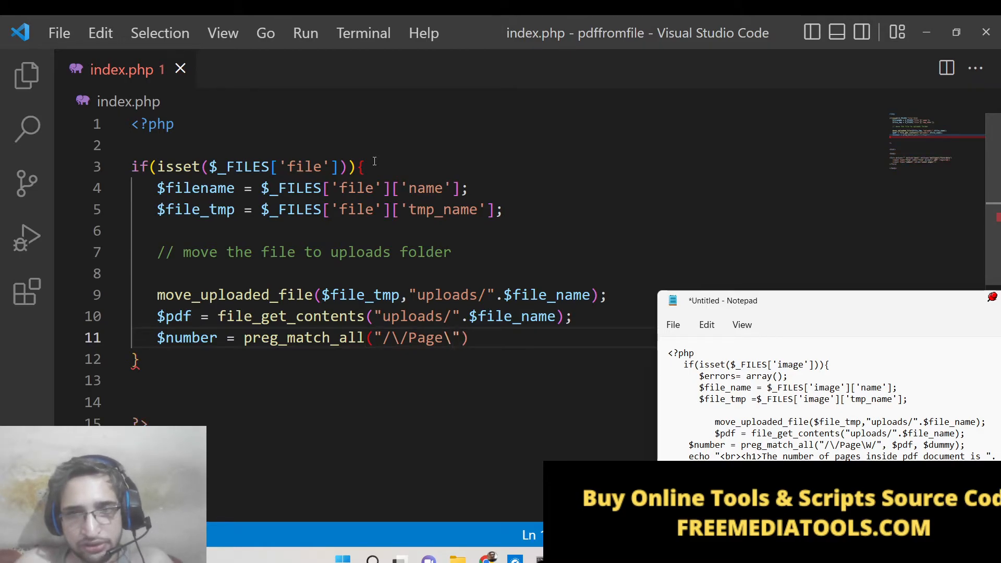
type("\\W")
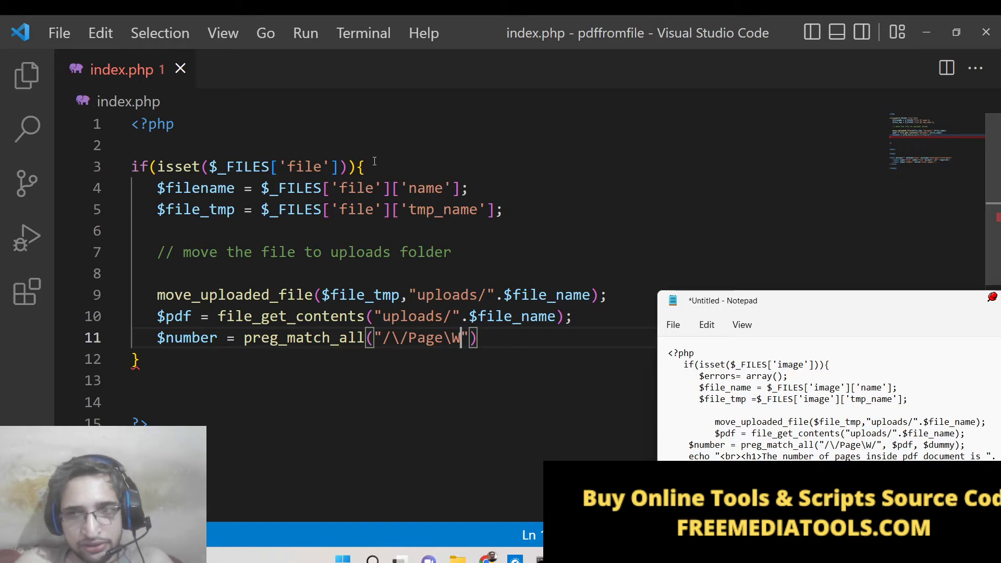
type("/")
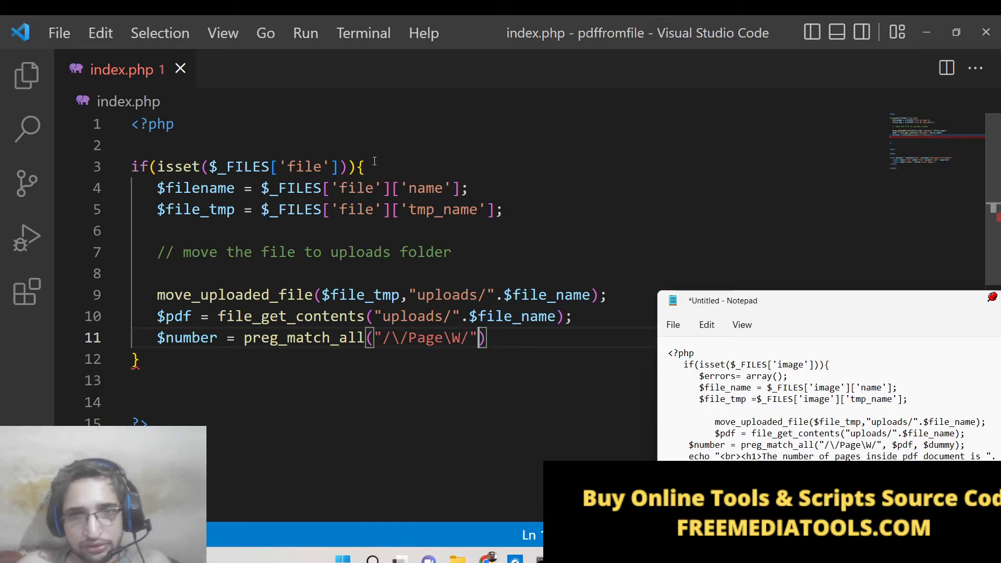
type(",$pdf,")
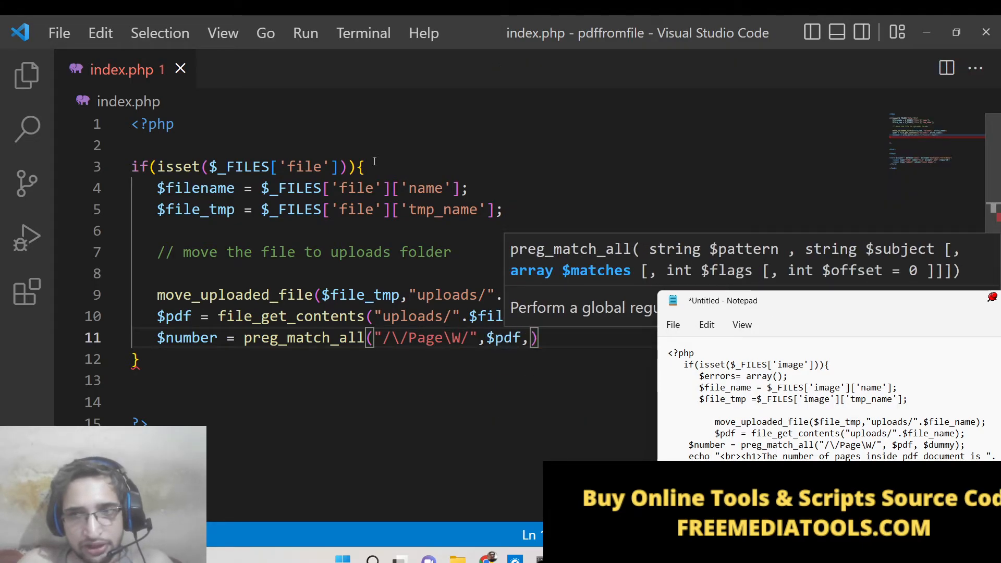
type("$")
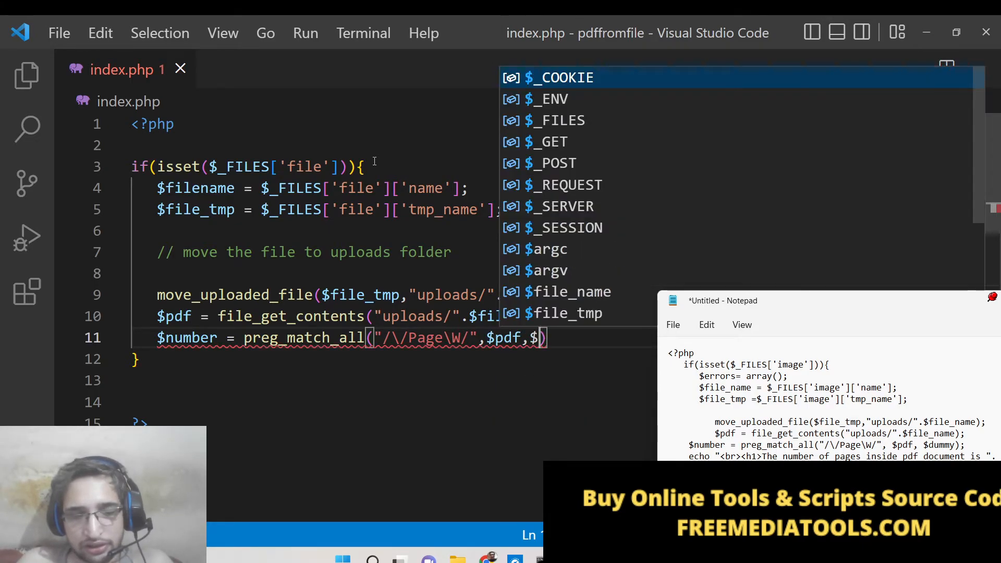
type("$dummy);")
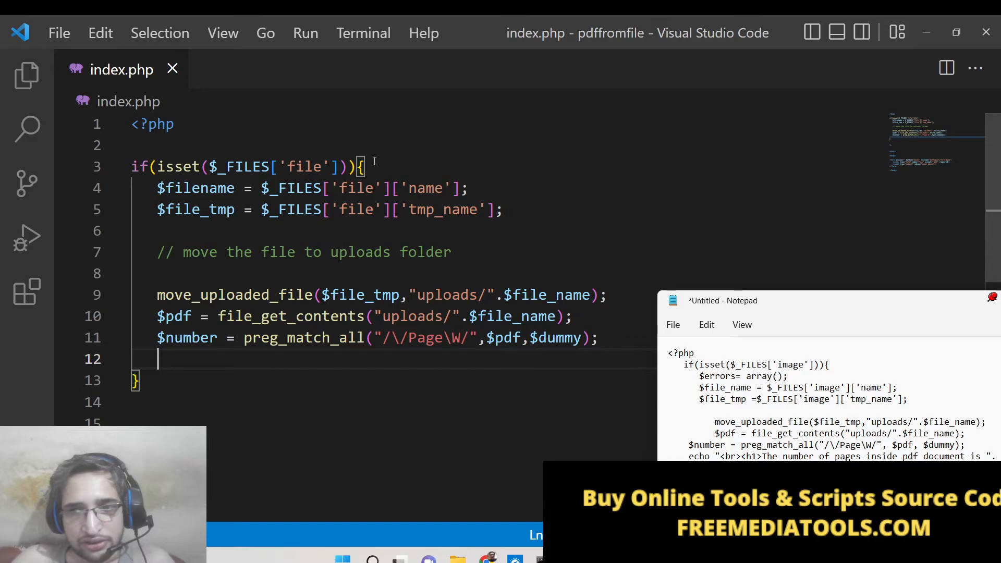
Begin an echo of '<br><h1>The number of pages inside pdf document is'.
key("enter")
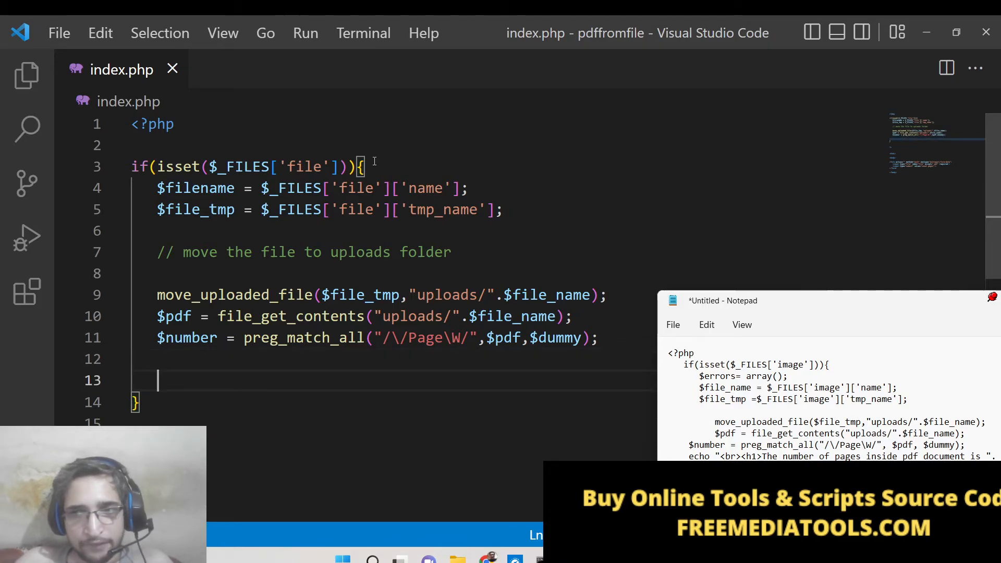
type("echo")
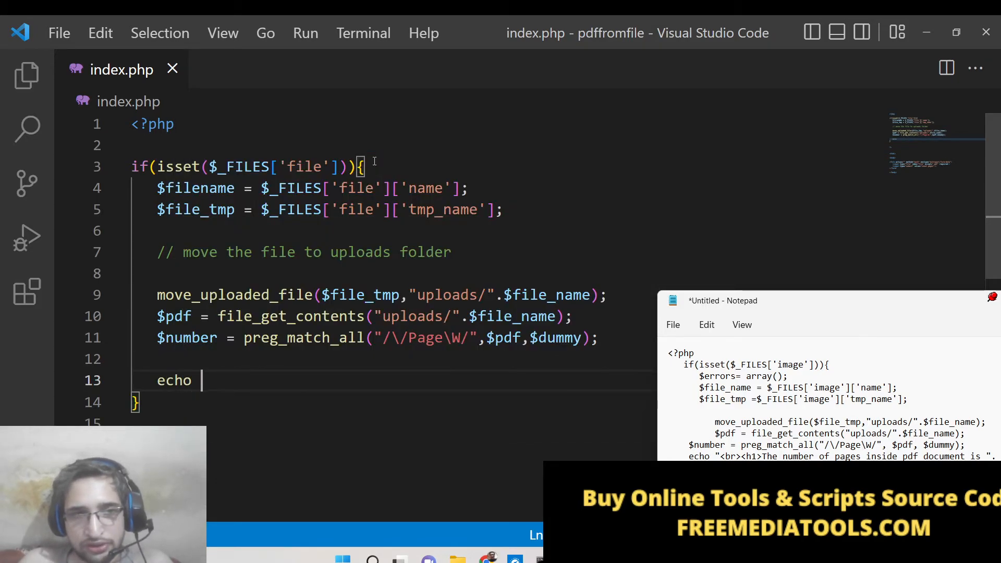
type("\"<br")
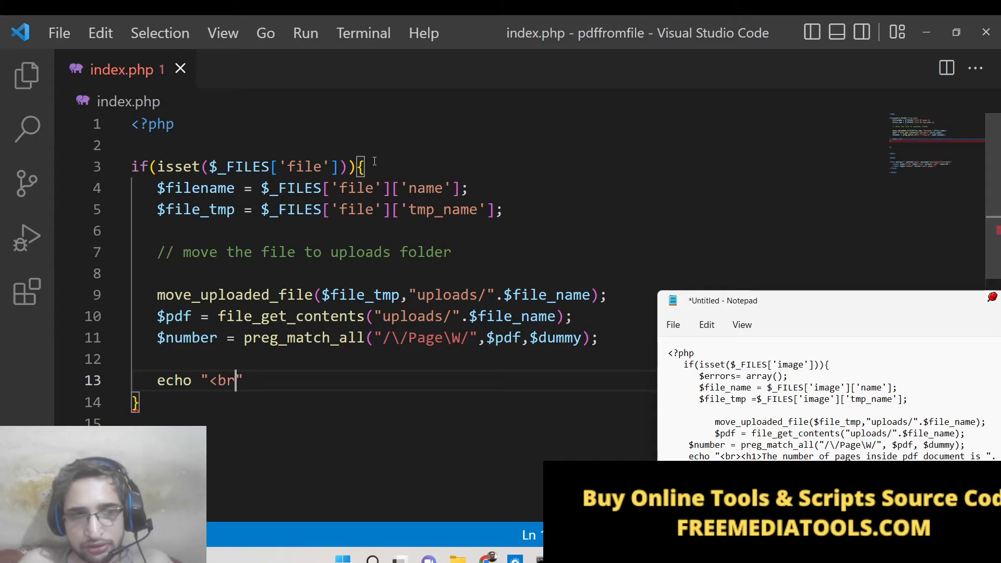
type("<h1>The")
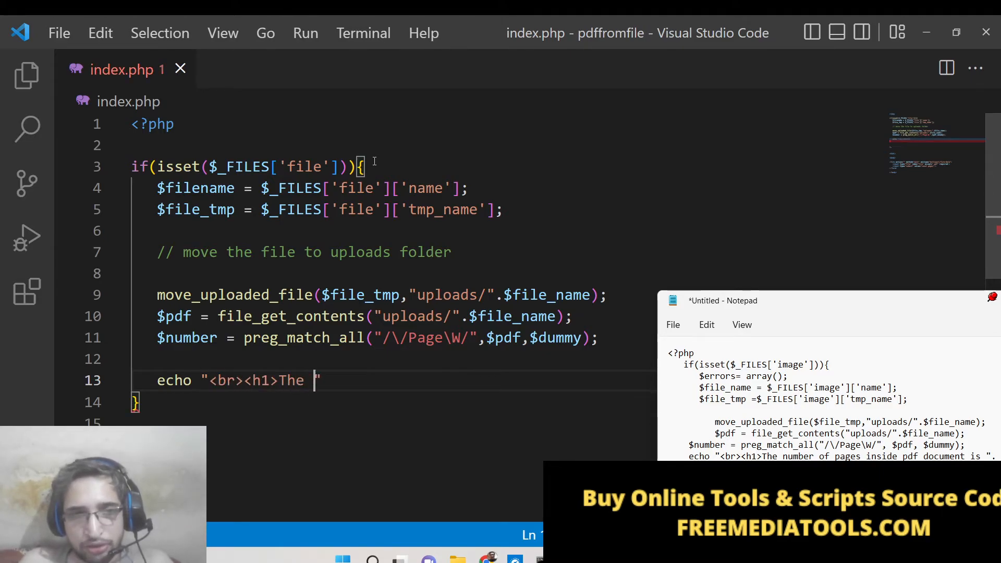
type("number of pages")
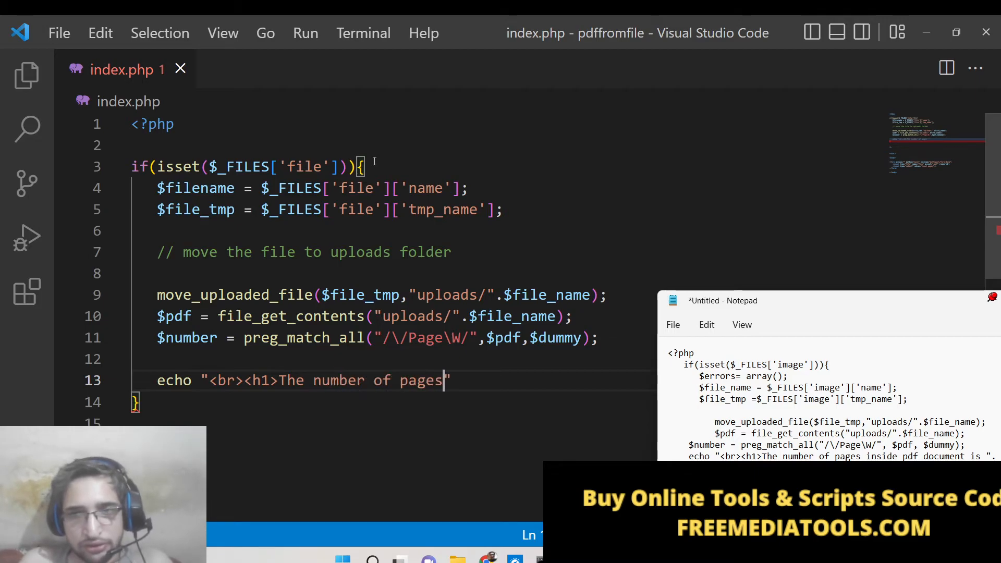
type("inside pdf documen")
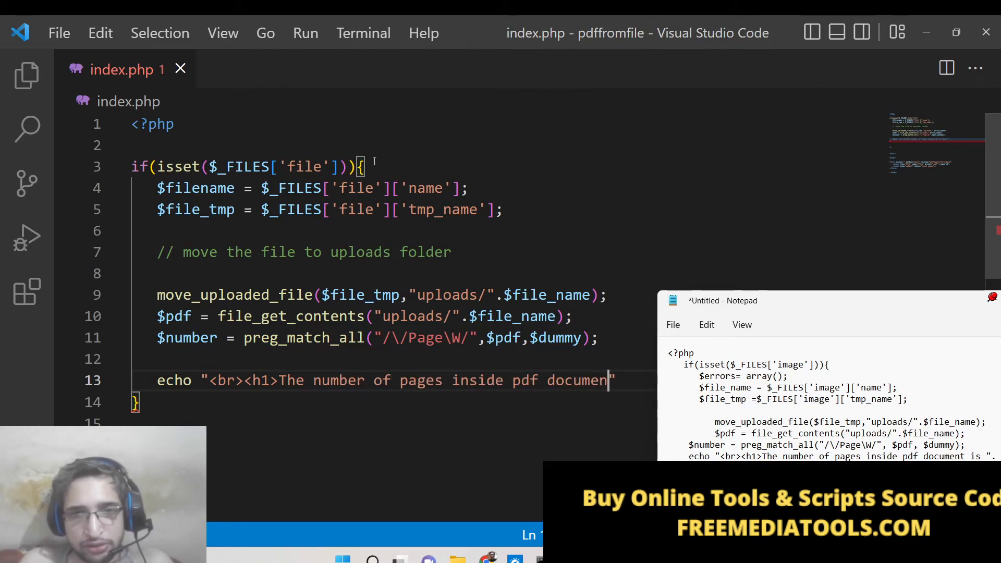
type("t is\"")
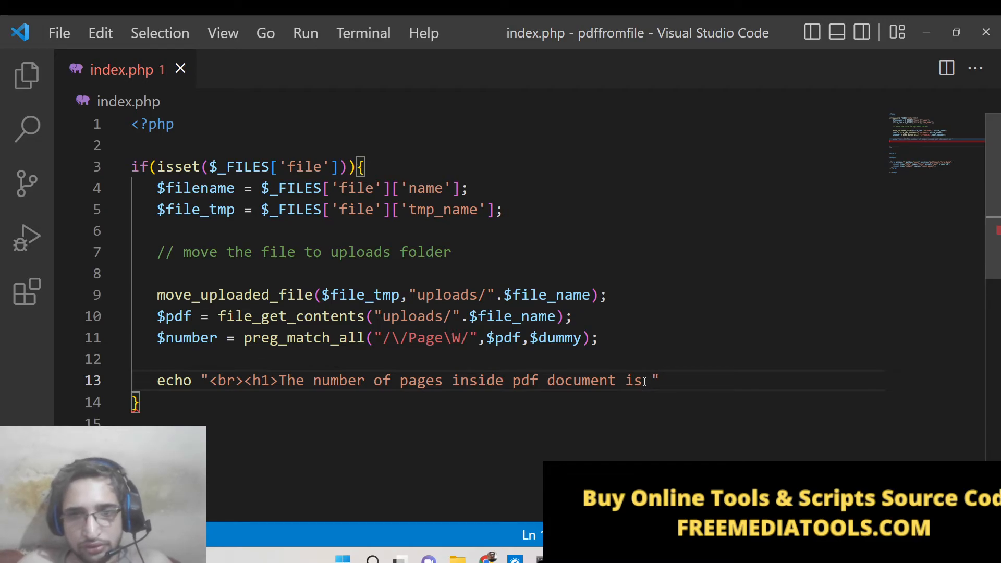
Concatenate $number into the sentence and close it with </h1><br>.
type("\". $num")
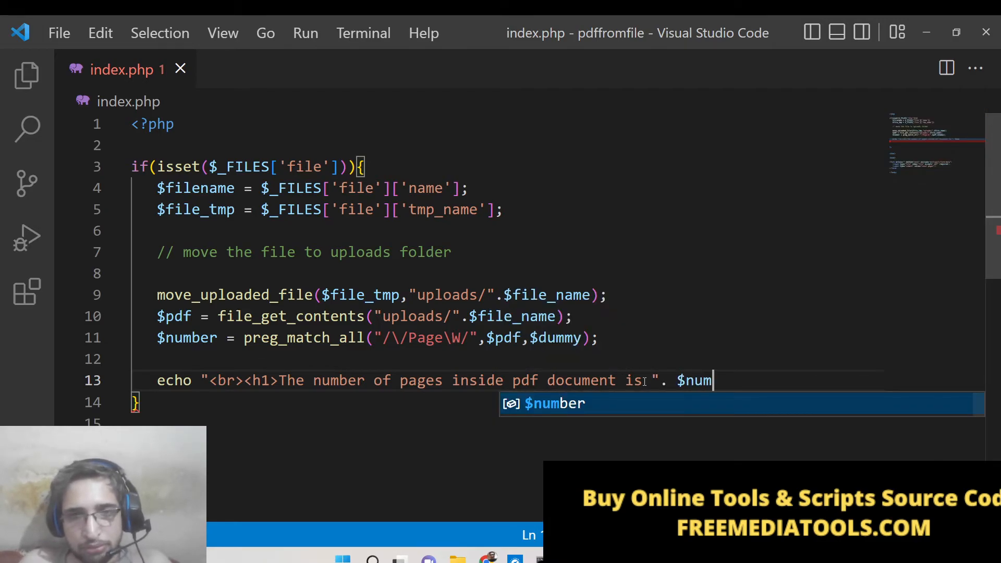
key("Tab")
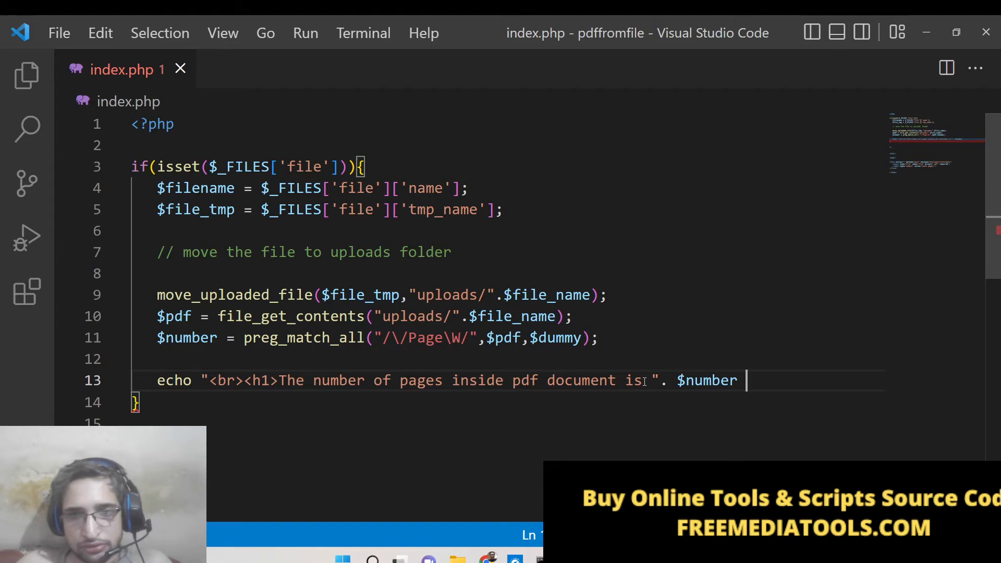
type(". \"\"")
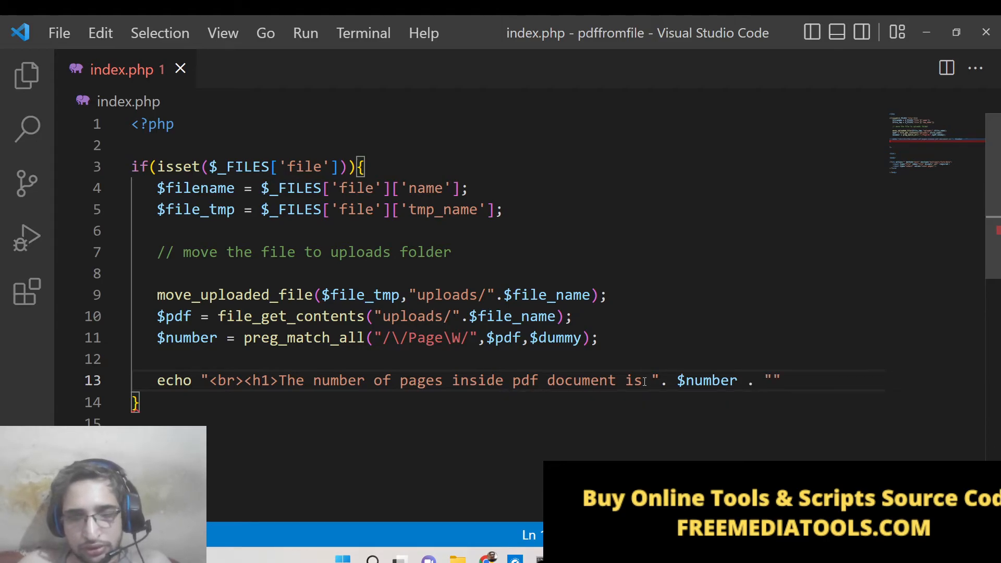
type("</h1><")
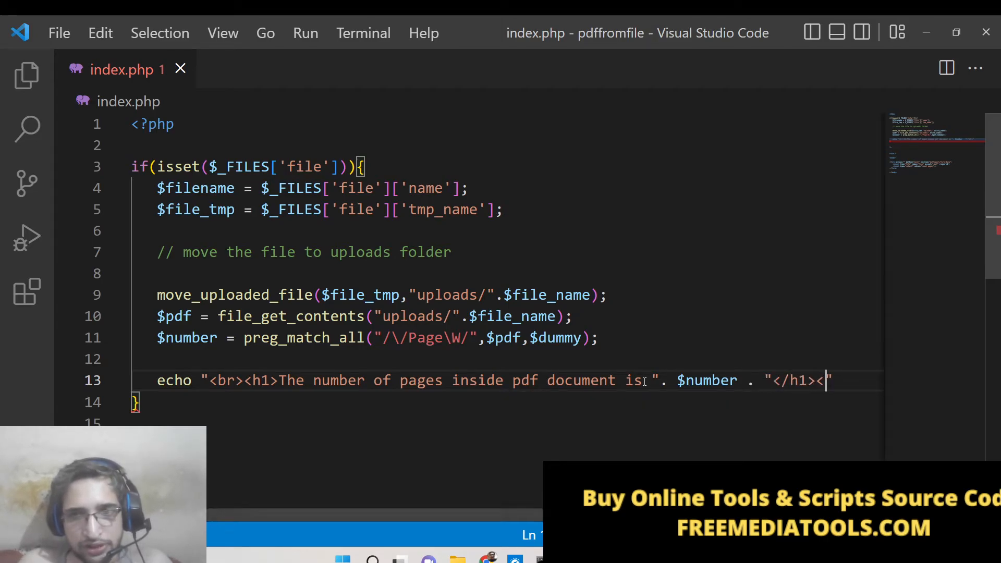
type("<br>")
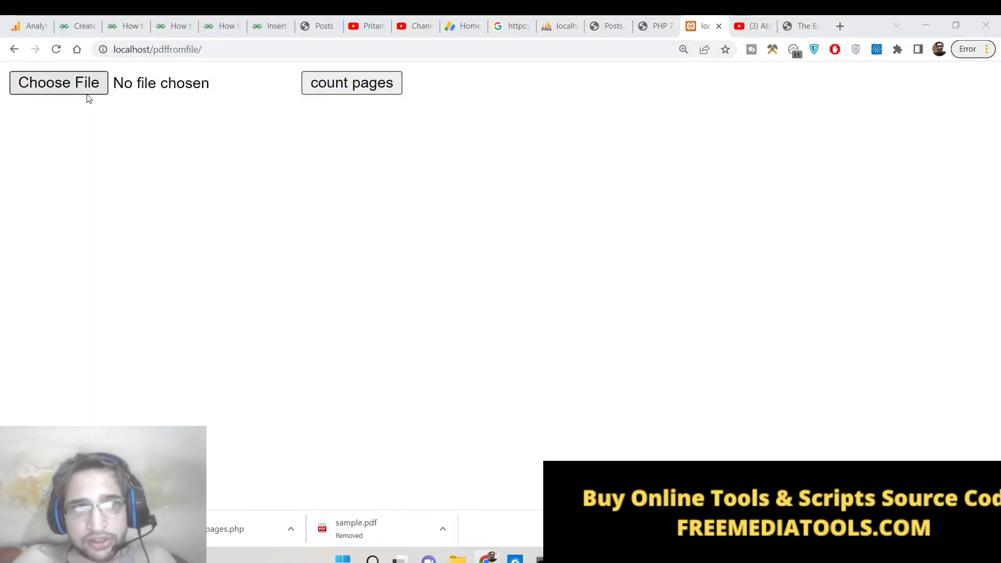
Submit the form in Chrome and read the undefined file_name notices and page count 0.
left_click(351, 82)
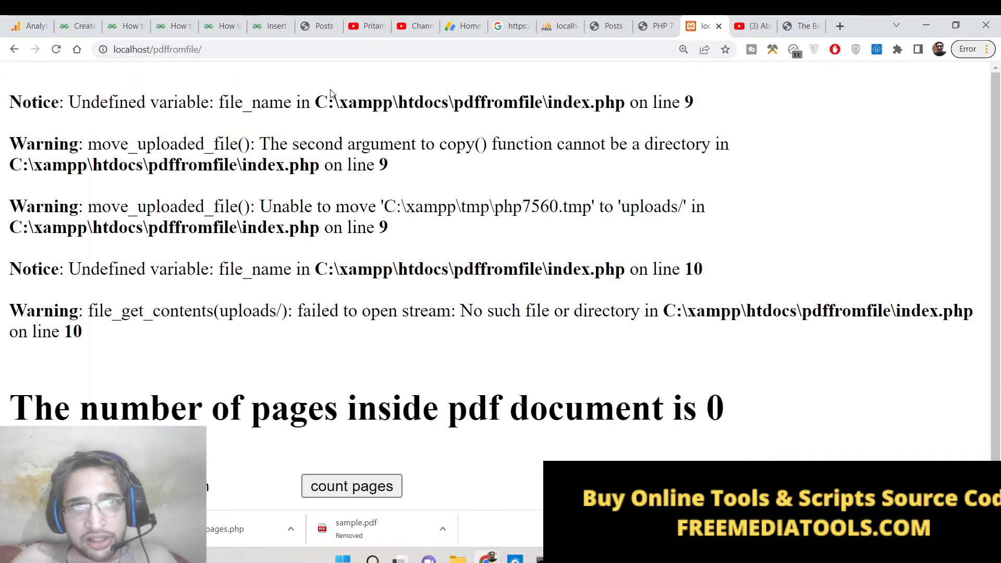
left_click_drag(9, 268, 83, 332)
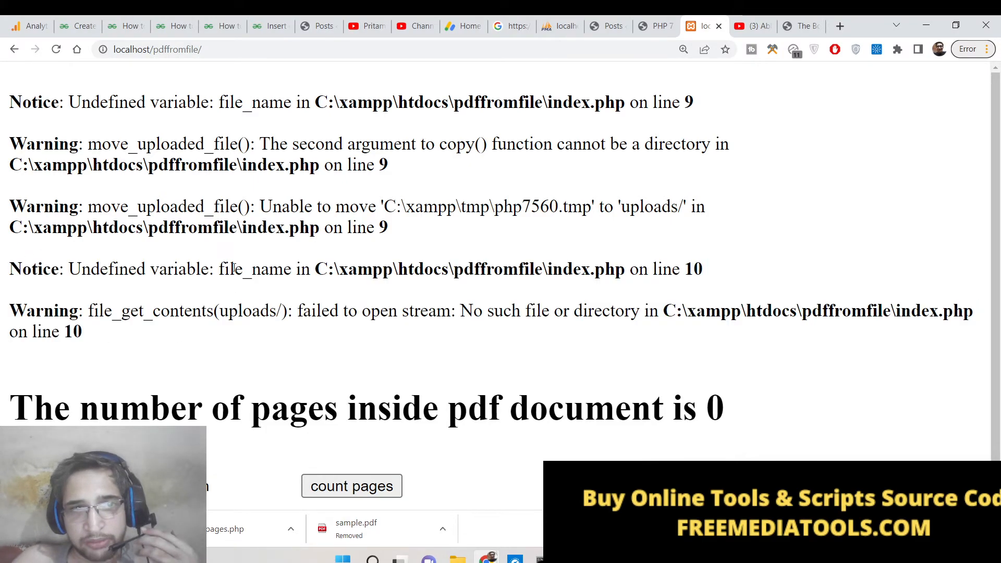
left_click_drag(582, 206, 682, 206)
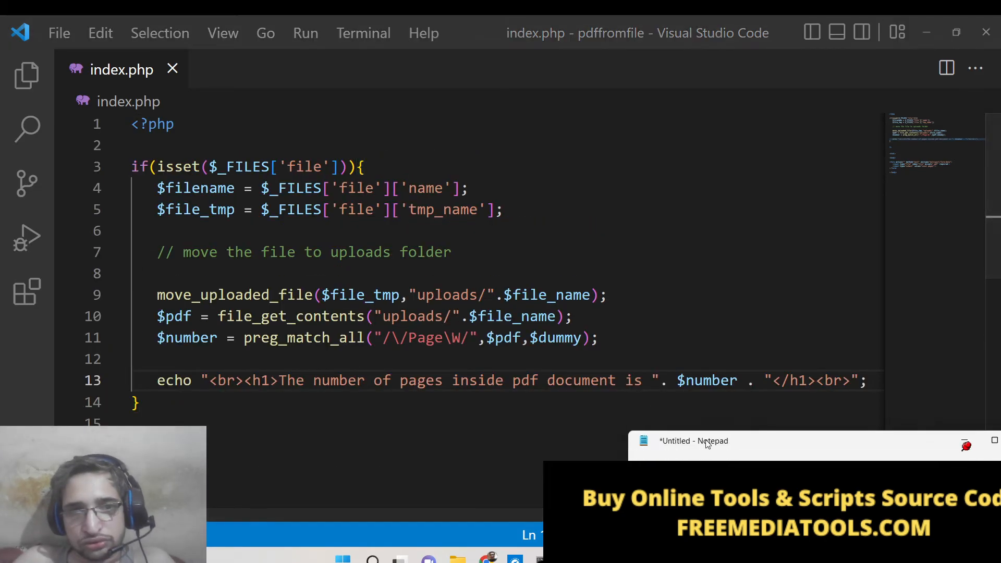
Bring up the Notepad reference snippet, move it aside, and compare it with index.php.
left_click(693, 441)
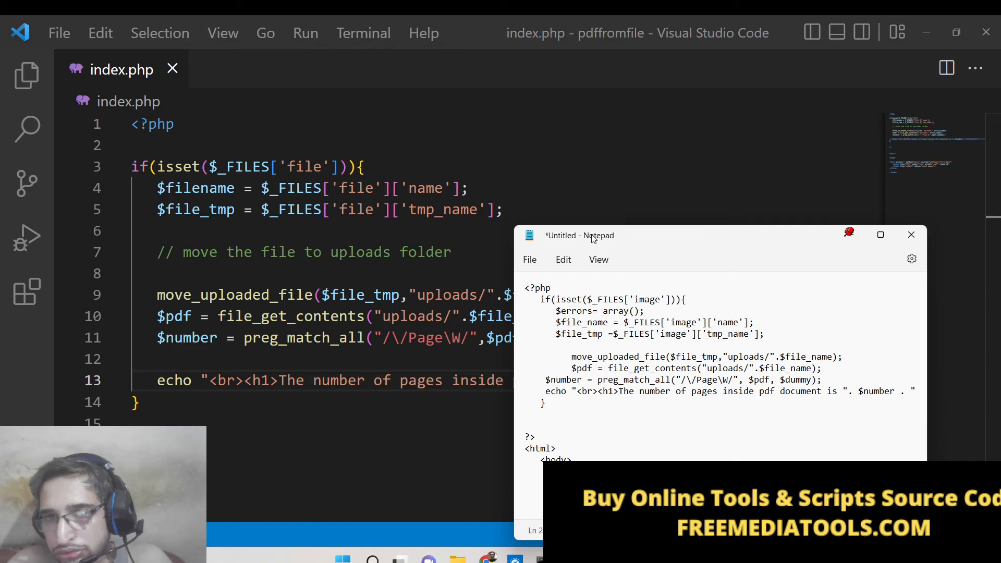
left_click_drag(580, 235, 732, 435)
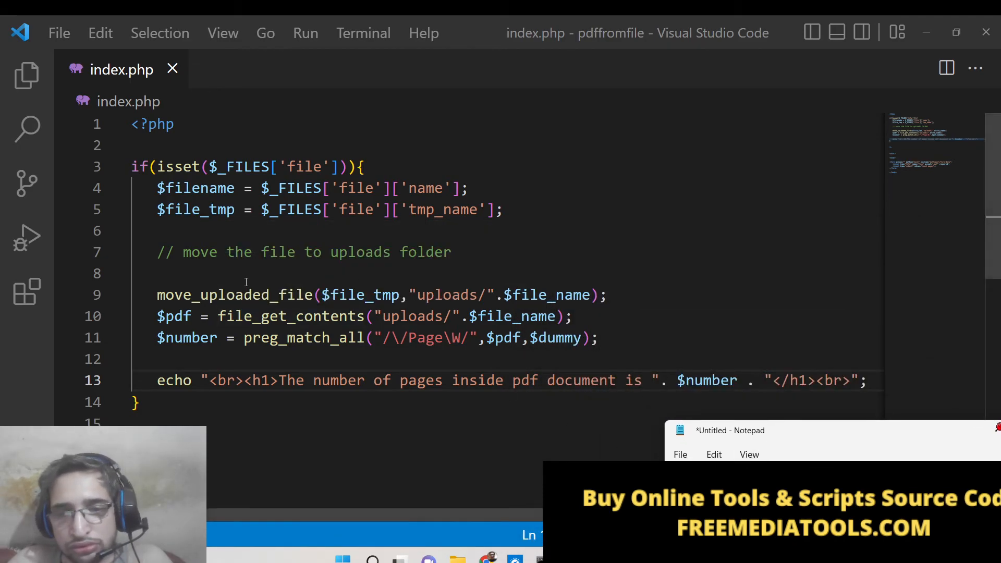
scroll("down", 3)
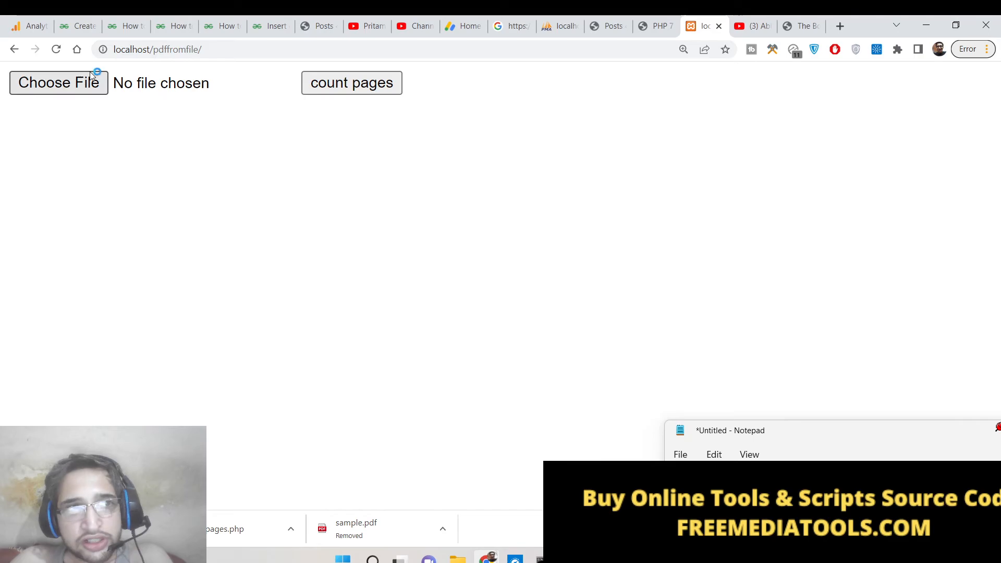
Upload the-book-collector-example-2018-04.pdf and get a reported count of 260 pages.
left_click(58, 83)
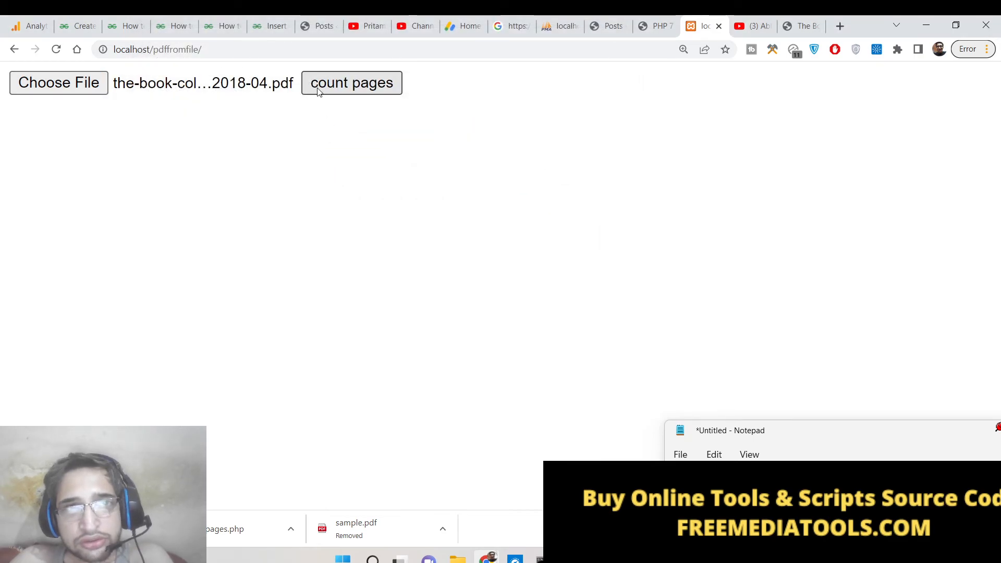
left_click(352, 82)
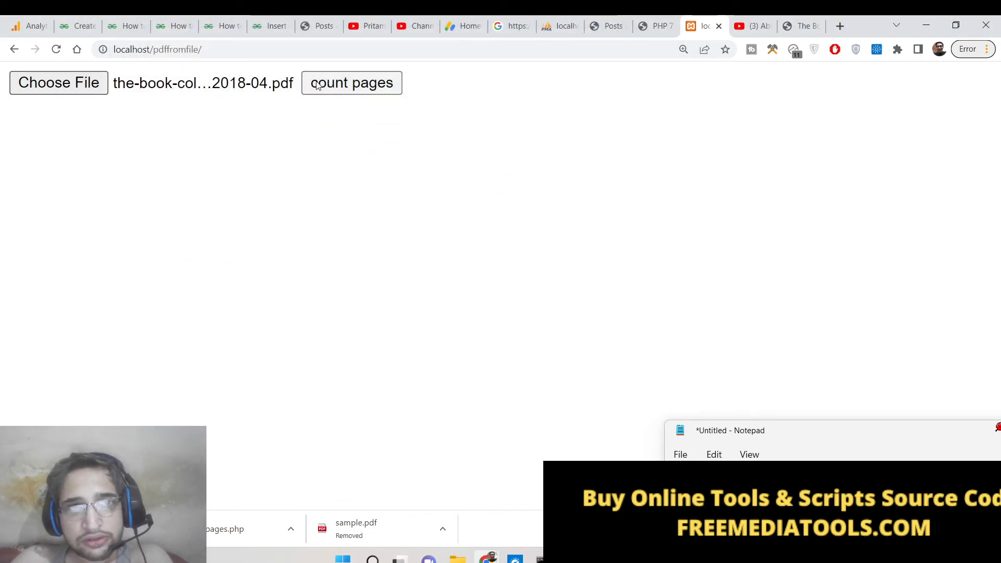
left_click(351, 82)
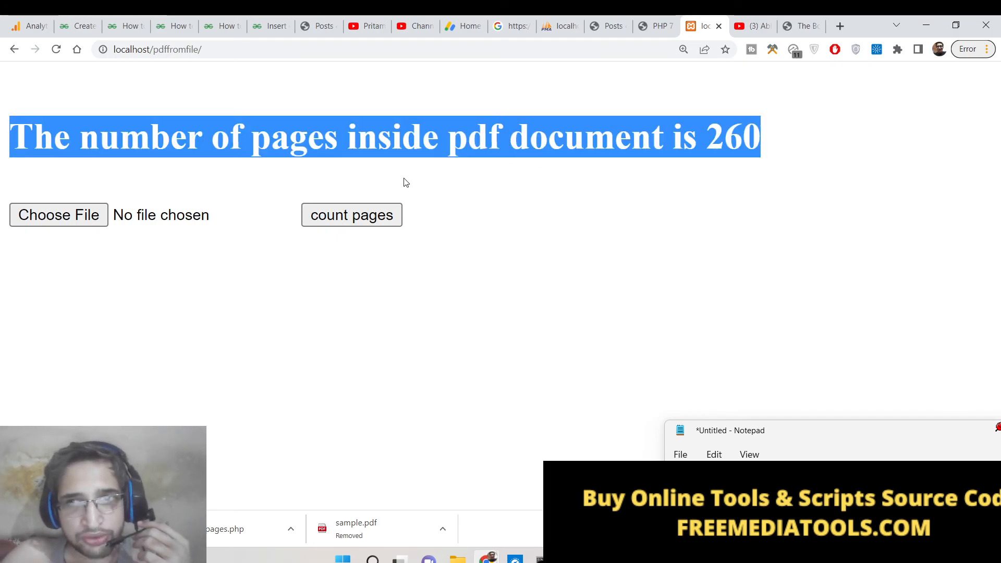
Upload file.pdf and read its reported page count of 1.
left_click(58, 214)
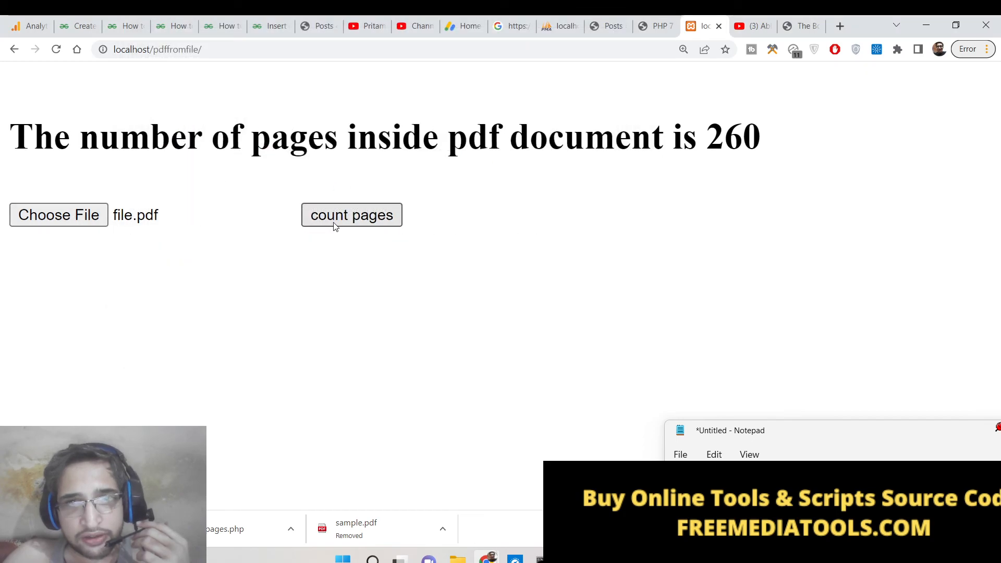
left_click(58, 214)
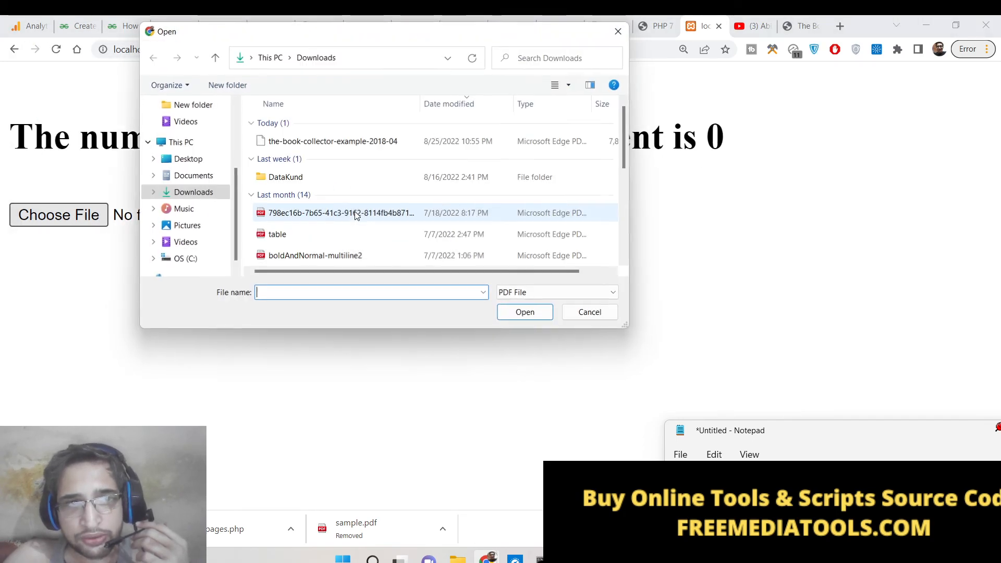
scroll("down", 3)
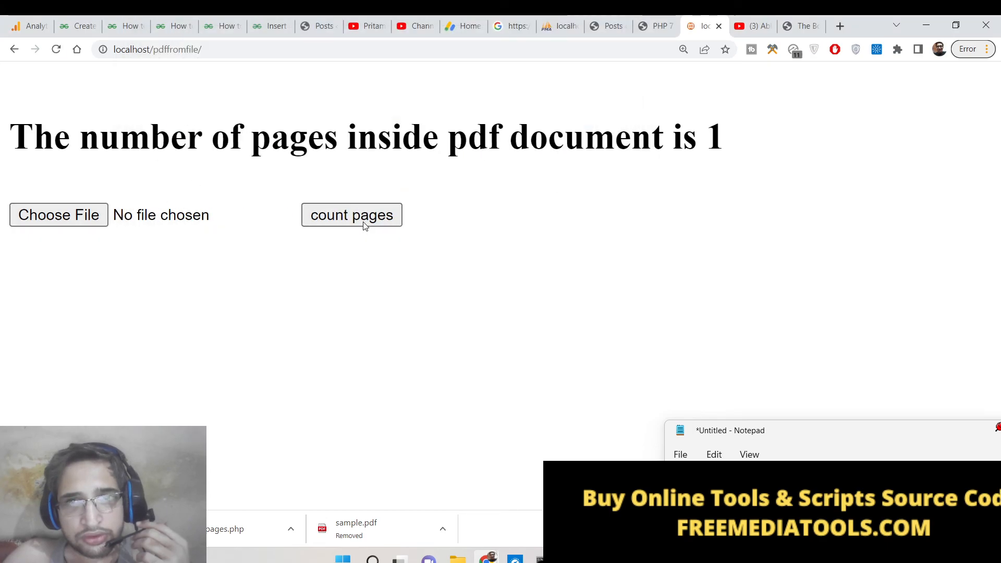
Choose another PDF from Downloads and submit it for page counting.
left_click(58, 214)
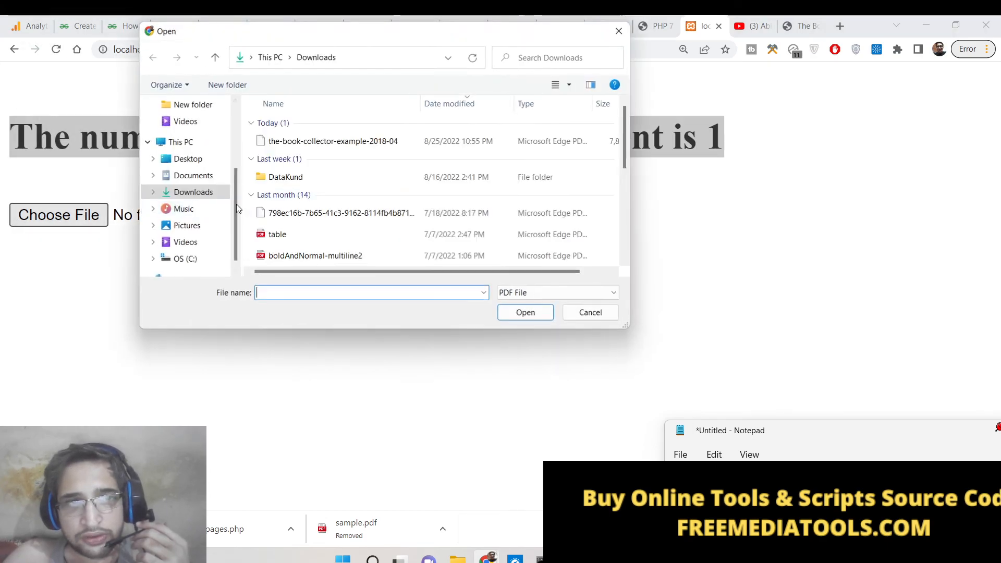
scroll("down", 3)
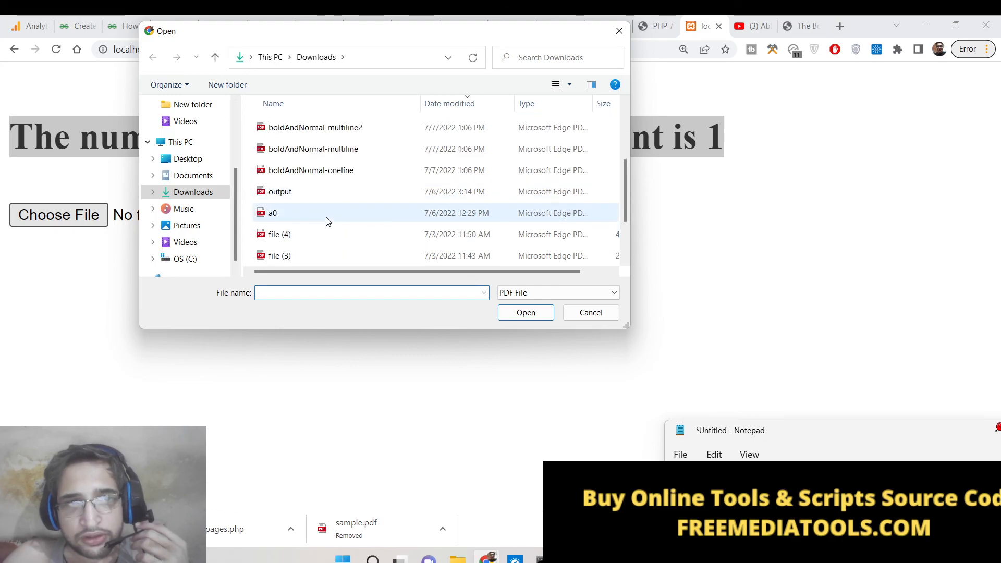
left_click(590, 312)
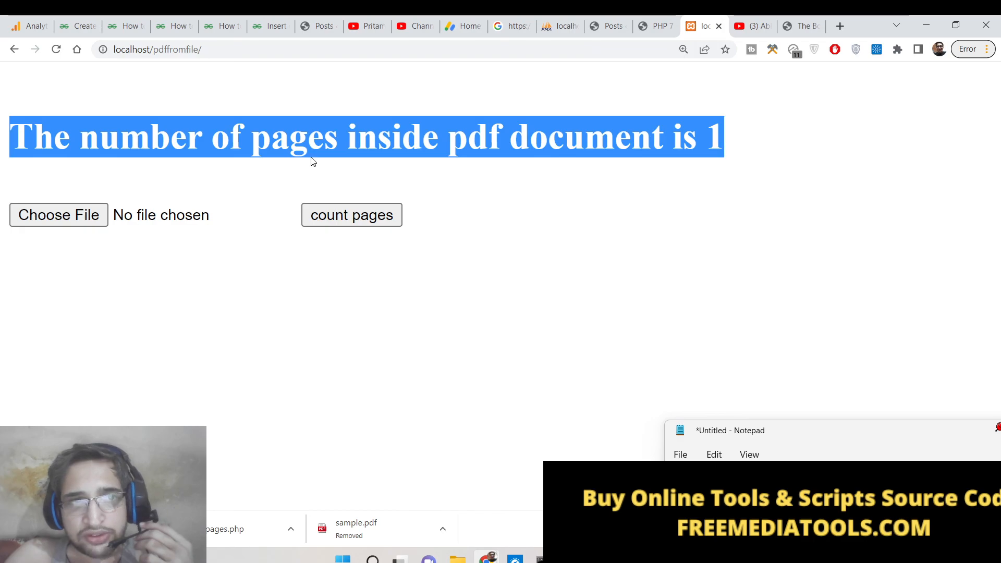
left_click(322, 168)
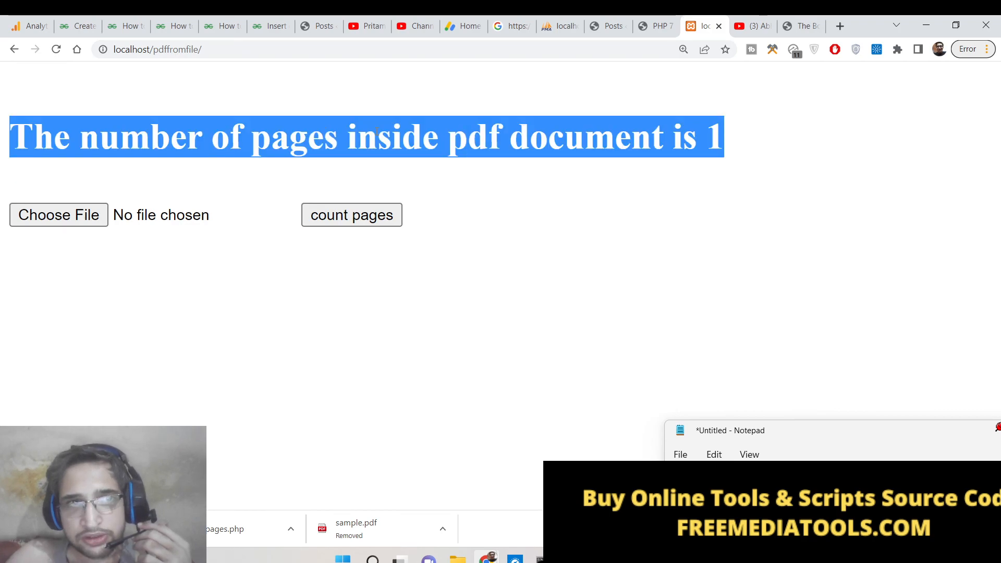
mouse_move(415, 26)
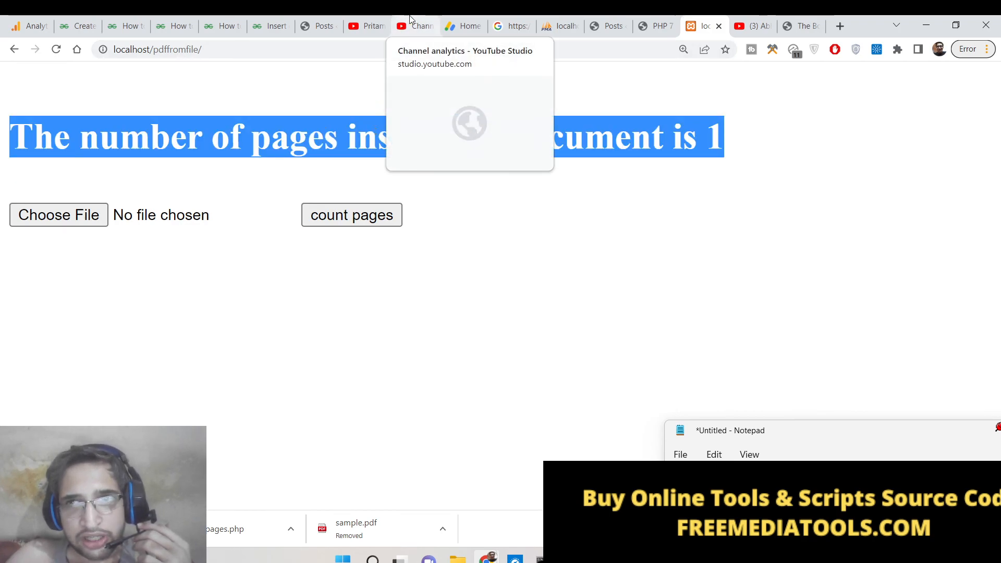